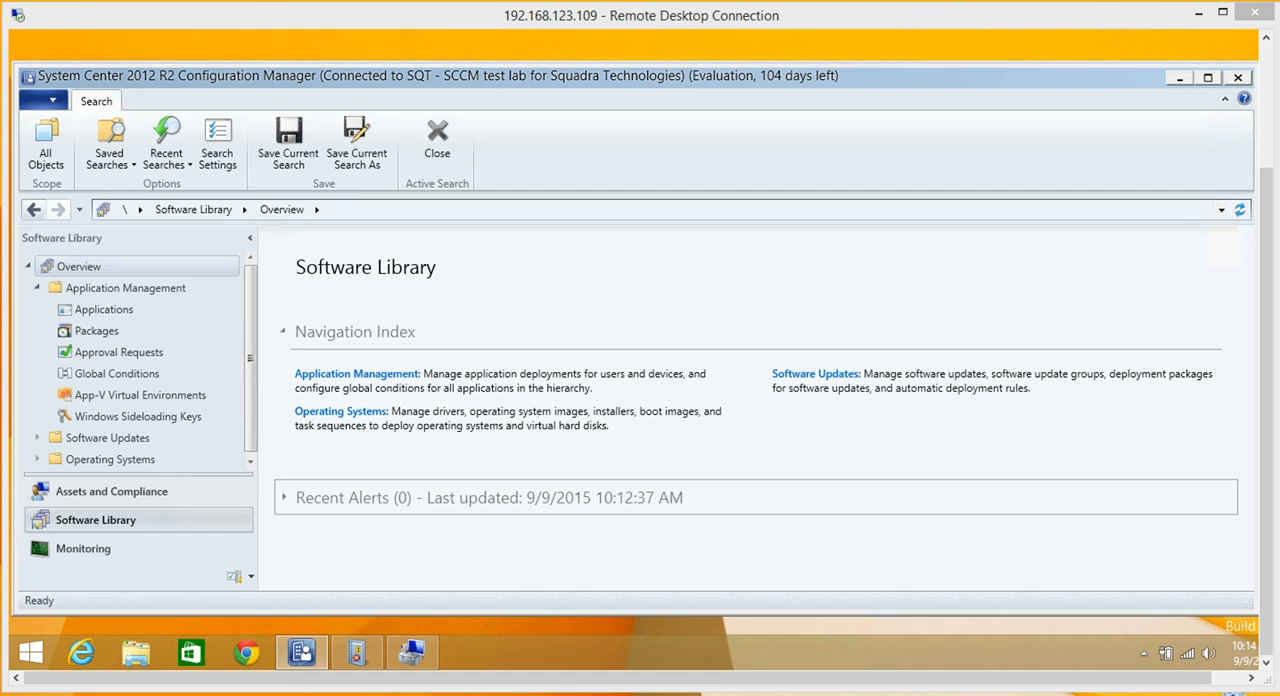
{"action": "mouse_move", "coordinate": [1024, 122]}
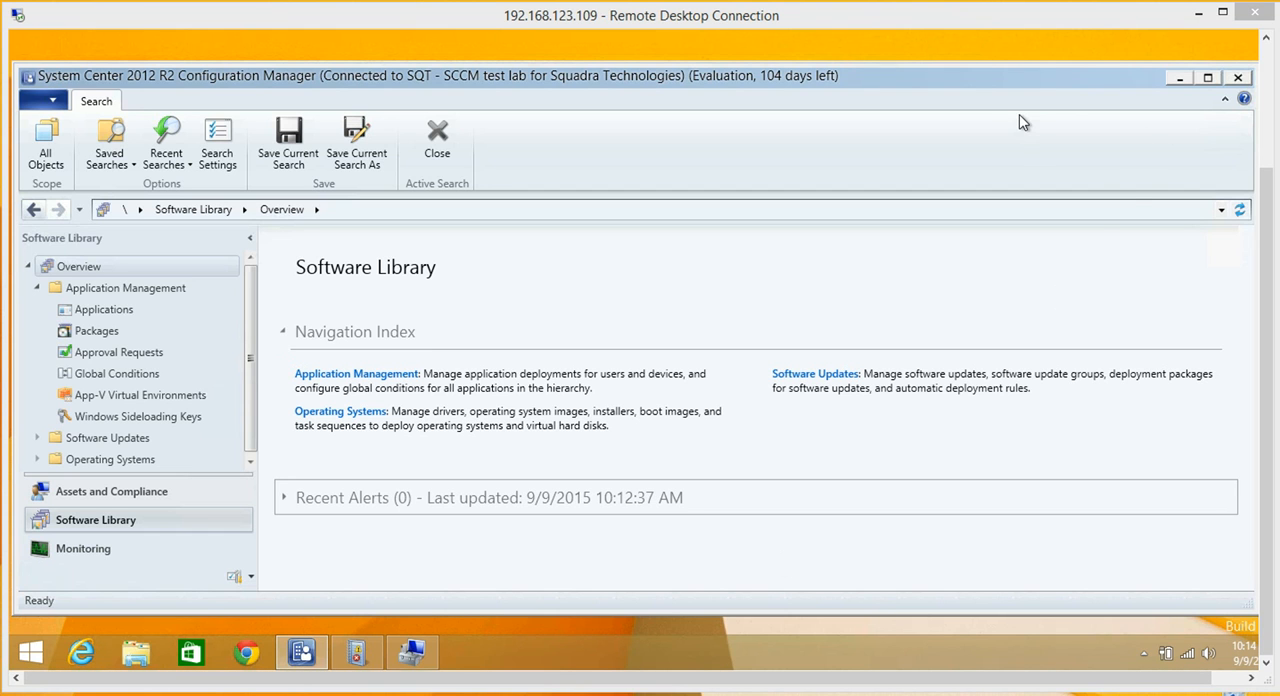
{"action": "mouse_move", "coordinate": [950, 114]}
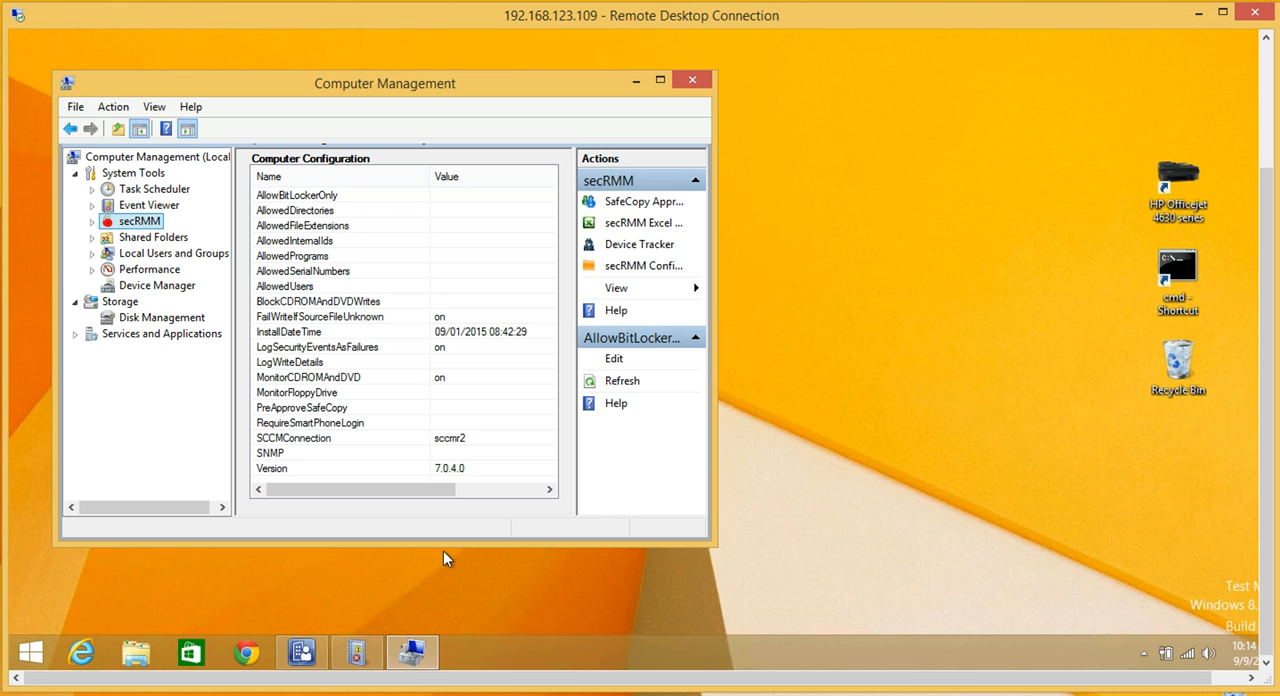
{"action": "mouse_move", "coordinate": [352, 348]}
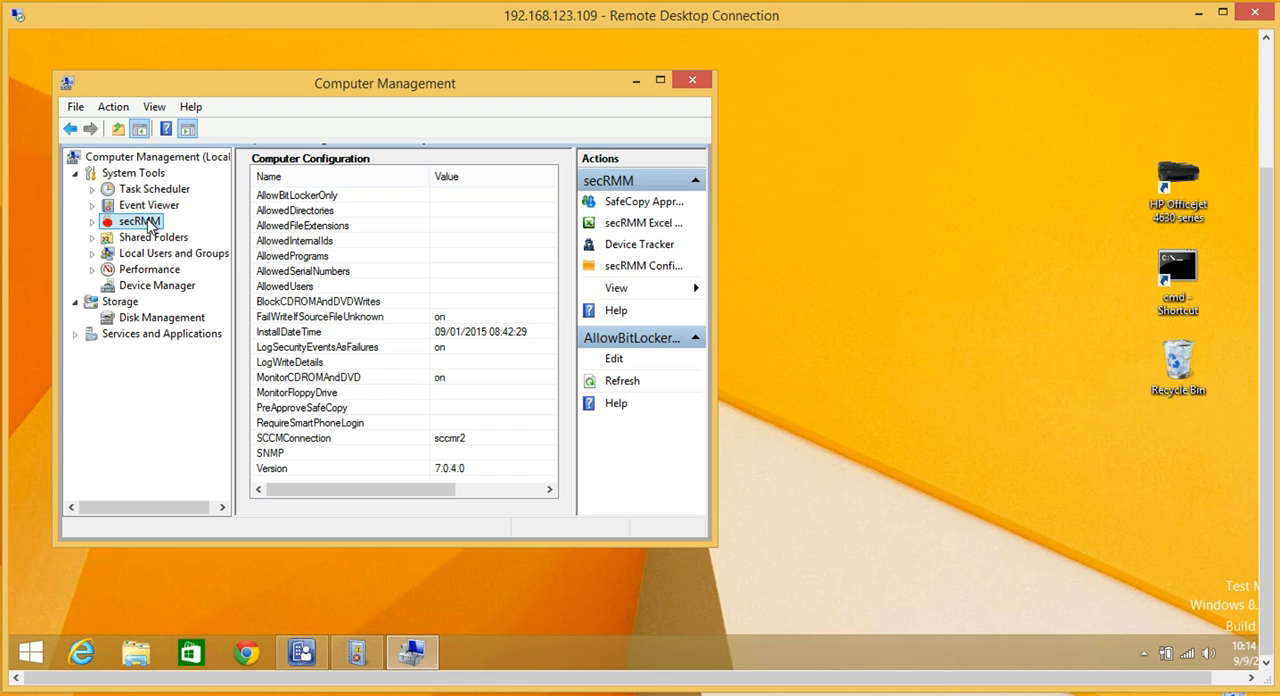
{"action": "mouse_move", "coordinate": [444, 316]}
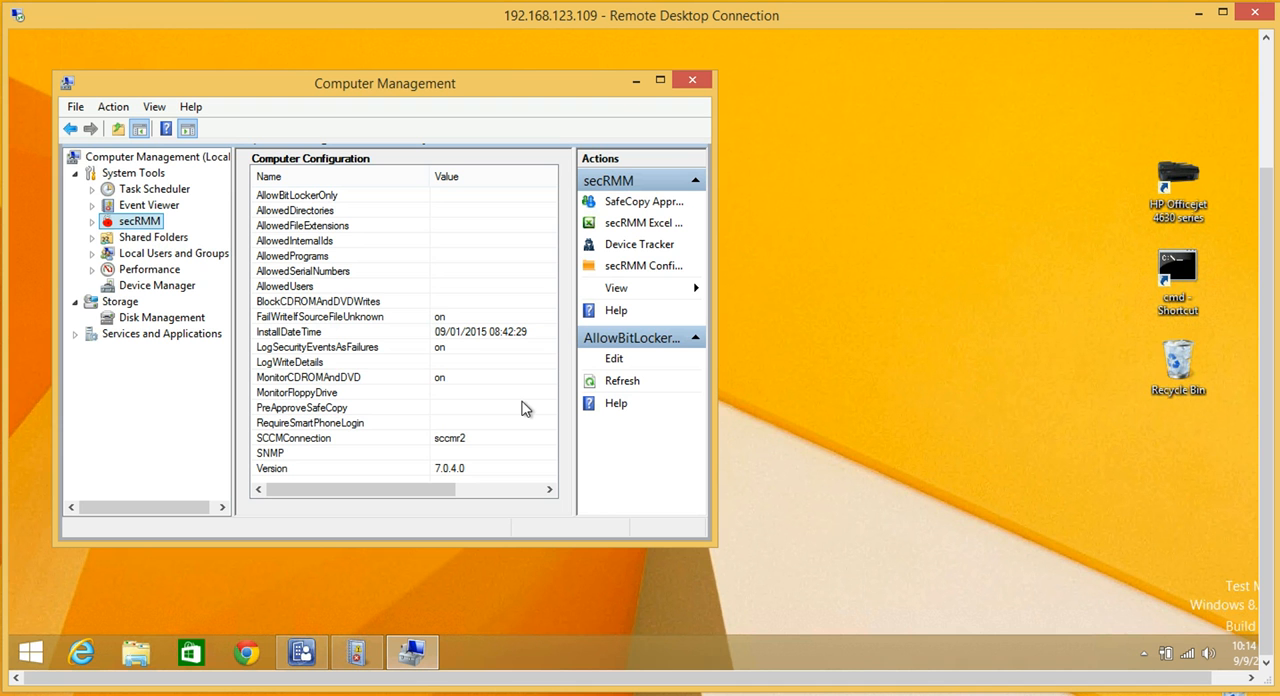
Minimize Computer Management after reviewing the secRMM configuration values.
{"action": "left_click", "coordinate": [692, 80]}
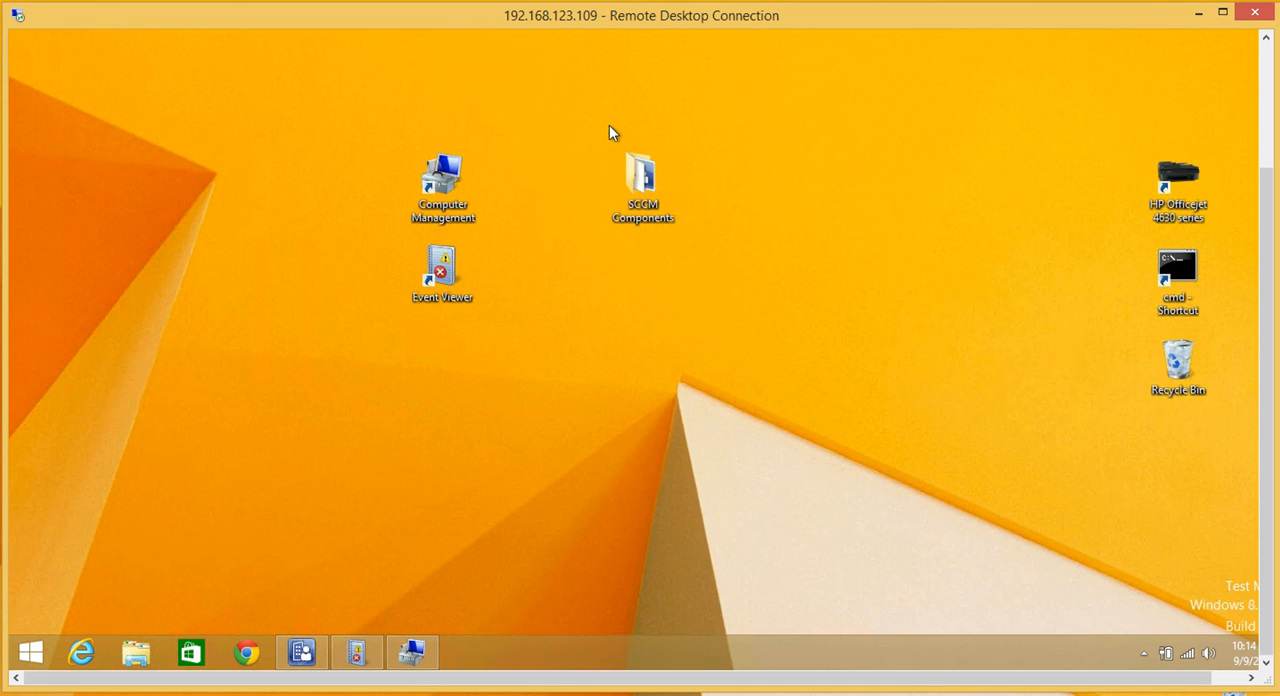
Launch Event Viewer and show the empty secRMM log under Applications and Services Logs.
{"action": "double_click", "coordinate": [440, 268]}
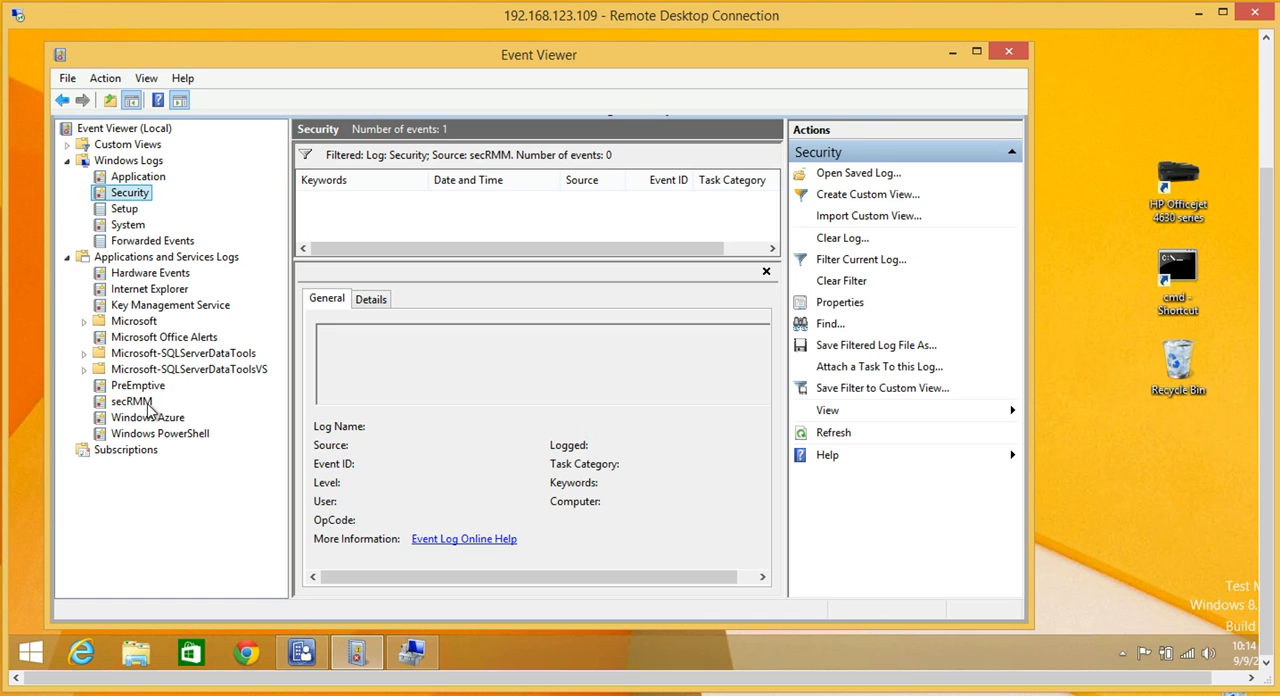
{"action": "left_click", "coordinate": [132, 400]}
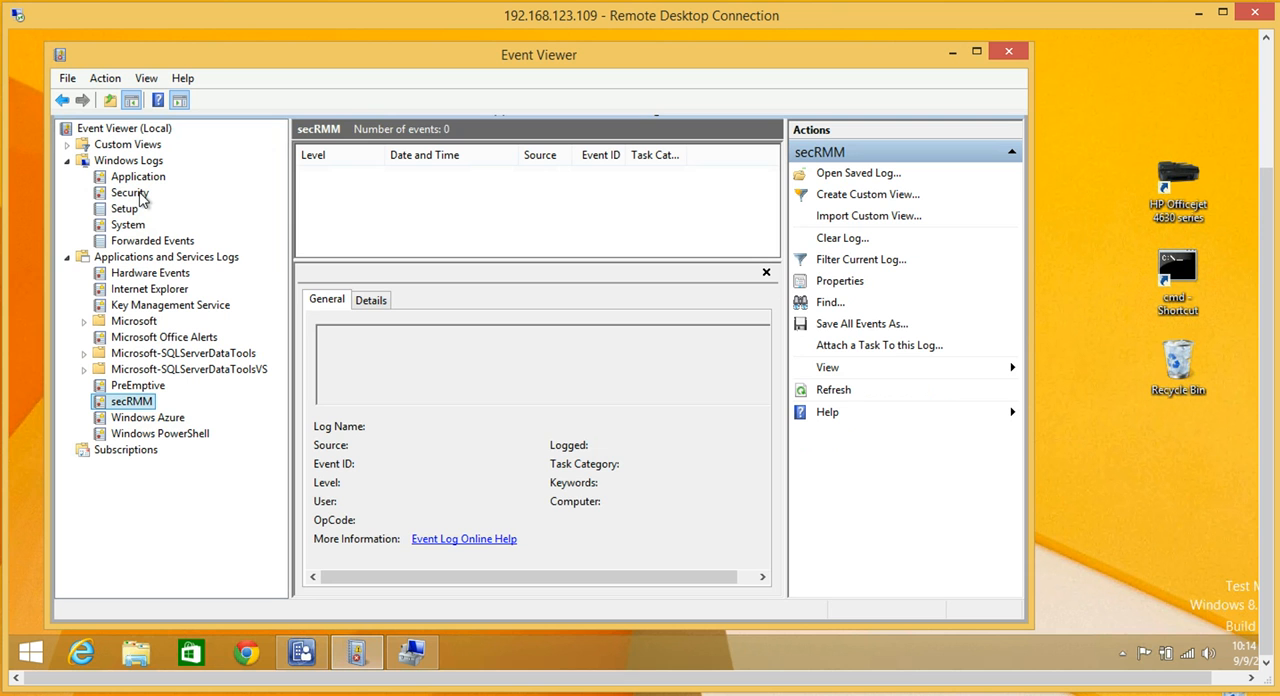
{"action": "left_click", "coordinate": [128, 192]}
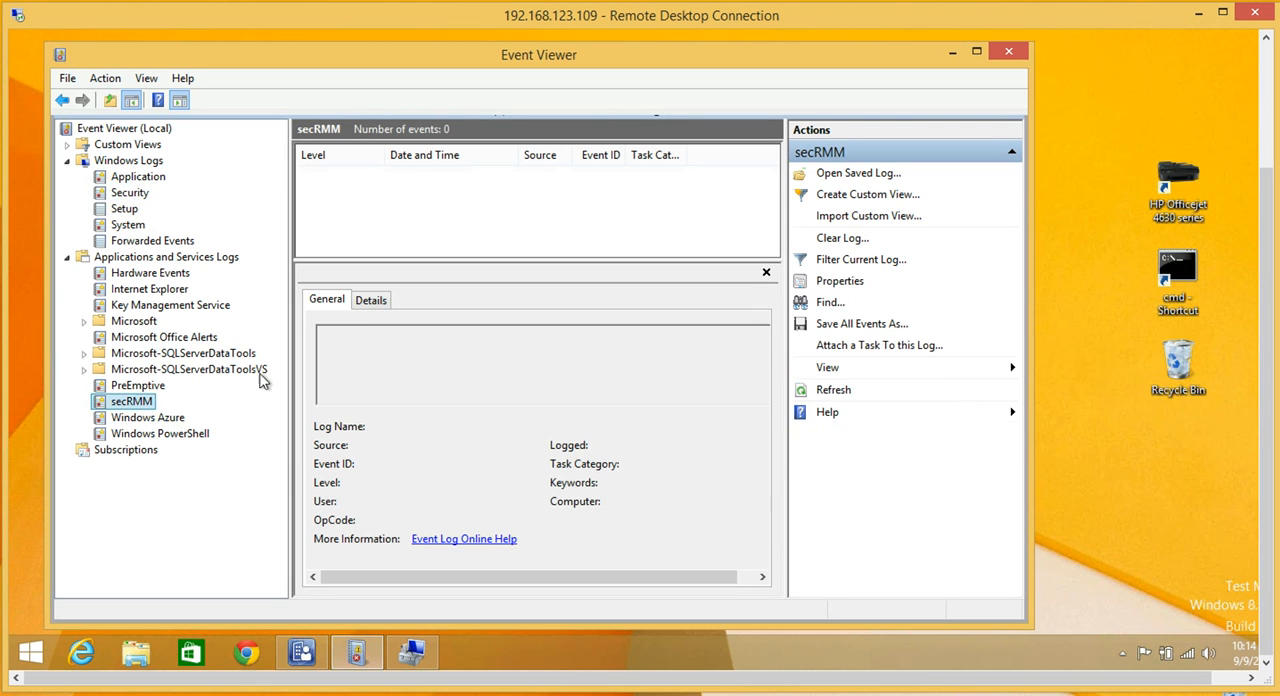
{"action": "mouse_move", "coordinate": [470, 428]}
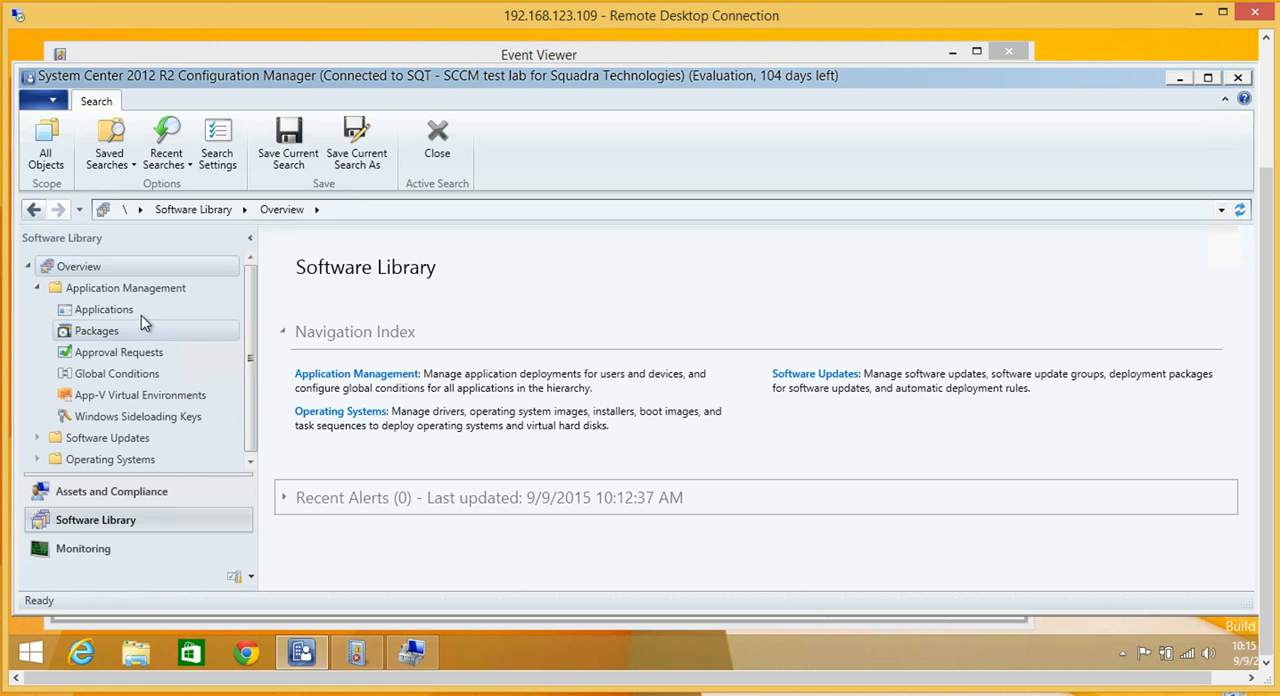
{"action": "mouse_move", "coordinate": [108, 314]}
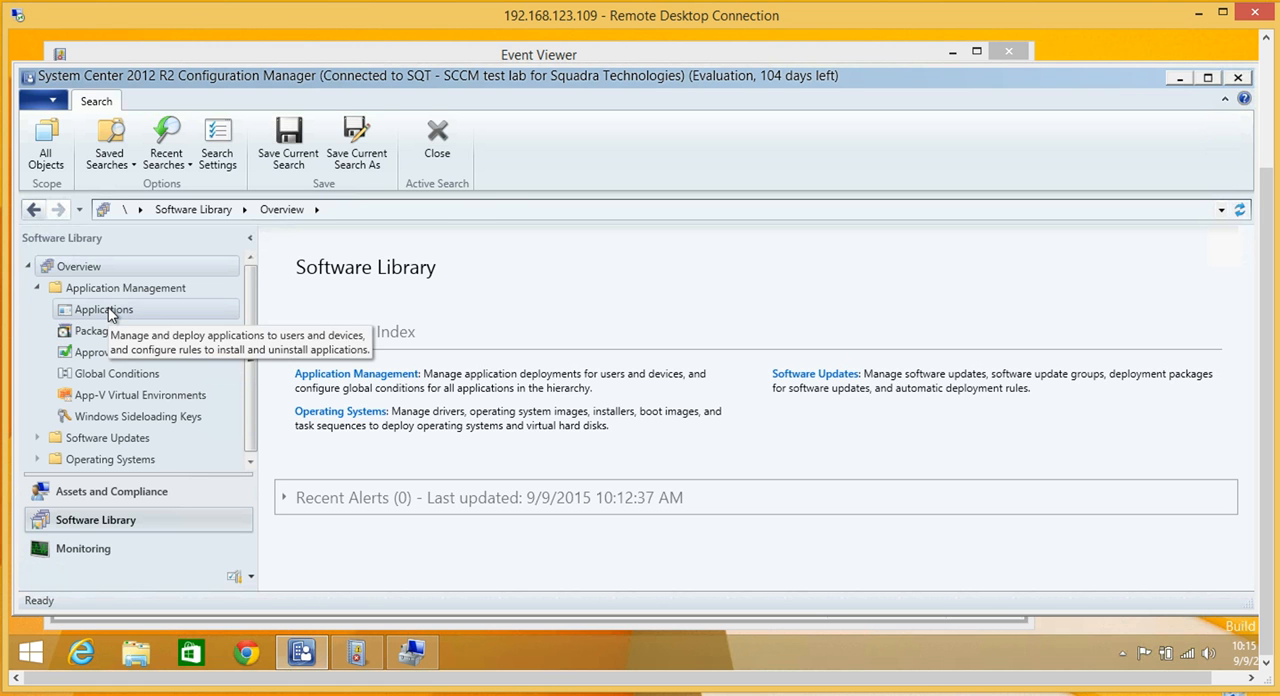
Show the Applications list and the secRMM License file application's summary.
{"action": "left_click", "coordinate": [104, 308]}
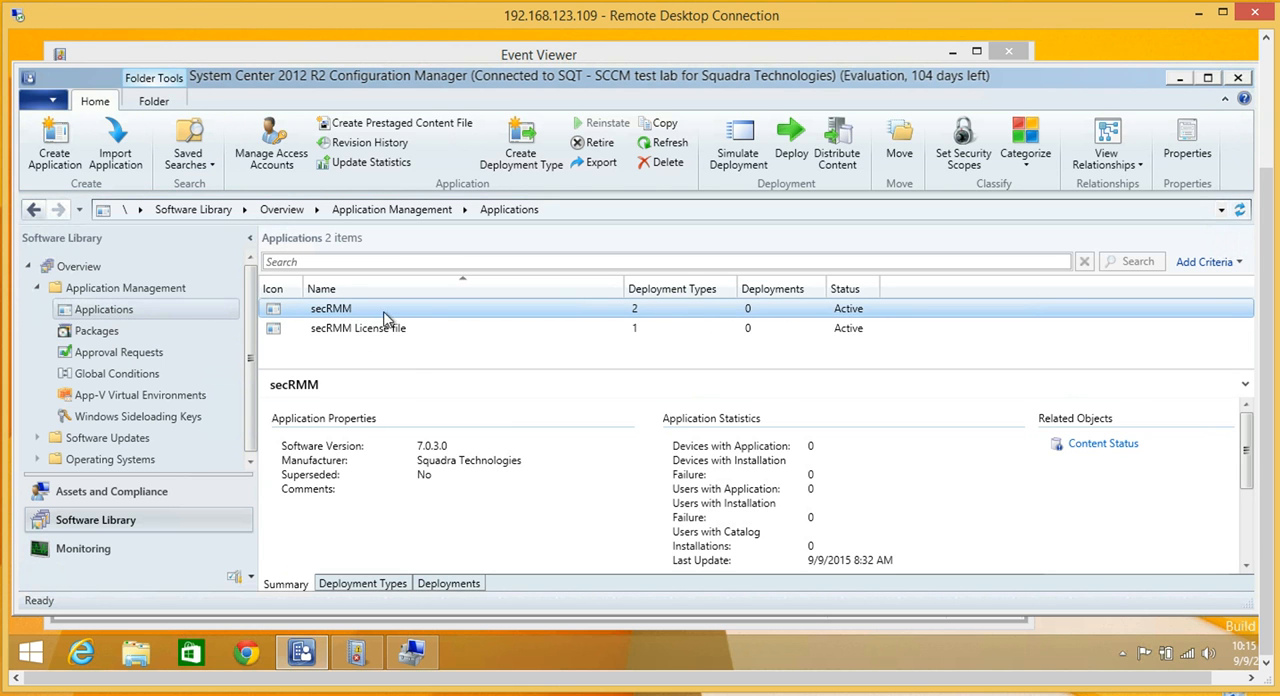
{"action": "mouse_move", "coordinate": [362, 322]}
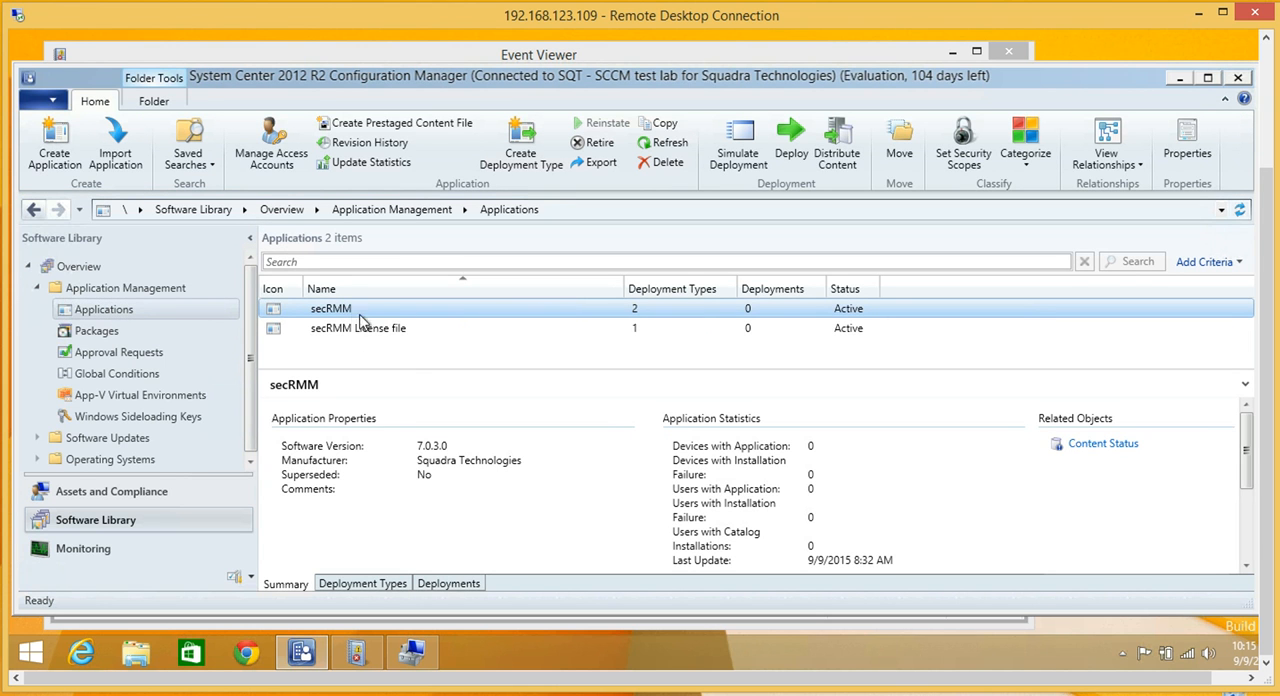
{"action": "mouse_move", "coordinate": [640, 310]}
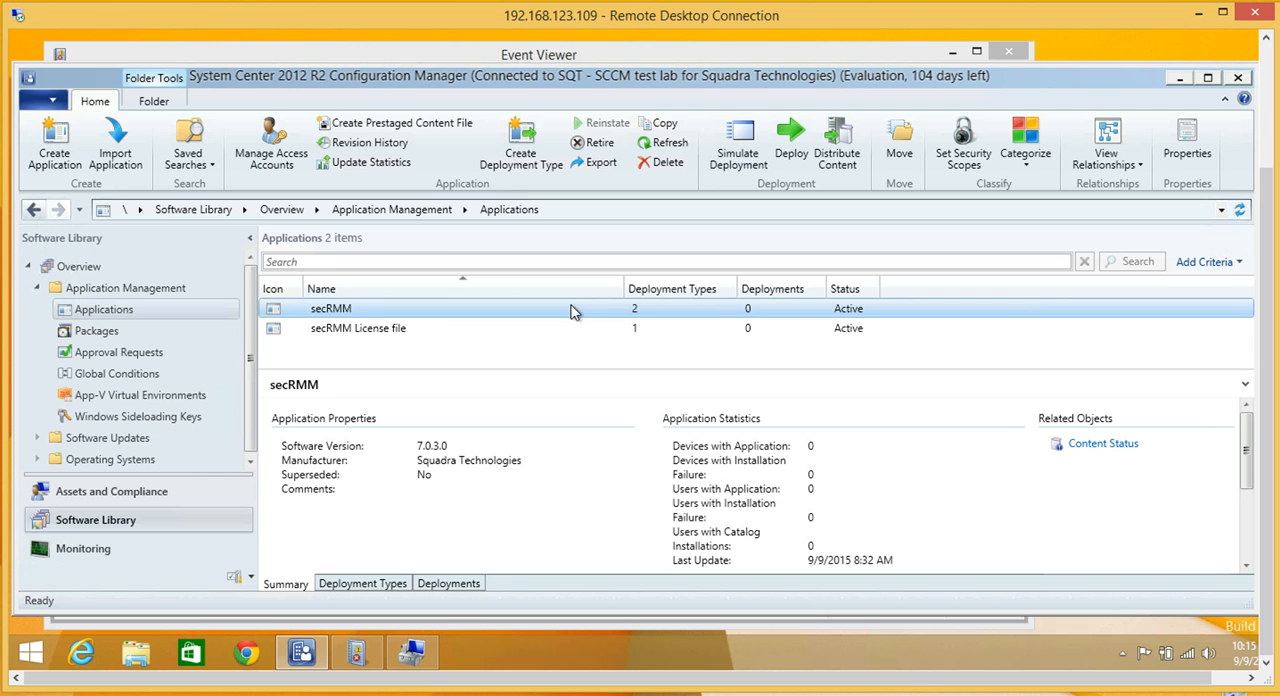
{"action": "mouse_move", "coordinate": [362, 312]}
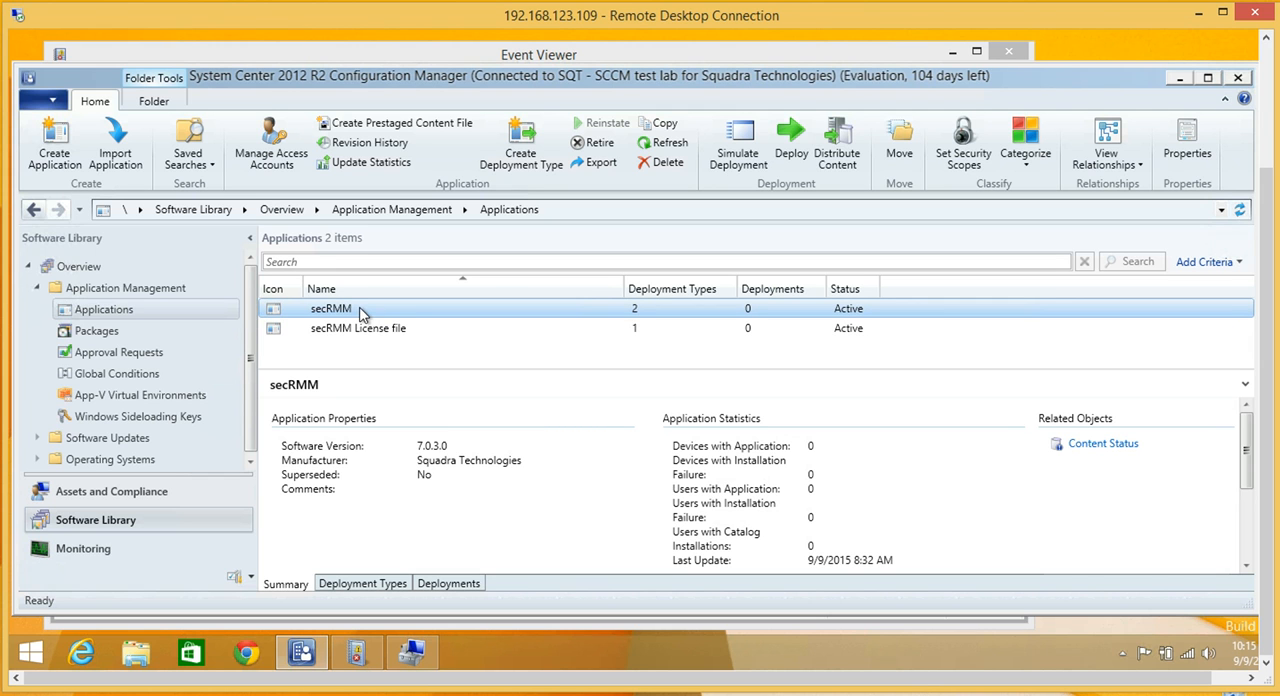
{"action": "mouse_move", "coordinate": [616, 316]}
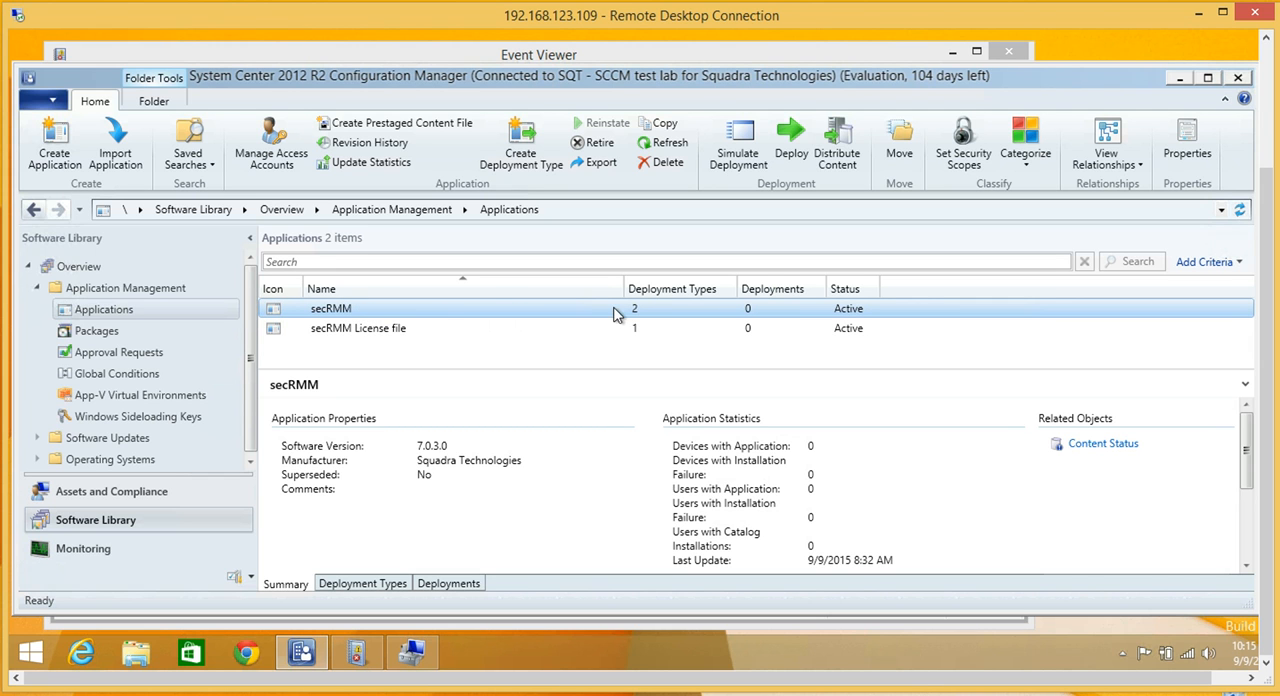
{"action": "left_click", "coordinate": [356, 328]}
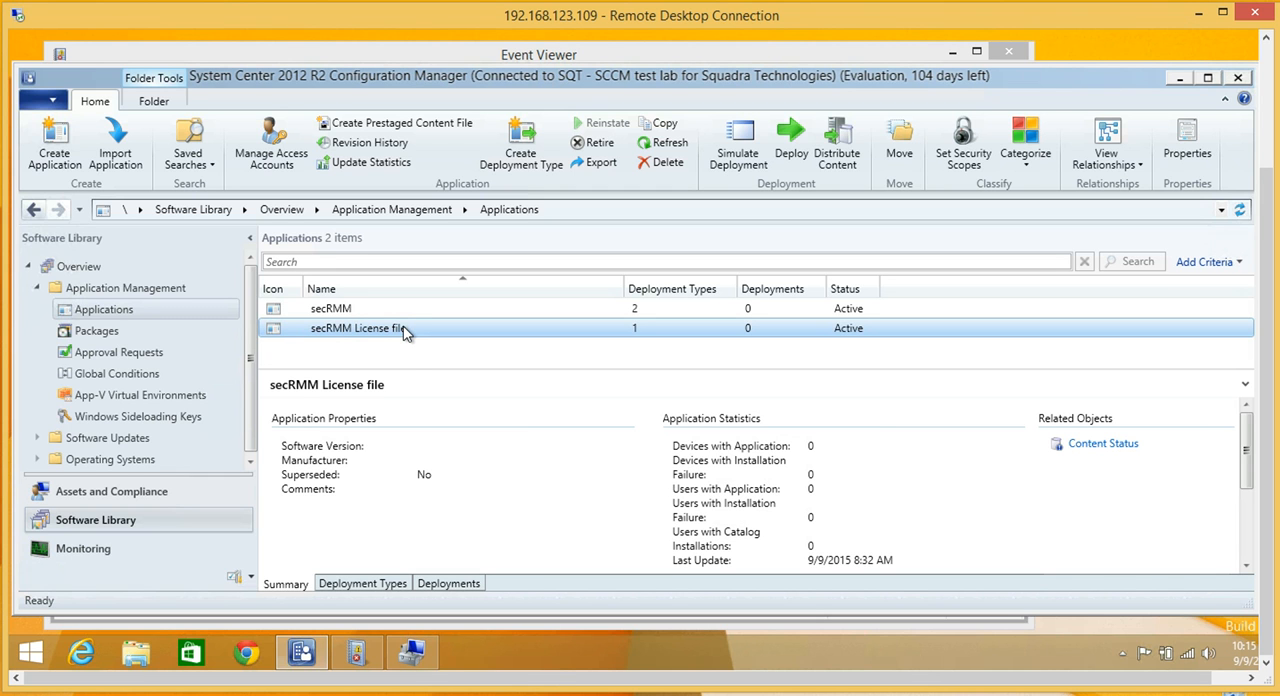
{"action": "mouse_move", "coordinate": [376, 332]}
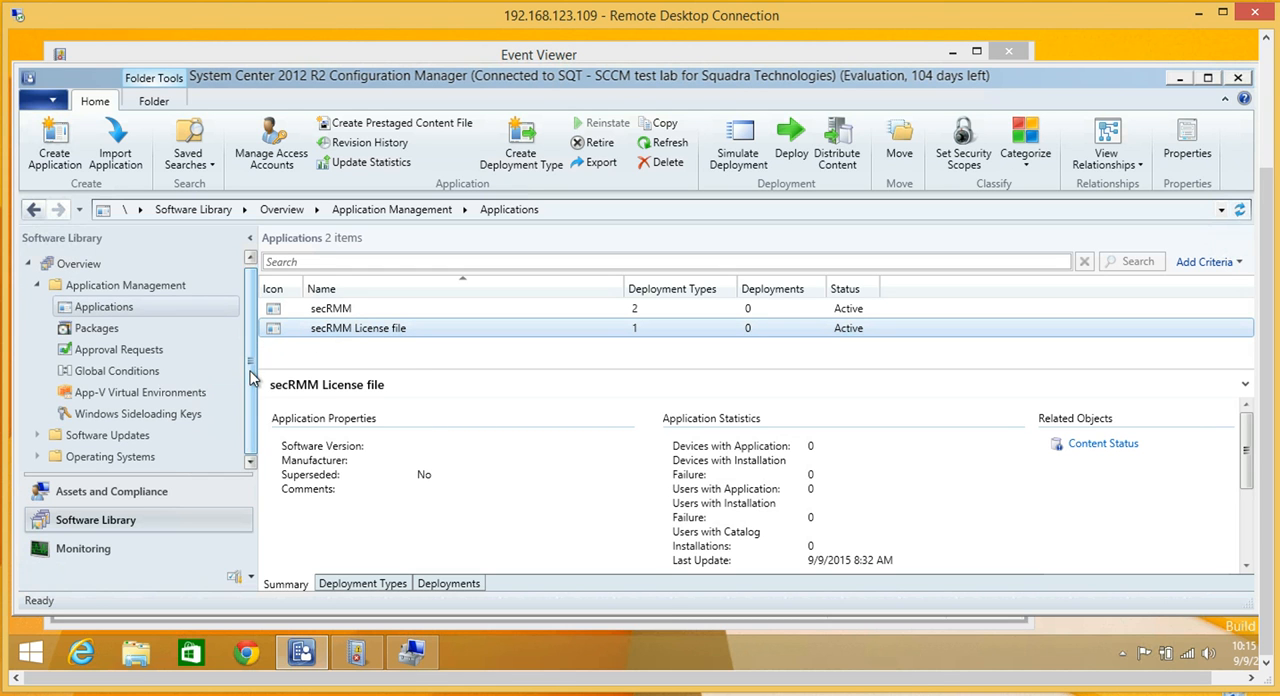
{"action": "mouse_move", "coordinate": [110, 492]}
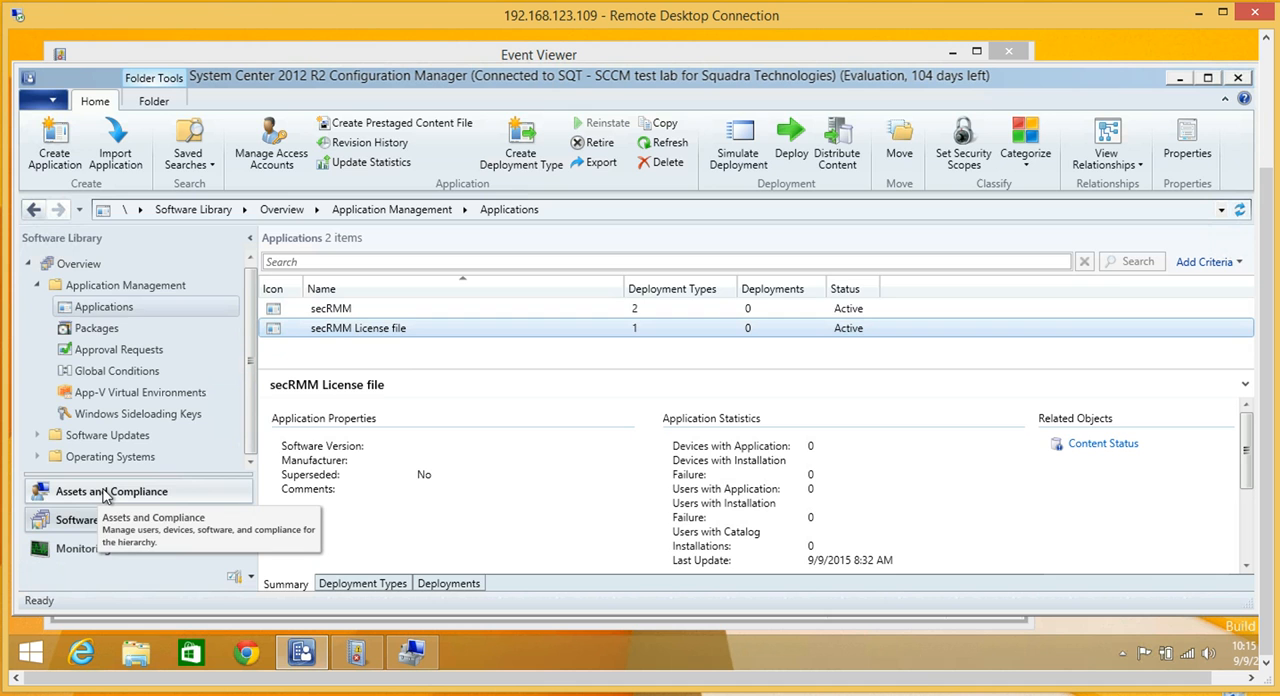
In Assets and Compliance, show Endpoint Protection's Removable Media Policies and select RMP1.
{"action": "left_click", "coordinate": [112, 492]}
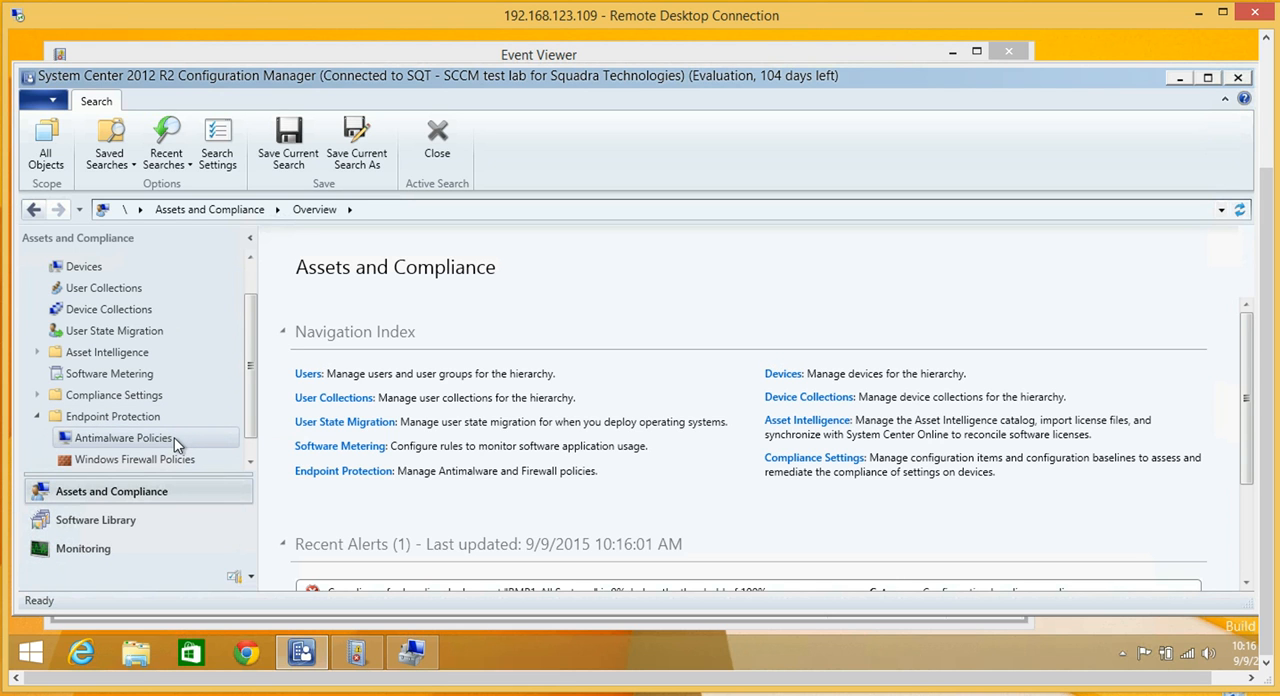
{"action": "mouse_move", "coordinate": [192, 458]}
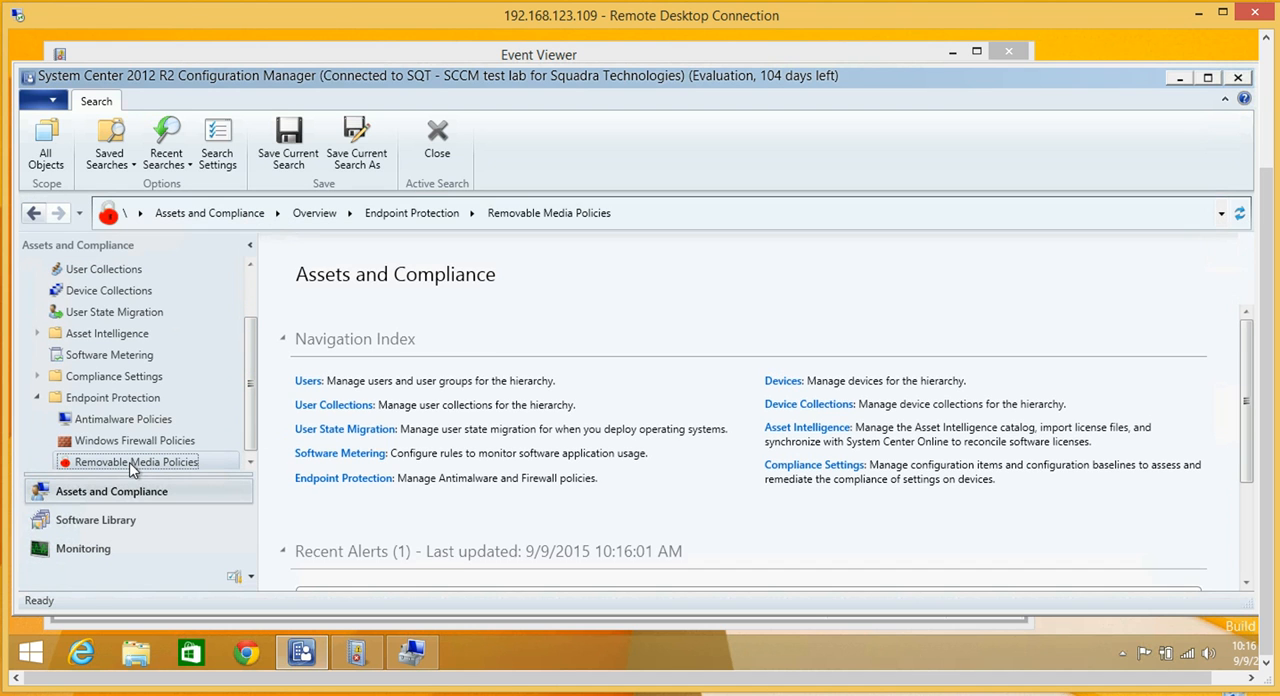
{"action": "left_click", "coordinate": [136, 460]}
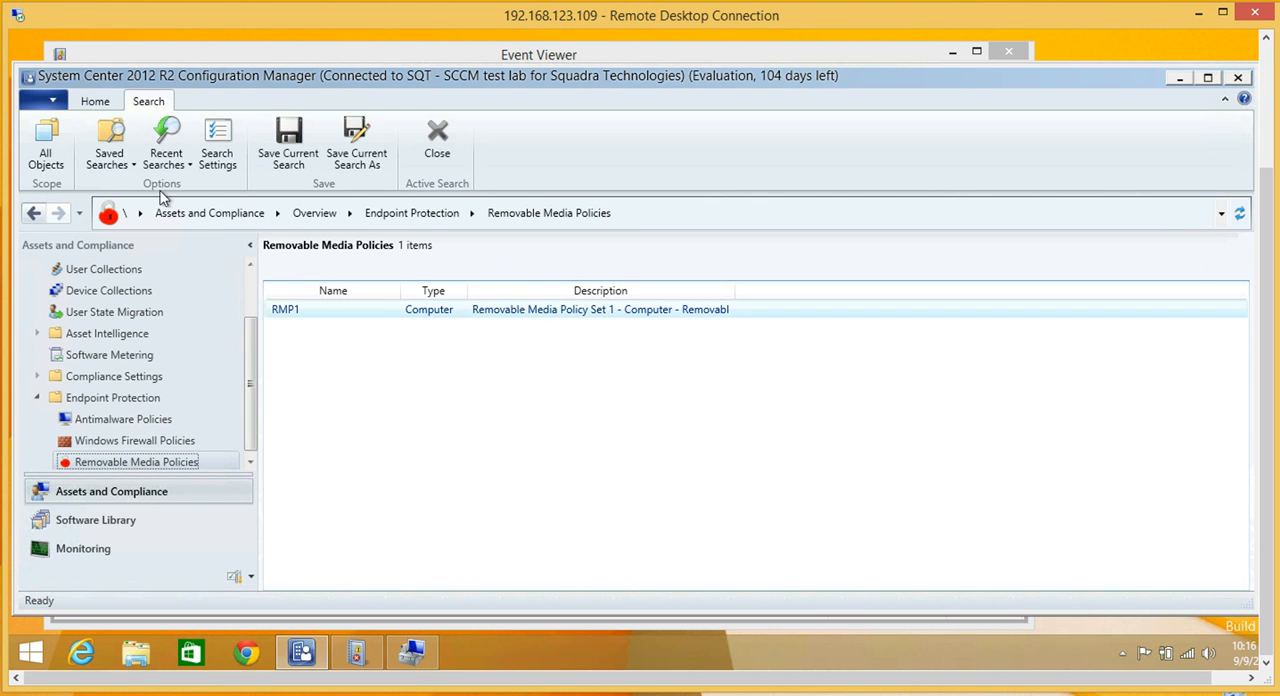
{"action": "left_click", "coordinate": [96, 100]}
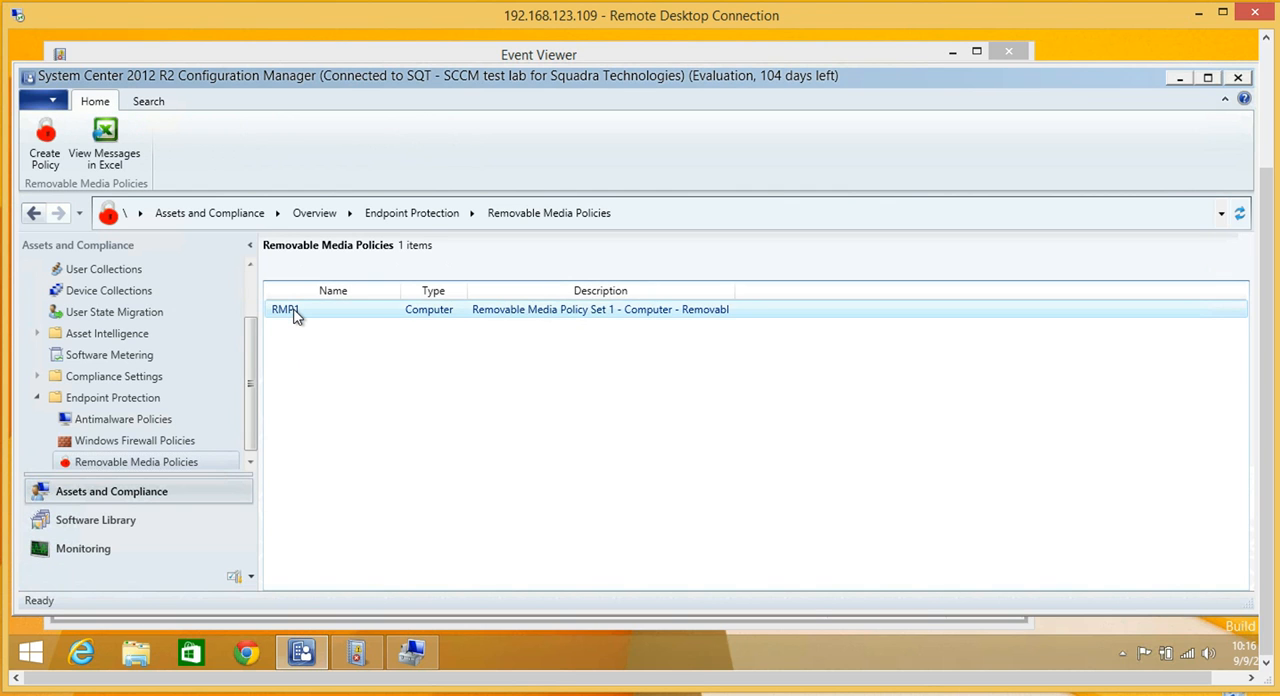
Edit RMP1 in the Removable Media Policy Editor, comparing it with secRMM settings, and reach SCCMConnection.
{"action": "double_click", "coordinate": [286, 308]}
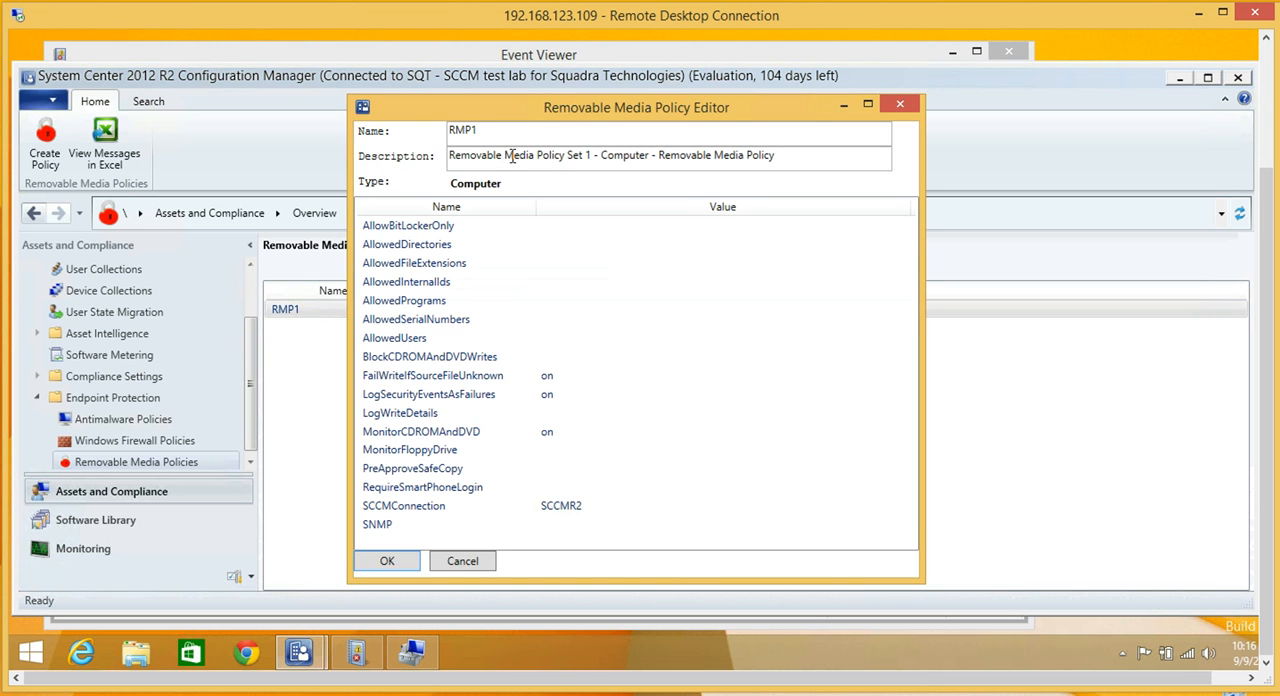
{"action": "left_click_drag", "start_coordinate": [636, 108], "coordinate": [928, 120]}
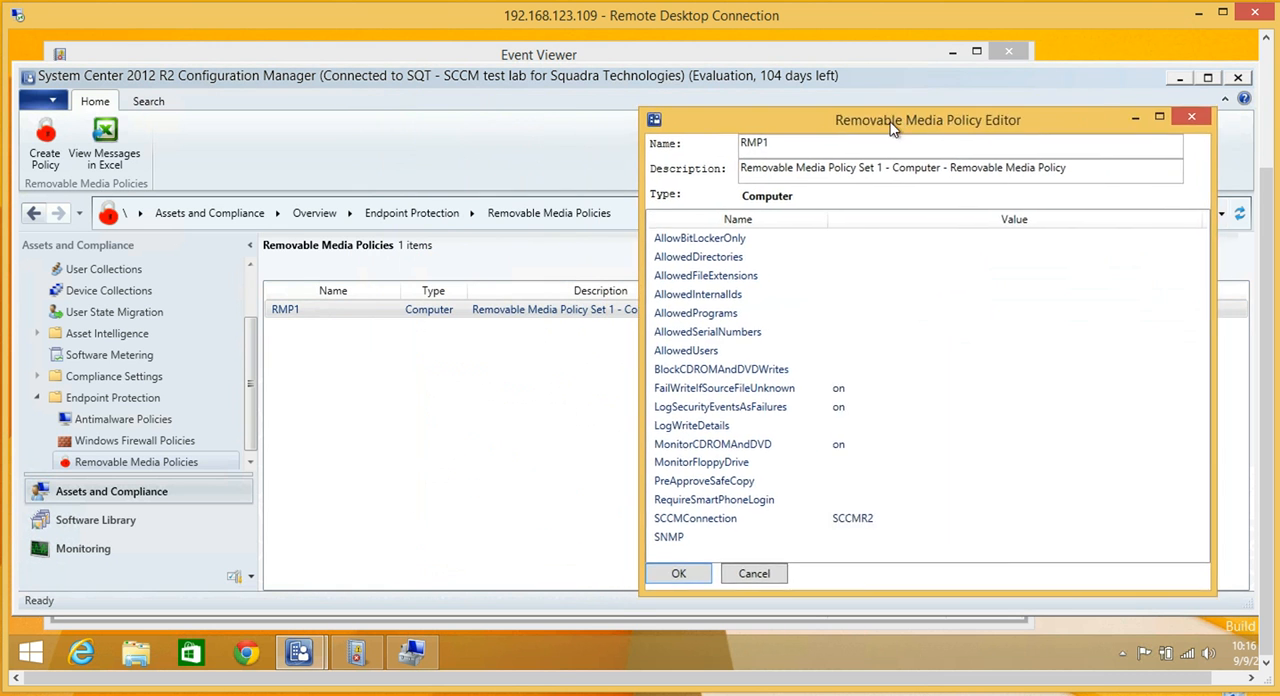
{"action": "left_click", "coordinate": [412, 652]}
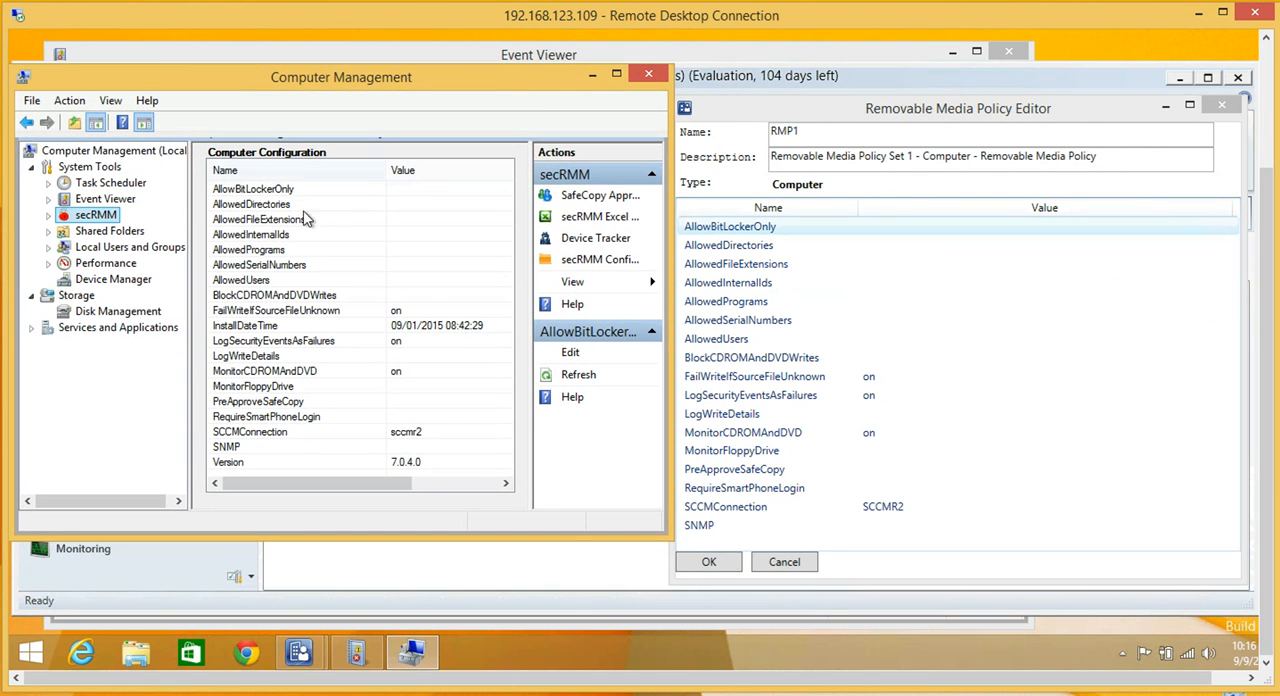
{"action": "mouse_move", "coordinate": [570, 352]}
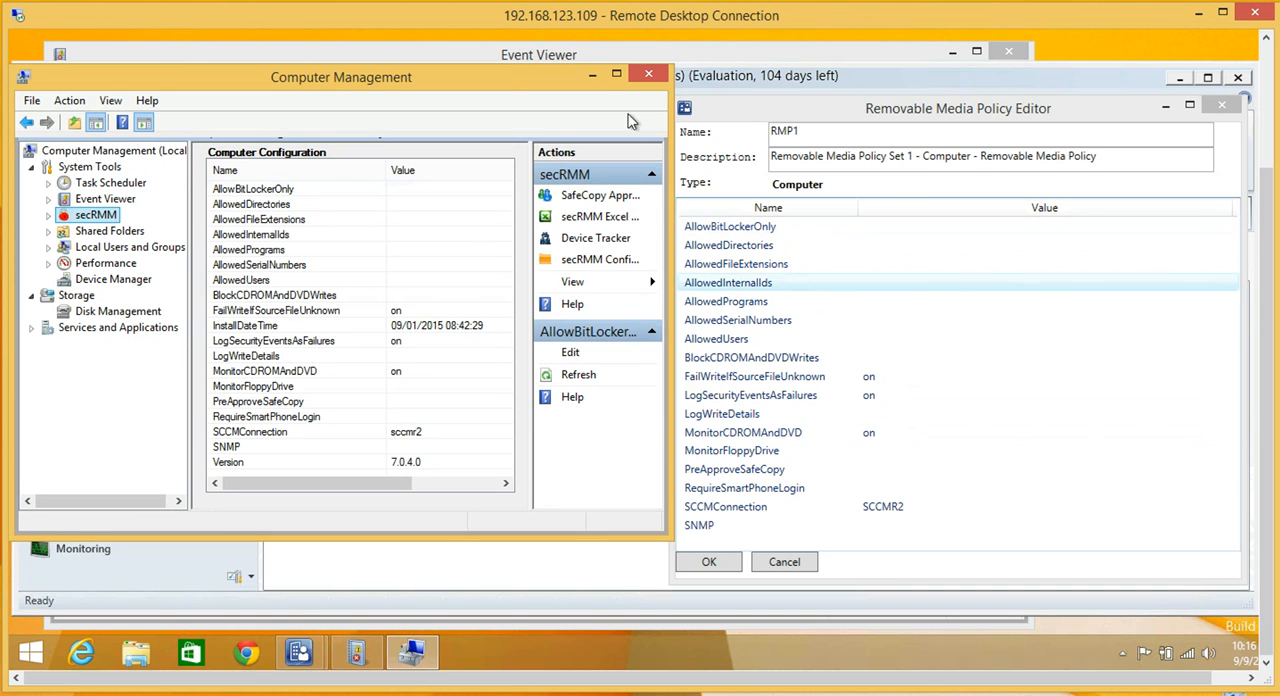
{"action": "mouse_move", "coordinate": [592, 76]}
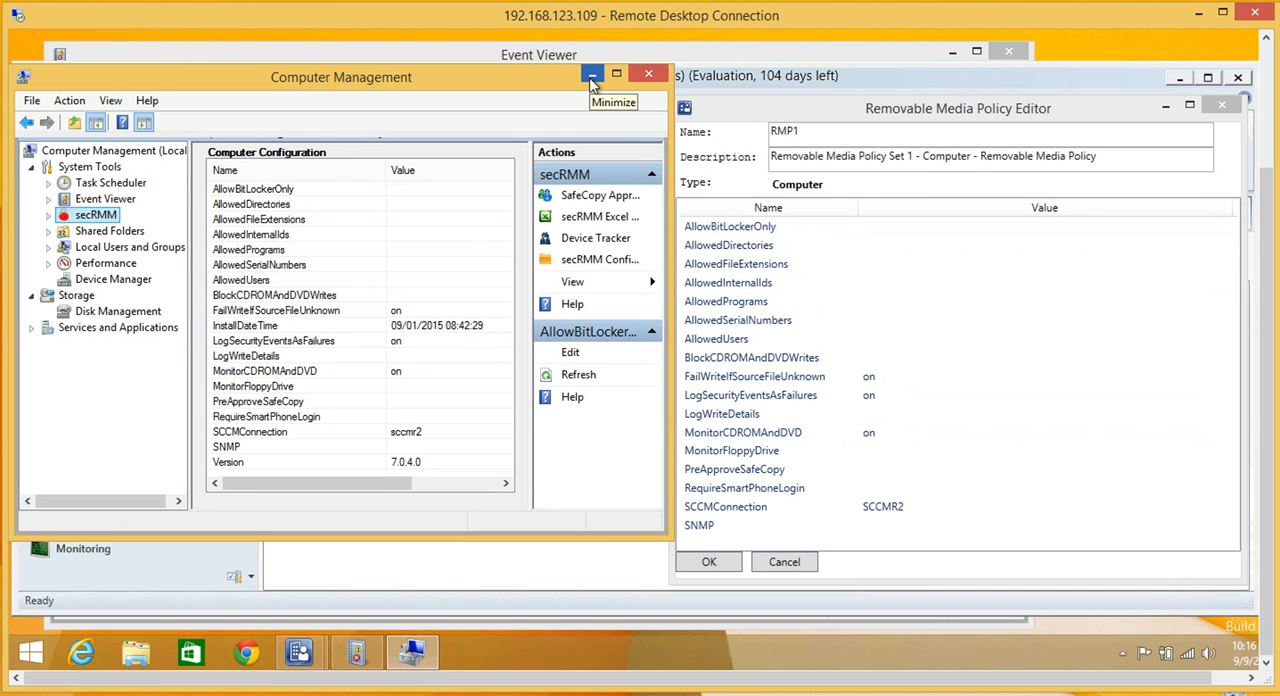
{"action": "left_click", "coordinate": [592, 76]}
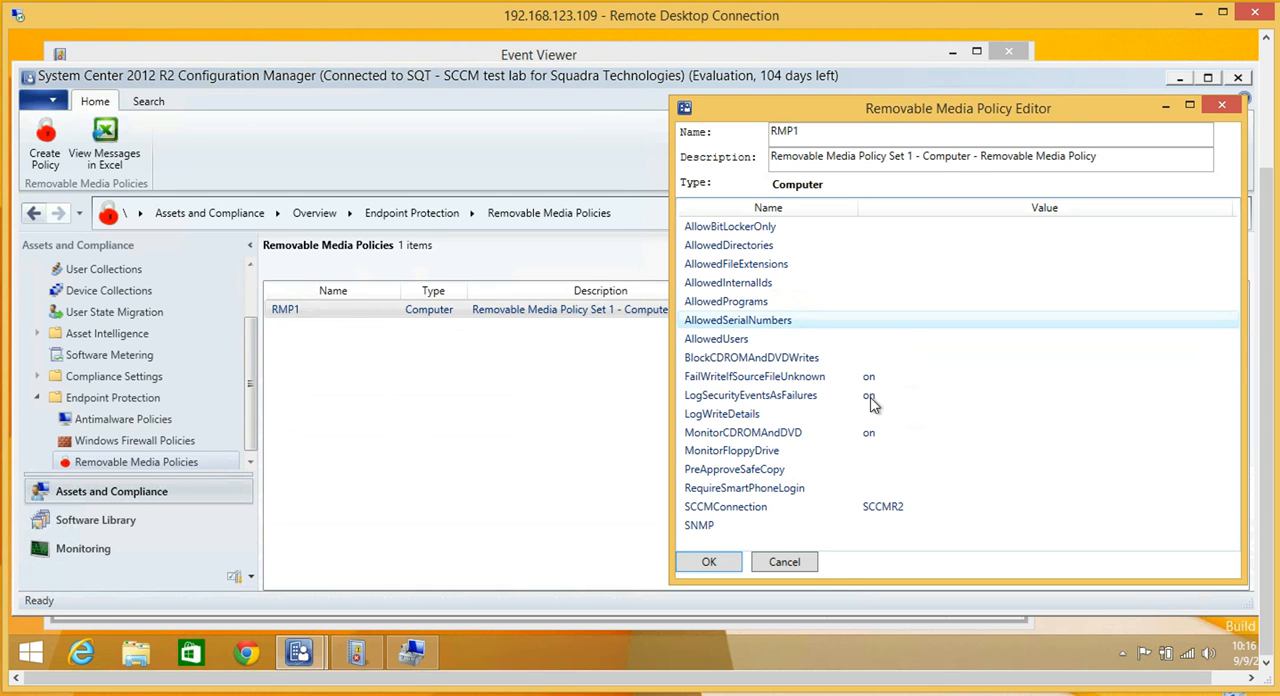
{"action": "left_click", "coordinate": [724, 506]}
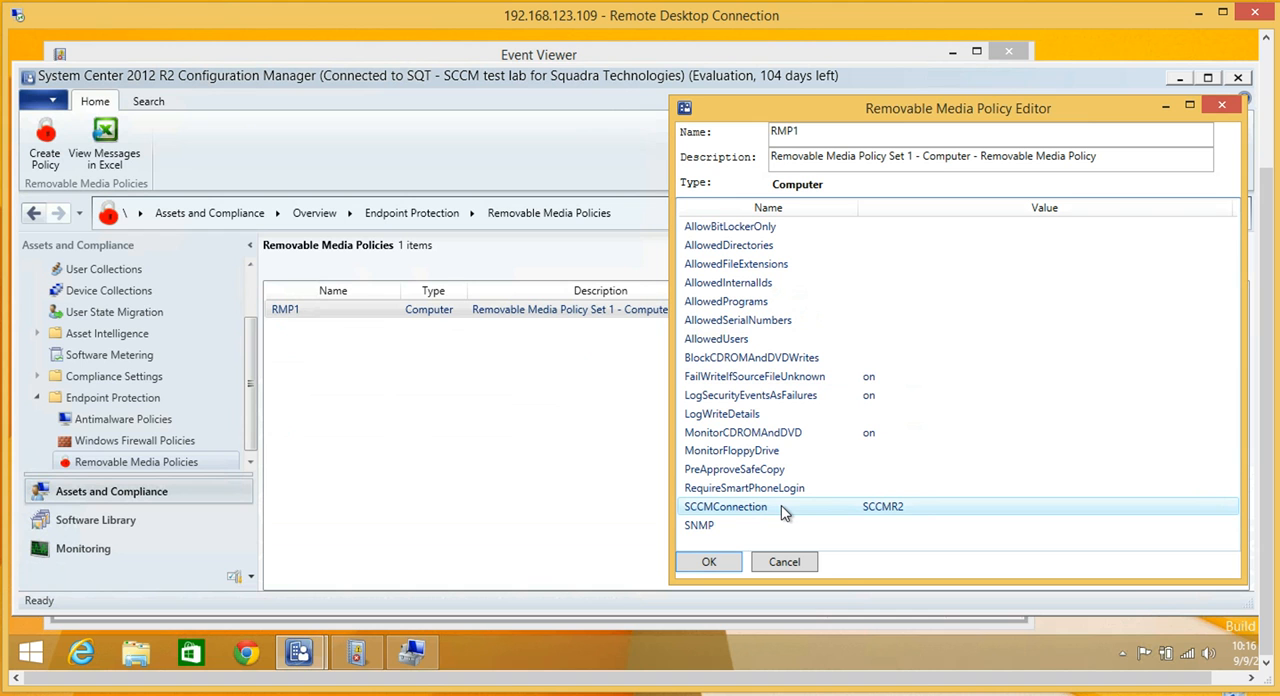
{"action": "mouse_move", "coordinate": [738, 512]}
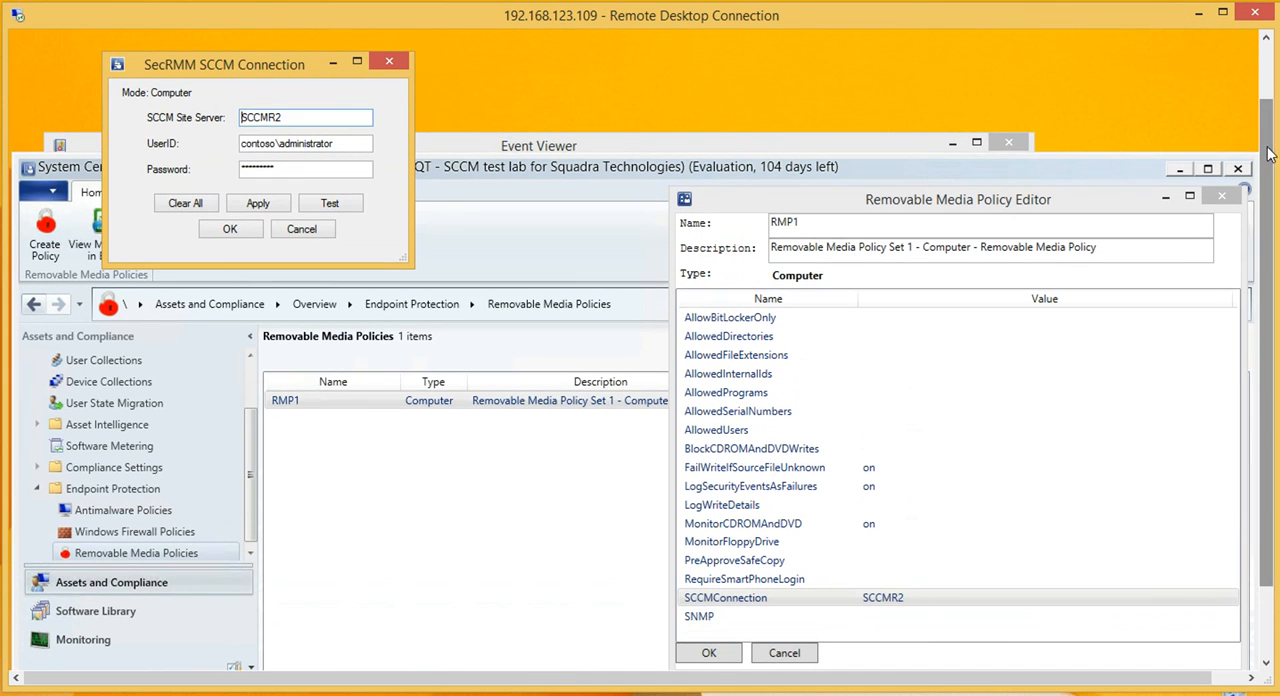
Test the SCCM connection to SCCMR2 successfully, then cancel the connection dialog.
{"action": "left_click_drag", "start_coordinate": [224, 64], "coordinate": [464, 206]}
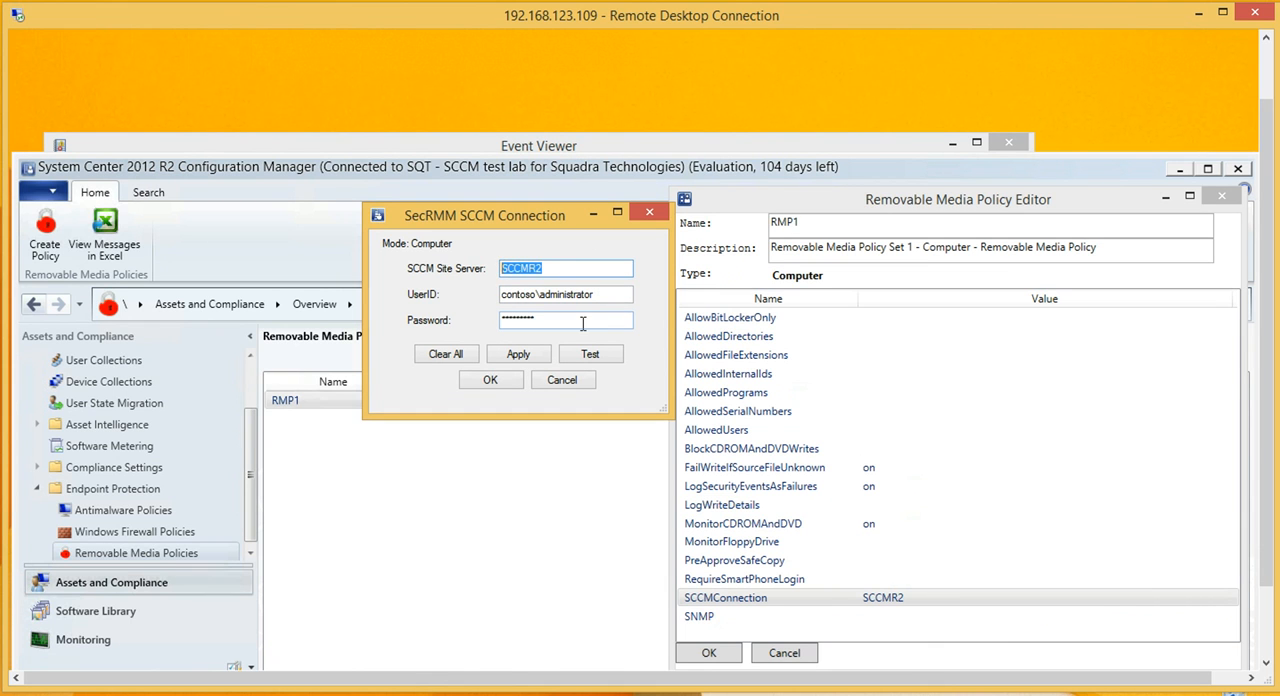
{"action": "left_click", "coordinate": [590, 352]}
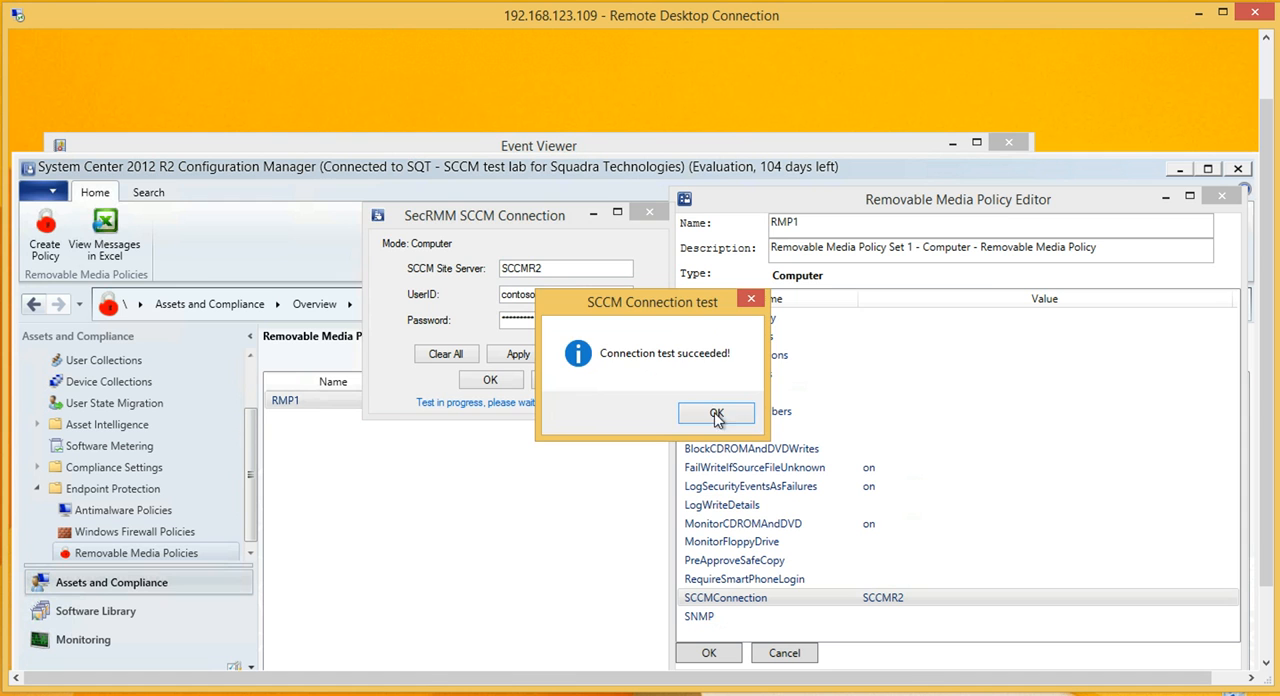
{"action": "left_click", "coordinate": [716, 414]}
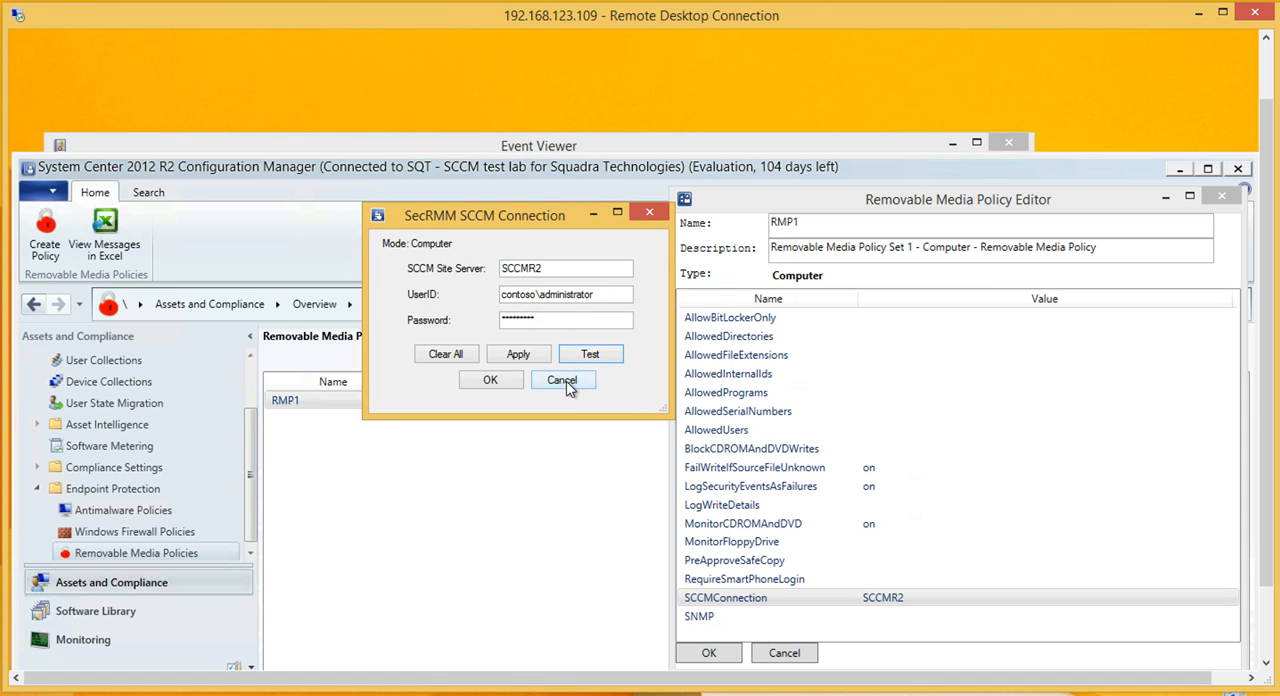
{"action": "left_click", "coordinate": [562, 380]}
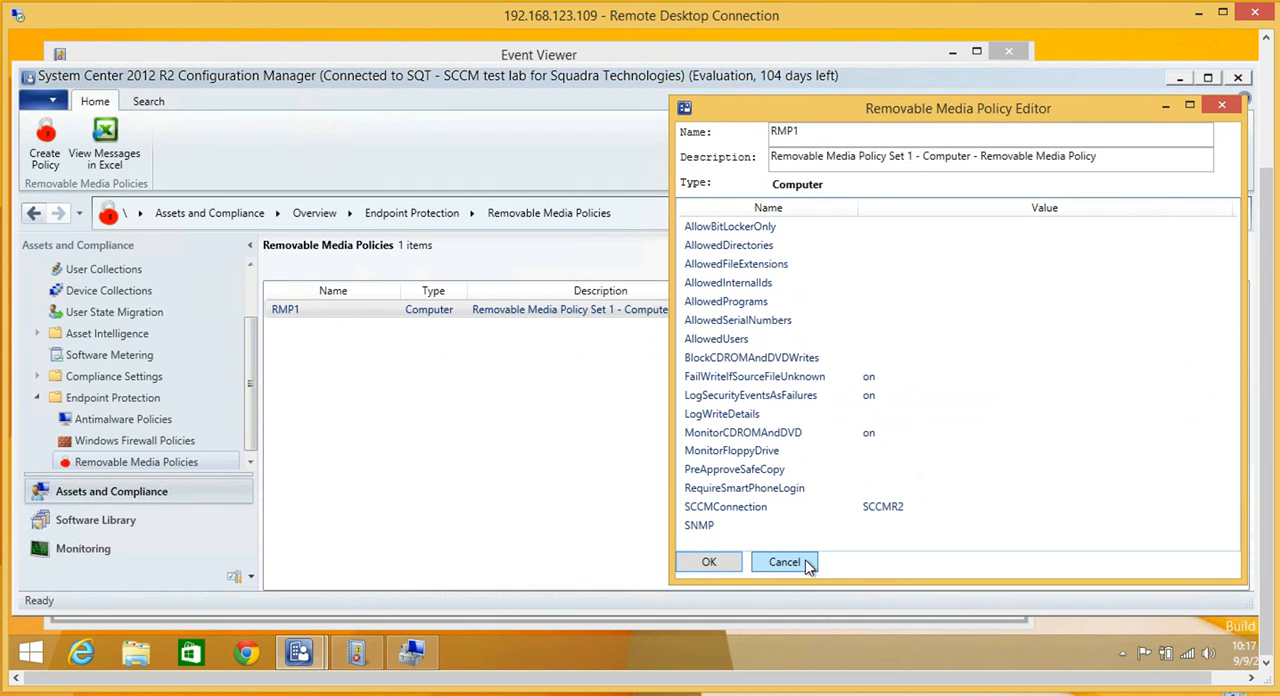
Cancel the RMP1 Removable Media Policy Editor.
{"action": "left_click", "coordinate": [784, 560]}
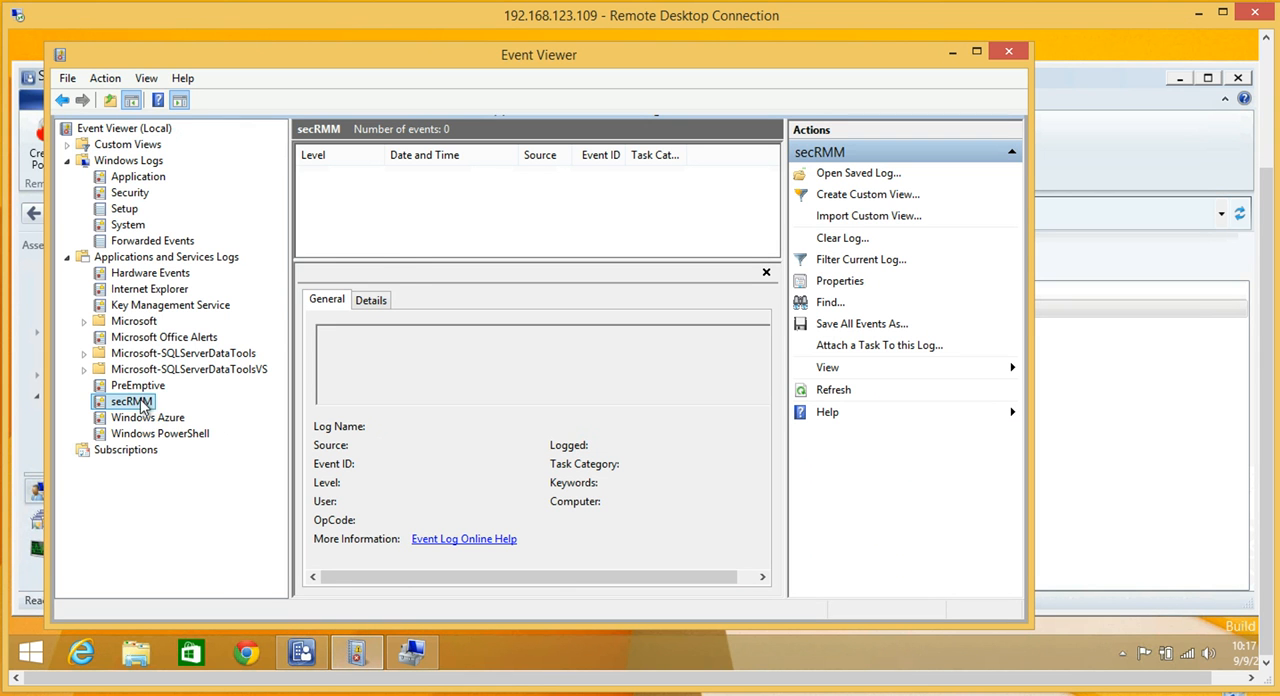
{"action": "mouse_move", "coordinate": [408, 220]}
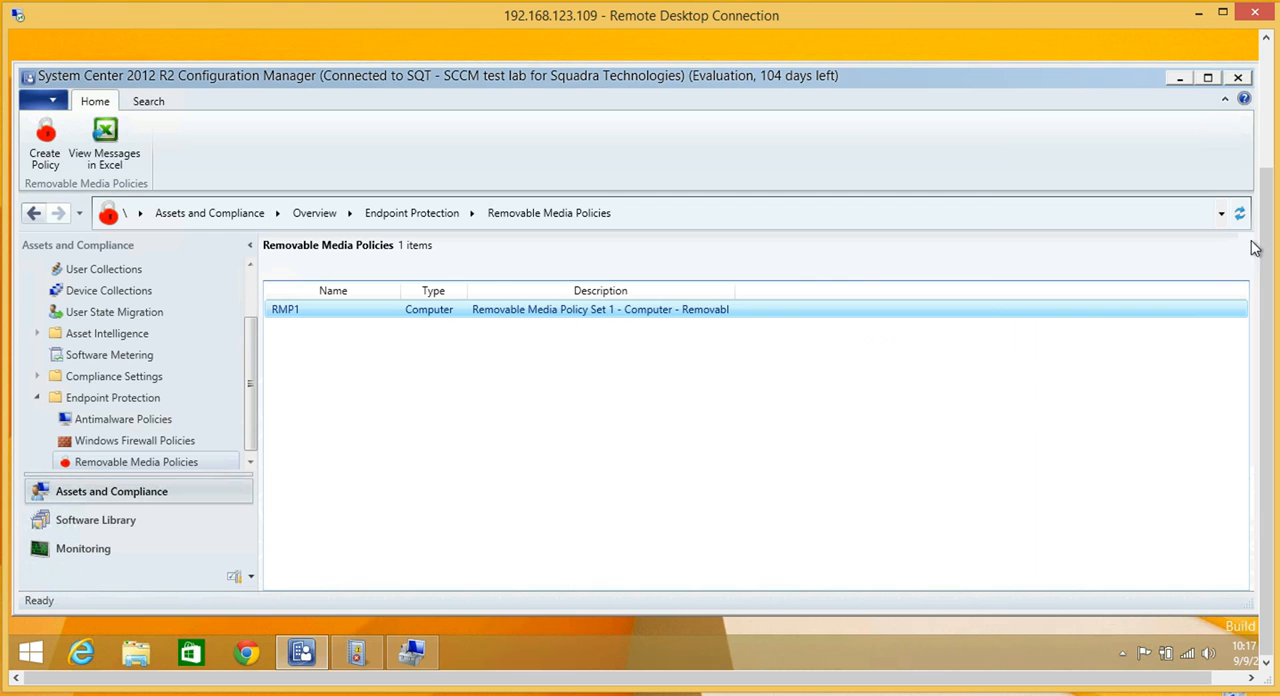
{"action": "mouse_move", "coordinate": [472, 504]}
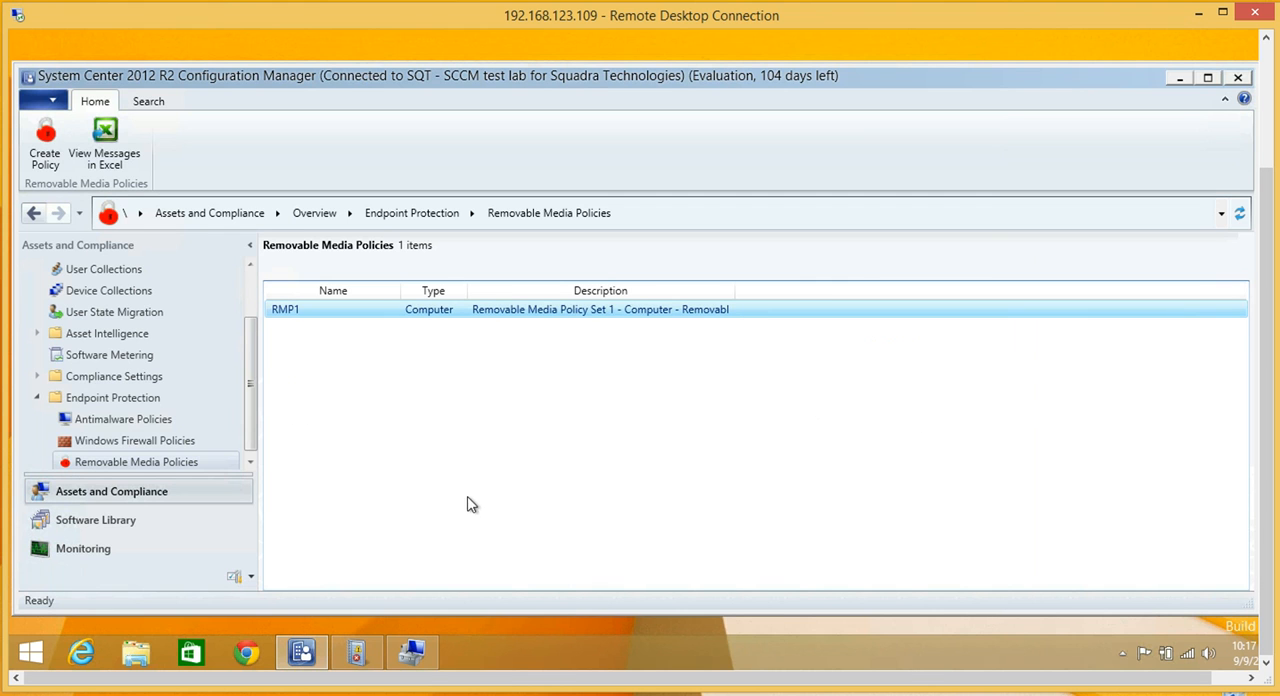
{"action": "mouse_move", "coordinate": [116, 520]}
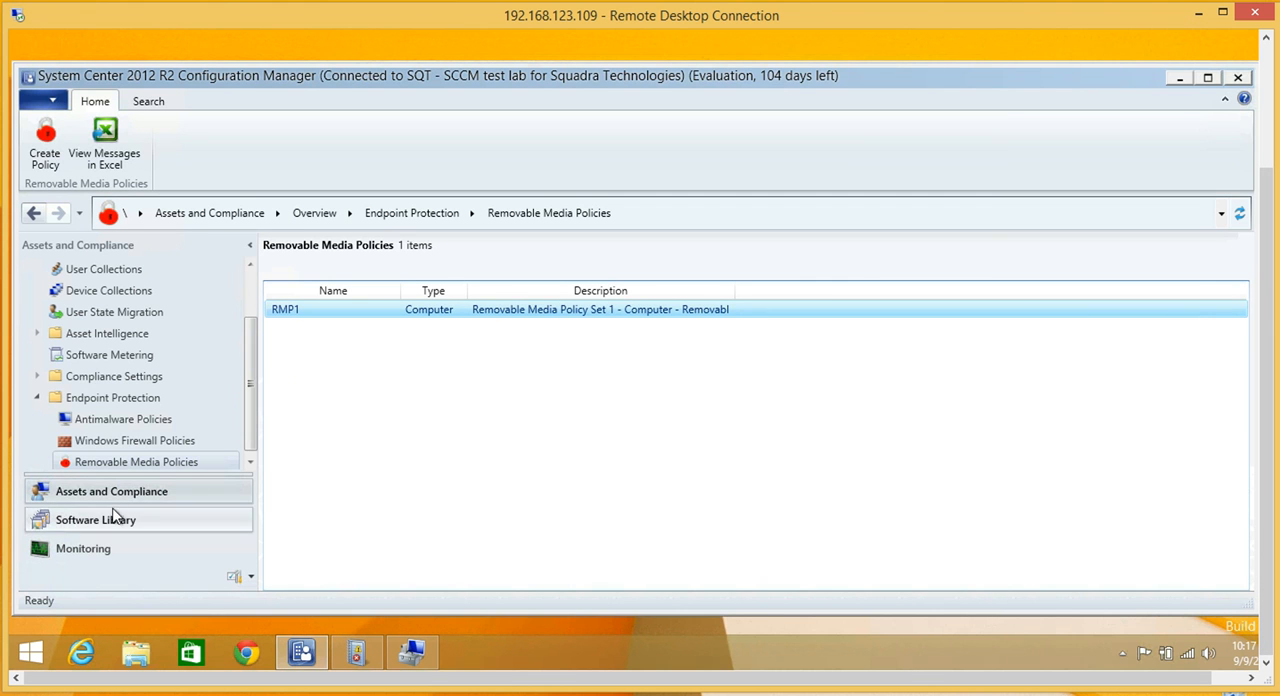
{"action": "mouse_move", "coordinate": [84, 548]}
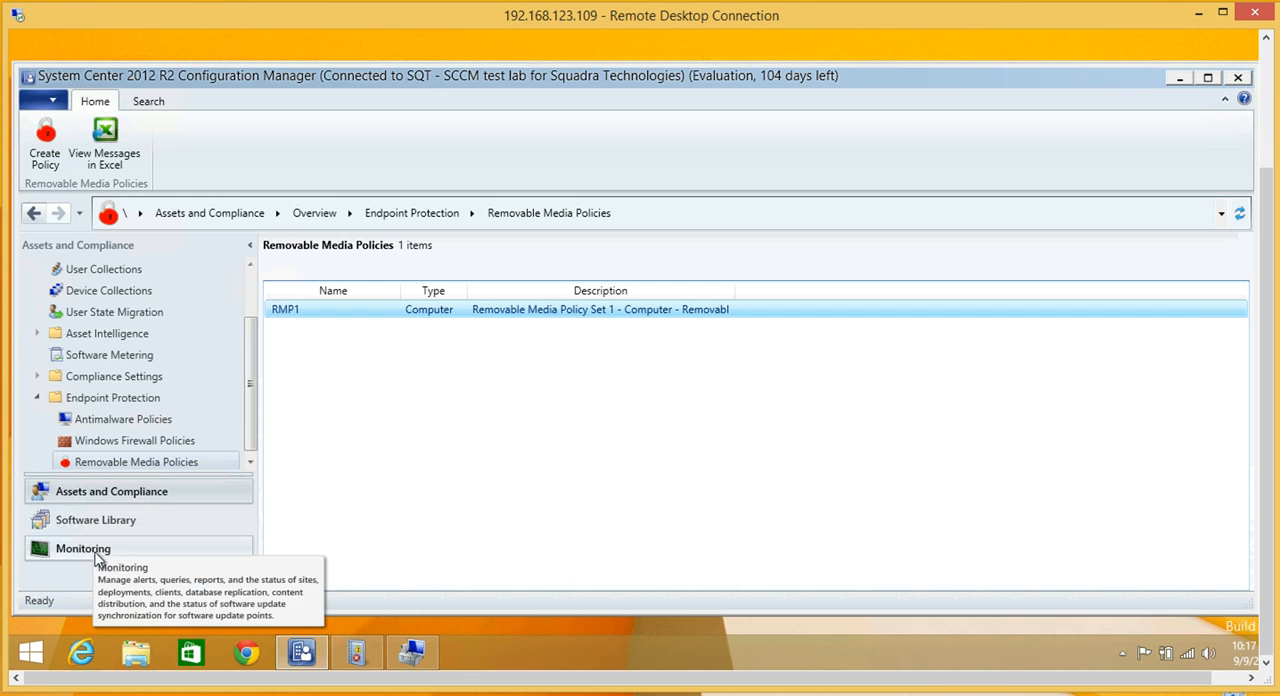
Under Monitoring's Status Message Queries, search 'removab', show Removable Media Activity messages (none), then close the viewer.
{"action": "left_click", "coordinate": [84, 548]}
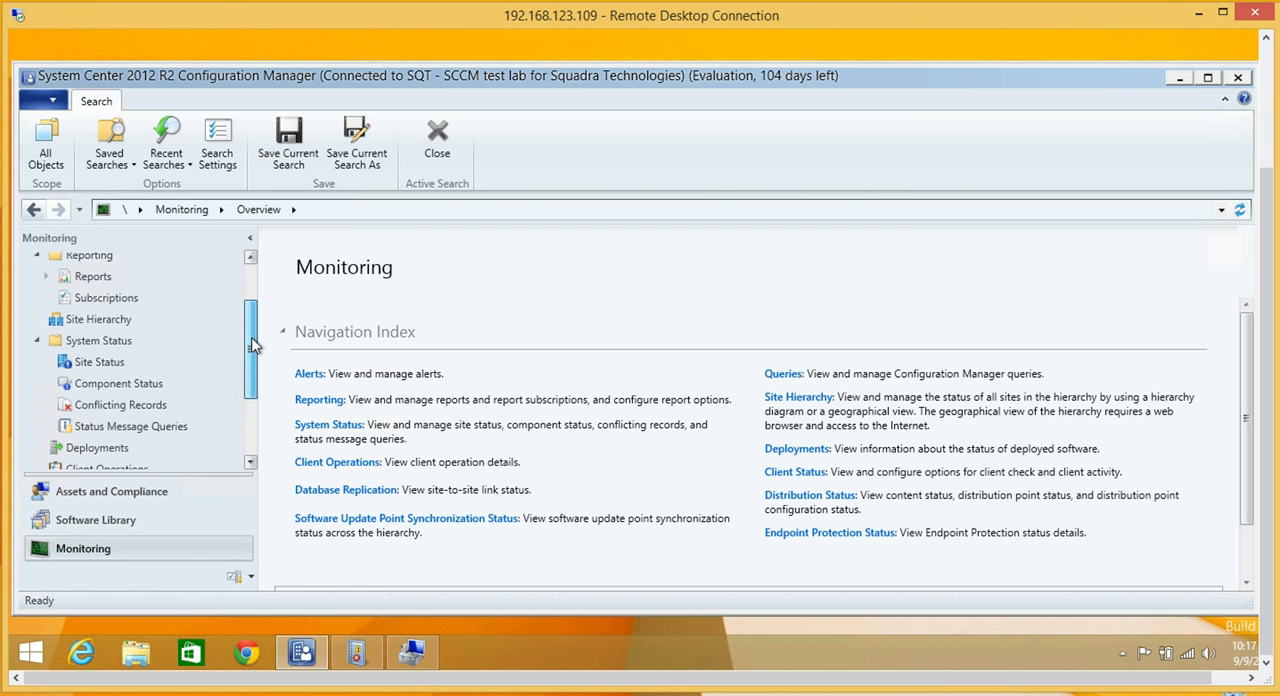
{"action": "scroll", "scroll_direction": "down", "scroll_amount": 3}
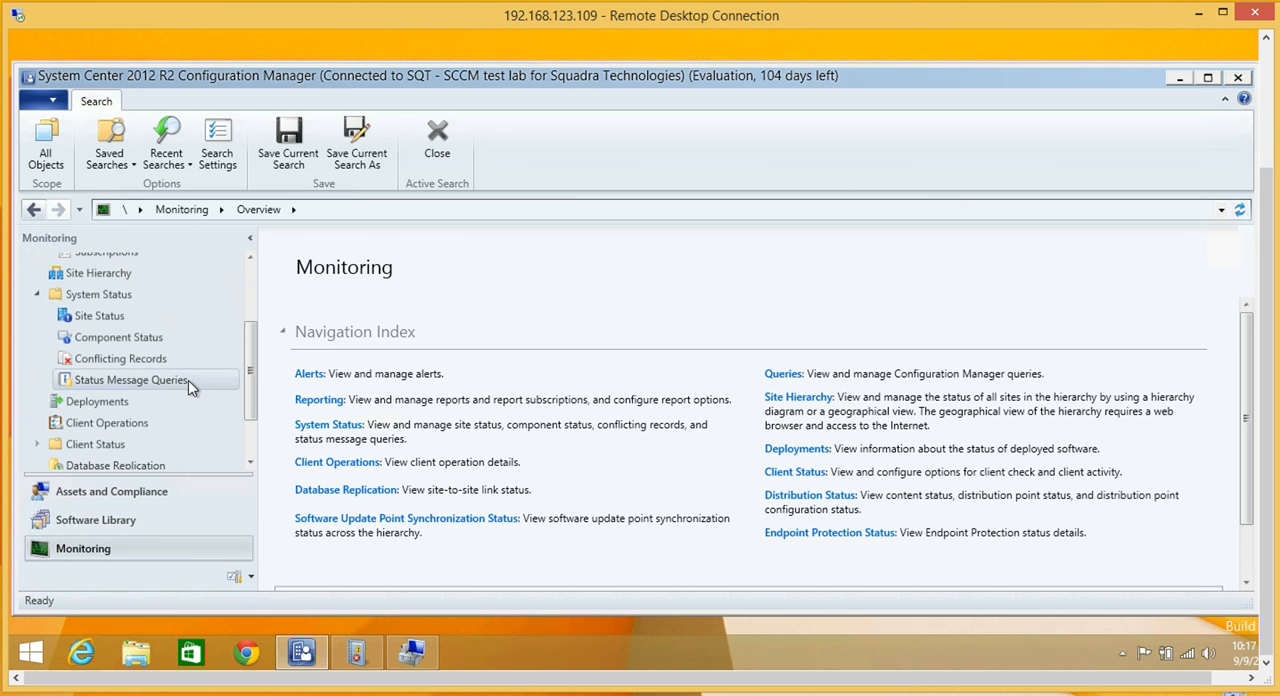
{"action": "left_click", "coordinate": [130, 380]}
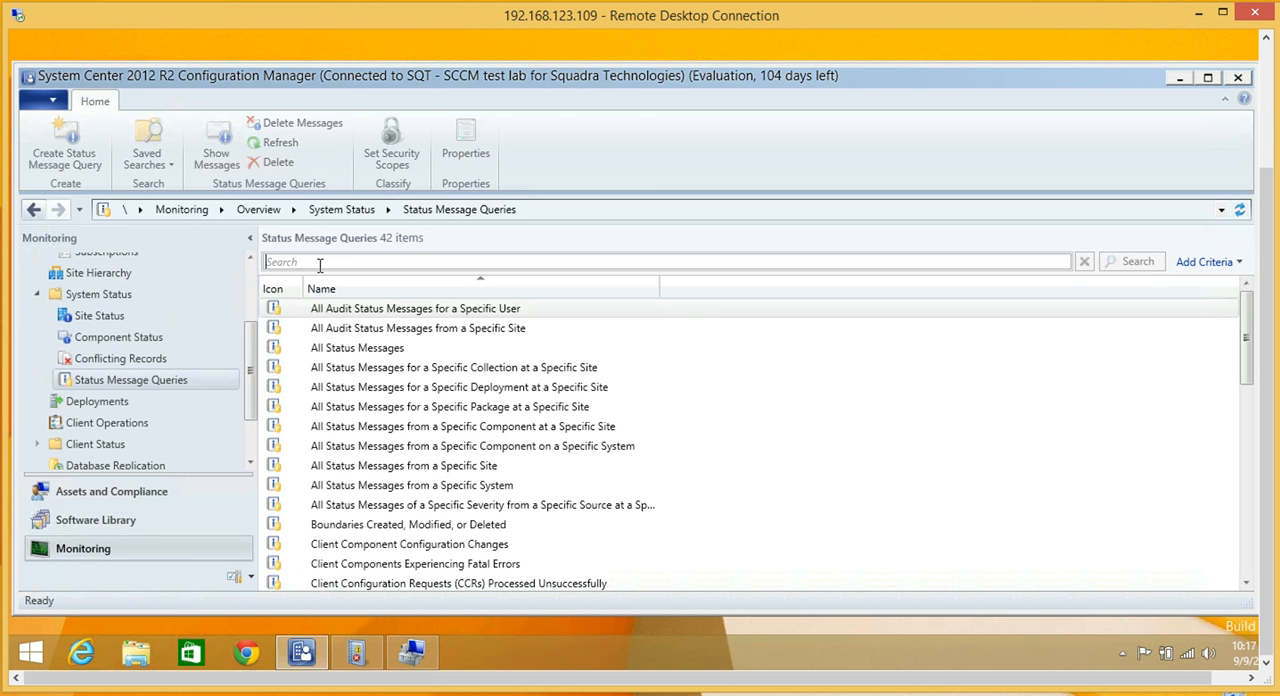
{"action": "type", "text": "removable media"}
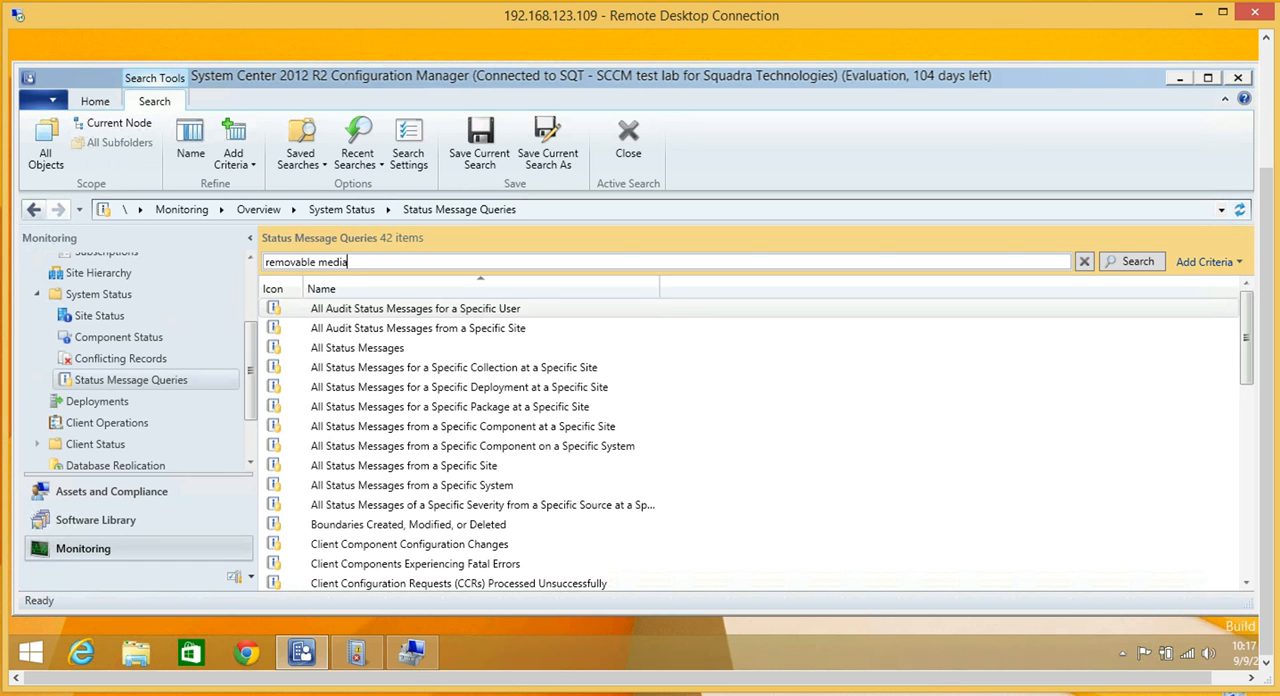
{"action": "left_click", "coordinate": [1132, 260]}
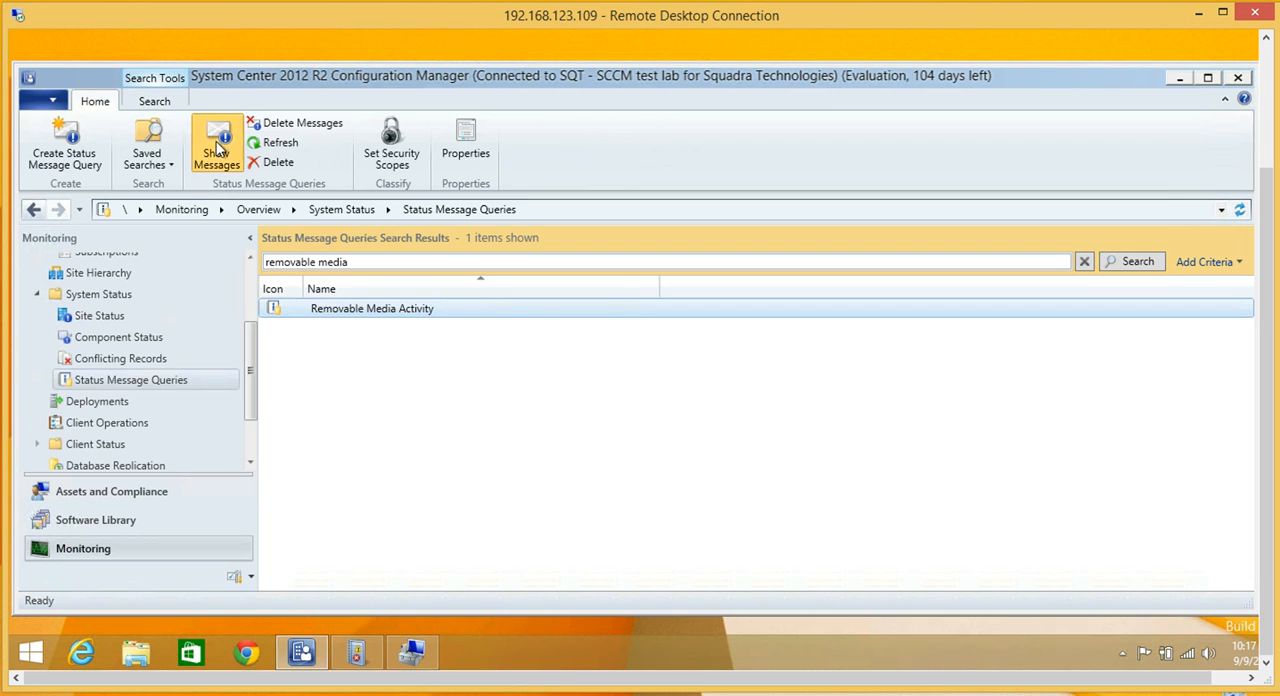
{"action": "left_click", "coordinate": [216, 144]}
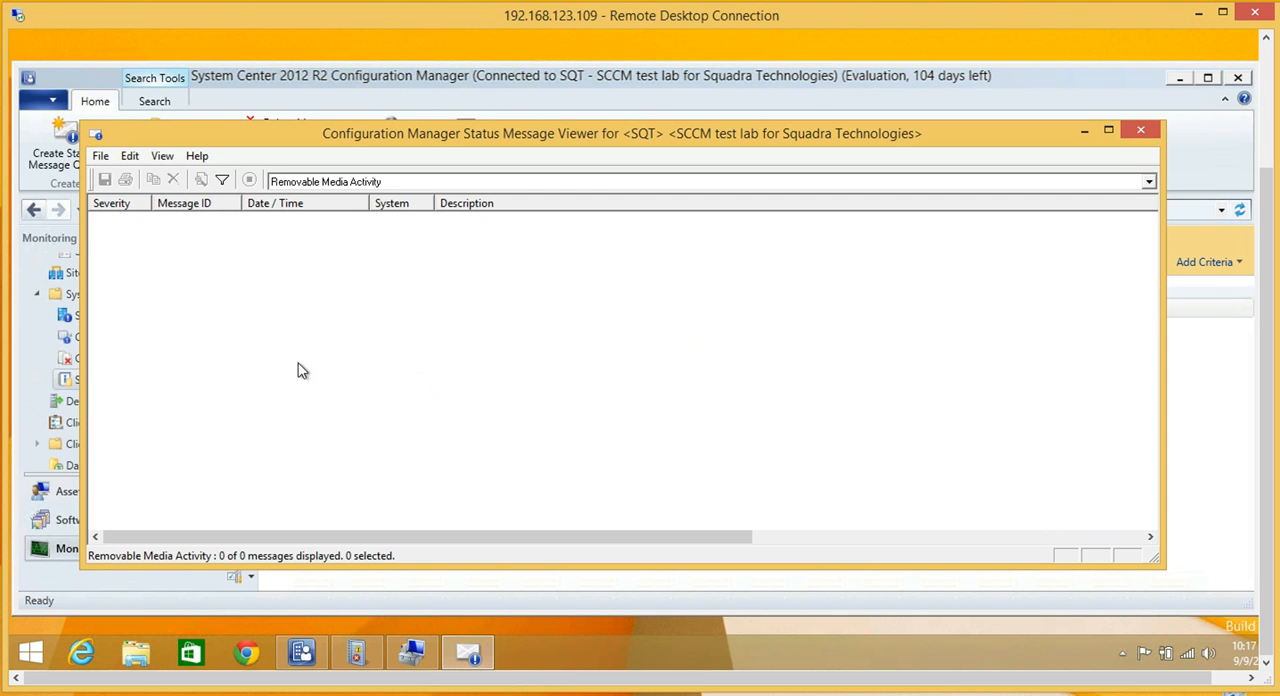
{"action": "mouse_move", "coordinate": [528, 360]}
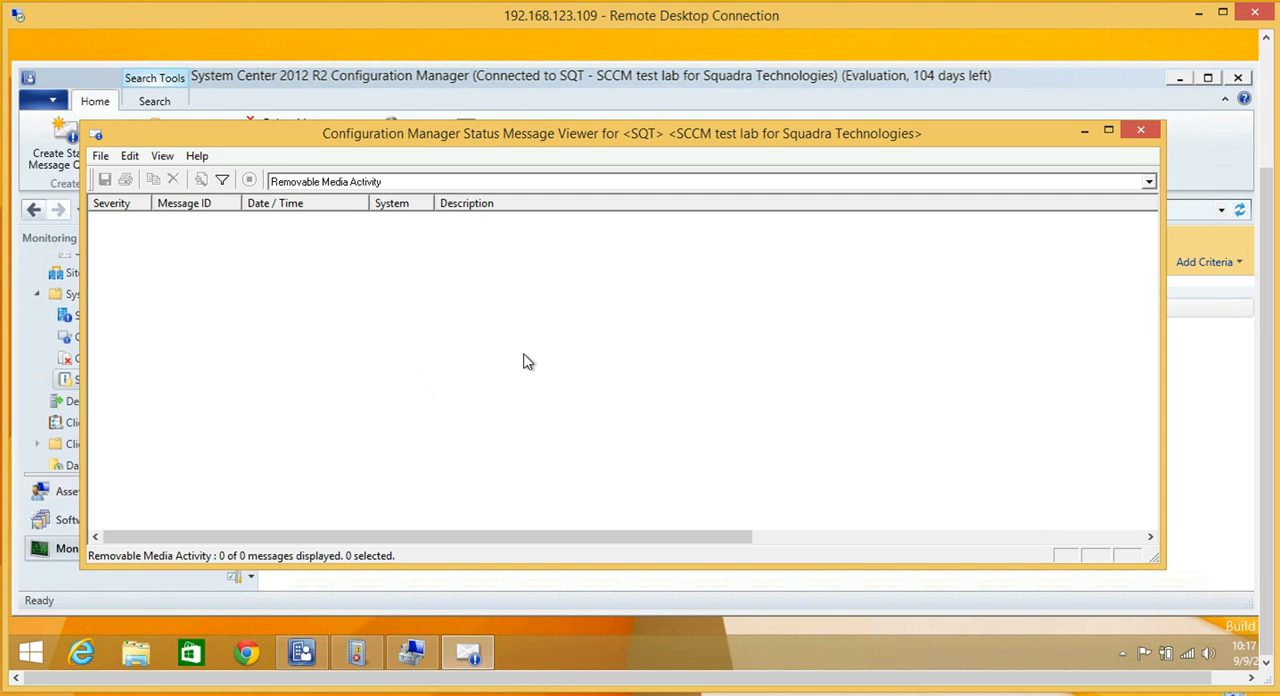
{"action": "mouse_move", "coordinate": [732, 306]}
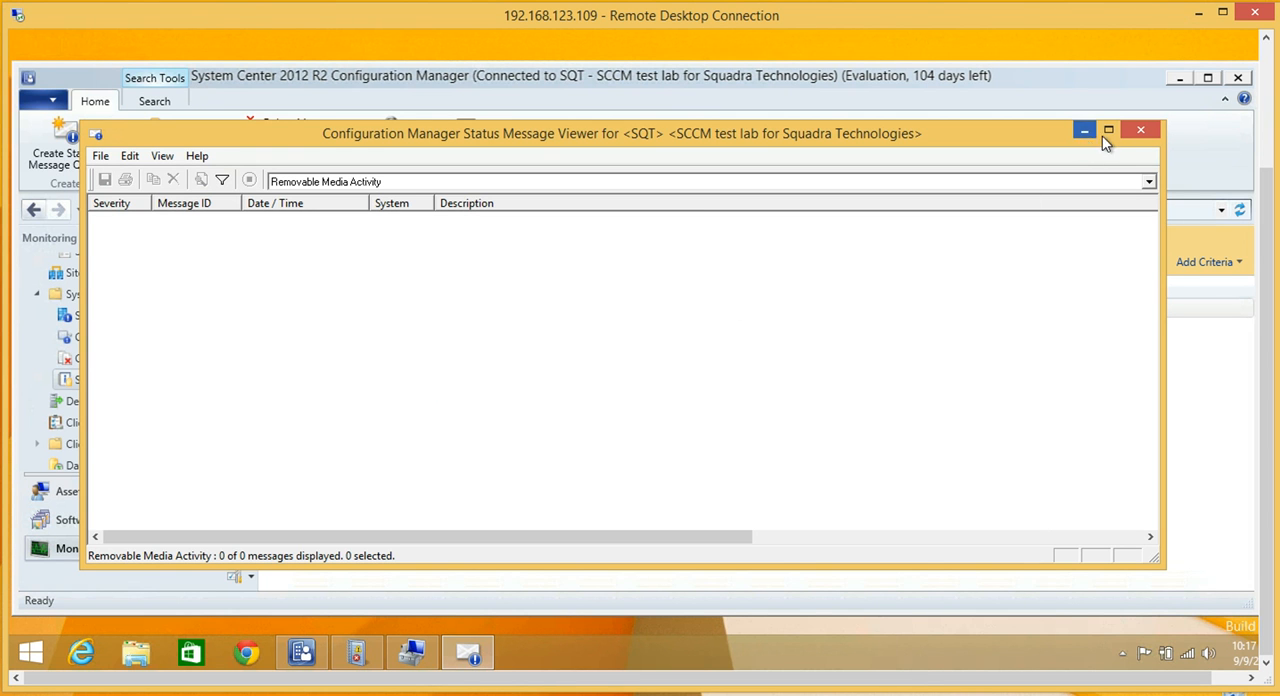
{"action": "left_click", "coordinate": [1140, 130]}
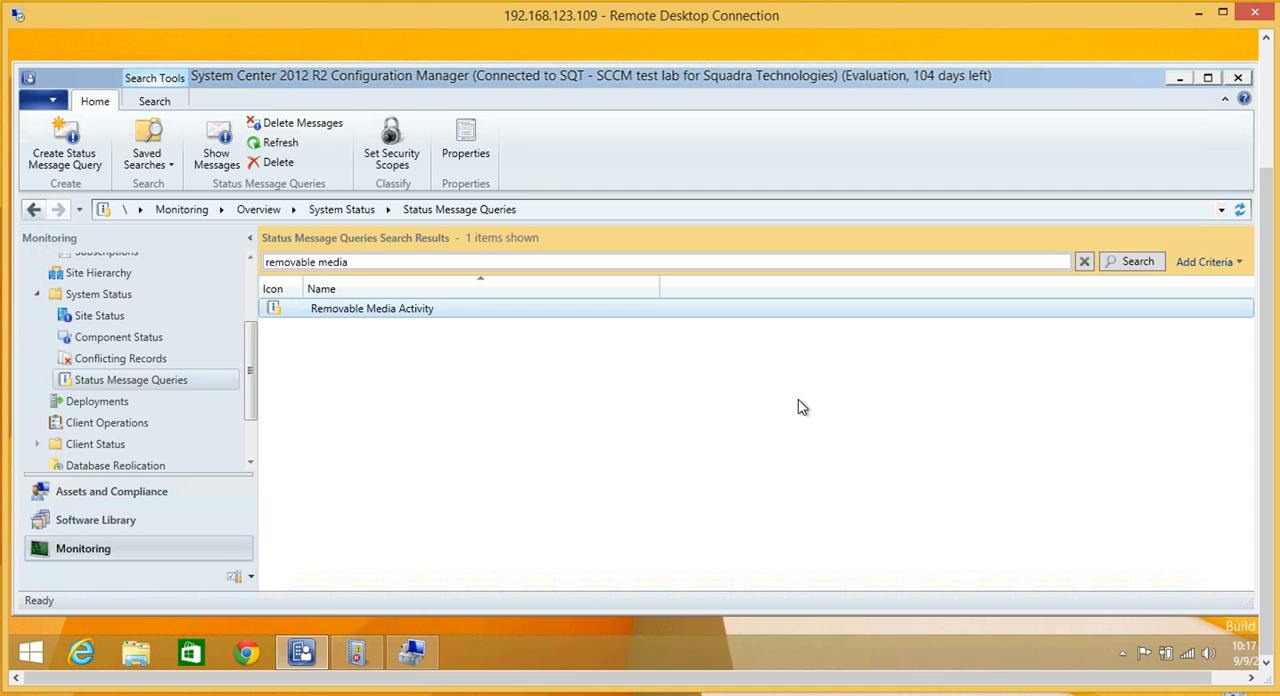
{"action": "mouse_move", "coordinate": [356, 652]}
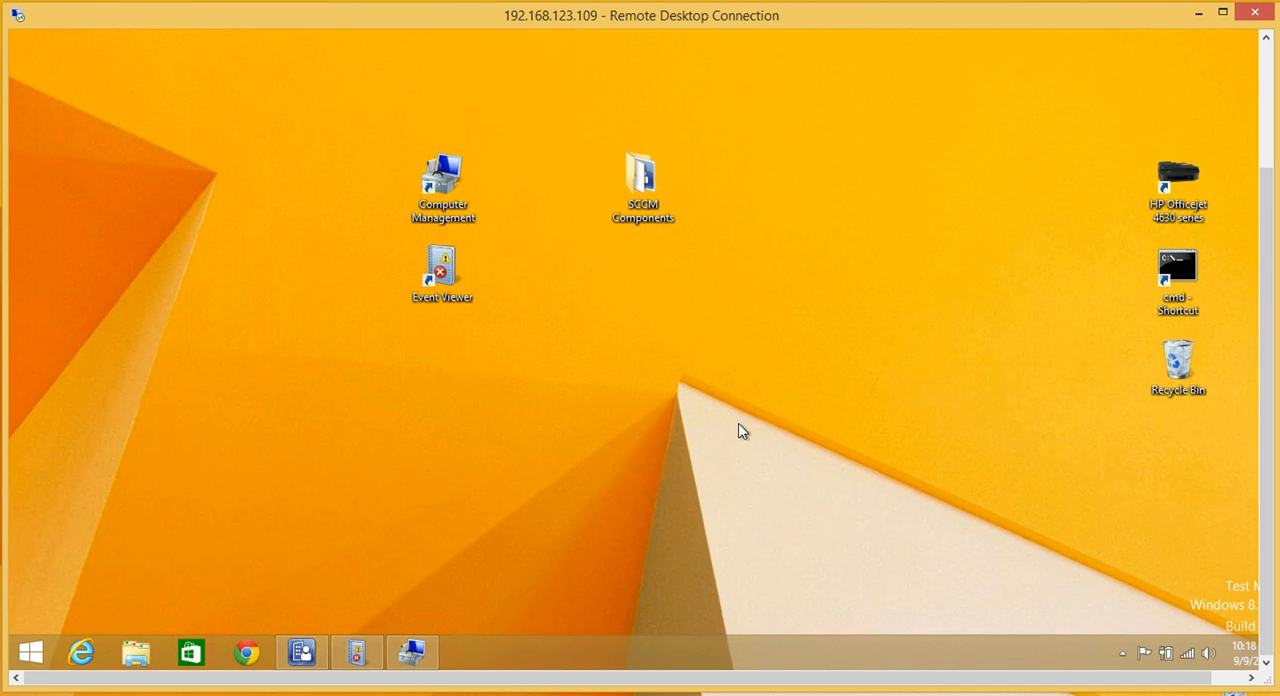
{"action": "mouse_move", "coordinate": [602, 352]}
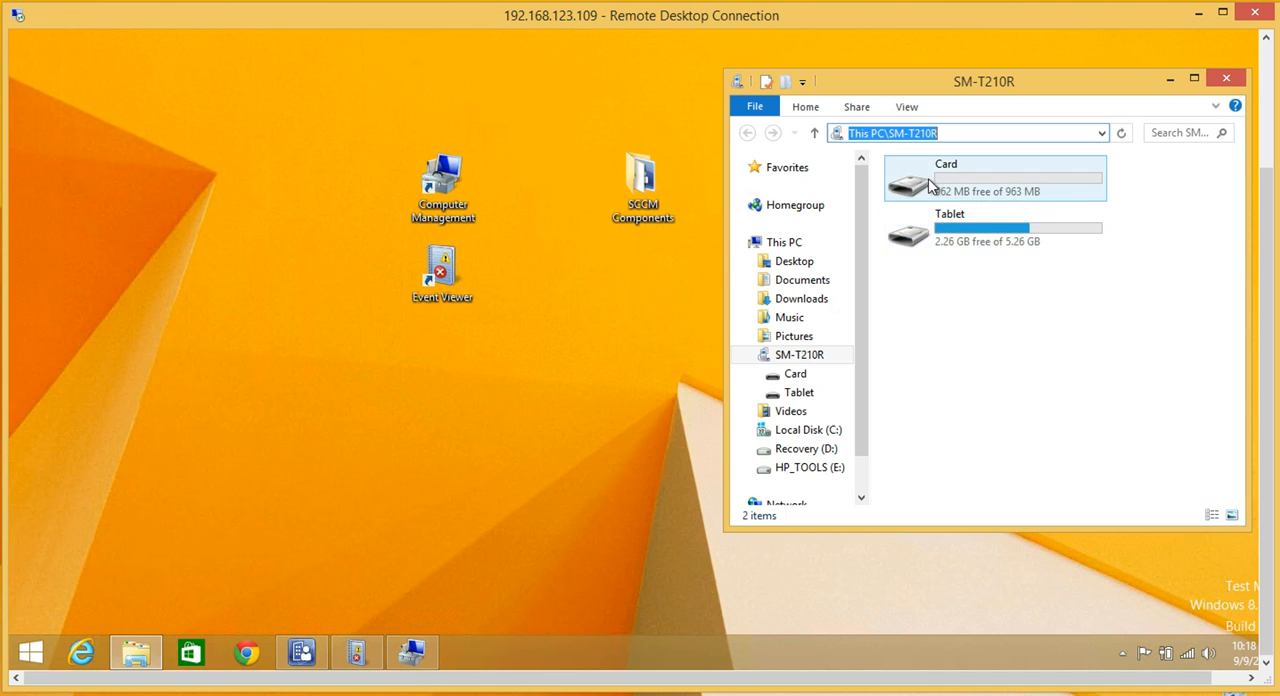
Browse the SM-T210R tablet's internal storage Documents alongside C:\_MyCorporation.
{"action": "left_click", "coordinate": [950, 226]}
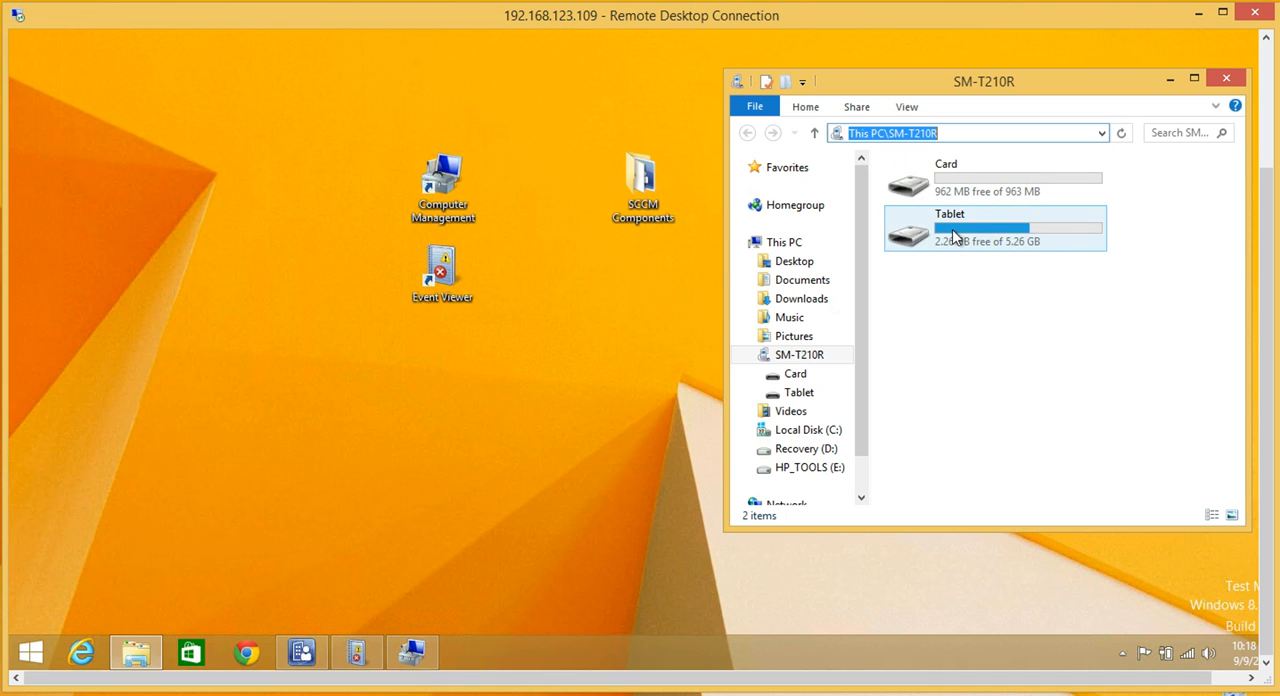
{"action": "left_click", "coordinate": [994, 176]}
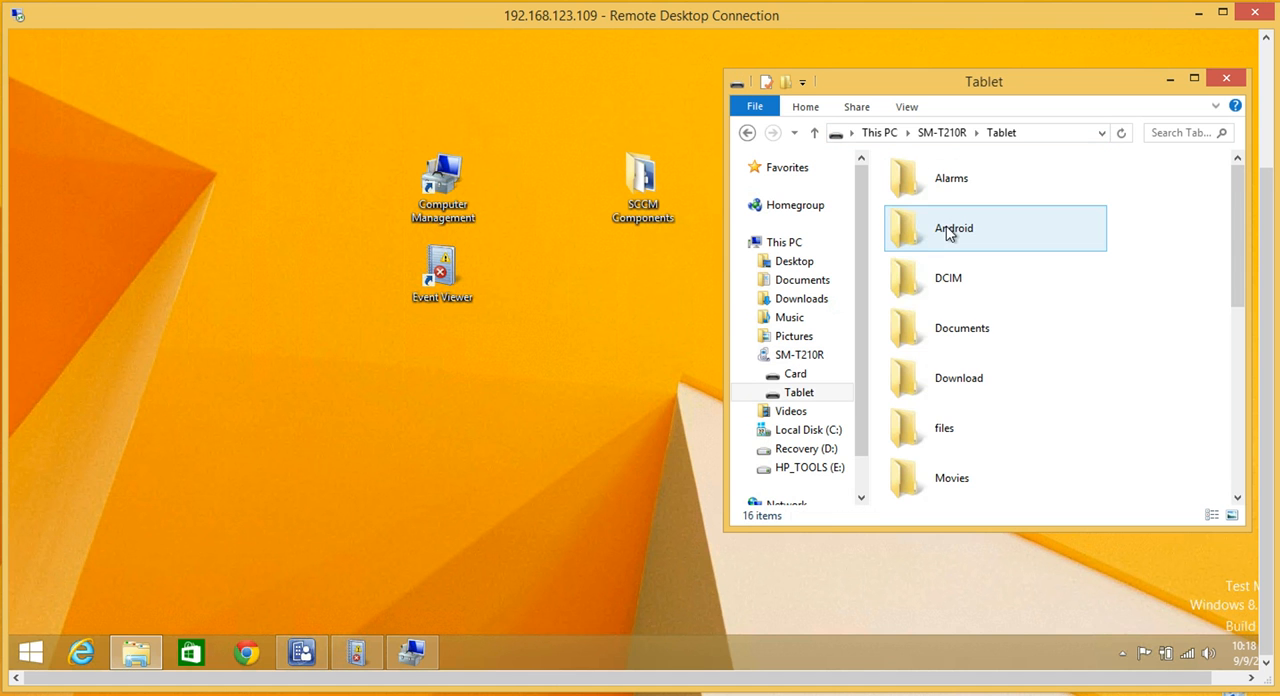
{"action": "double_click", "coordinate": [960, 328]}
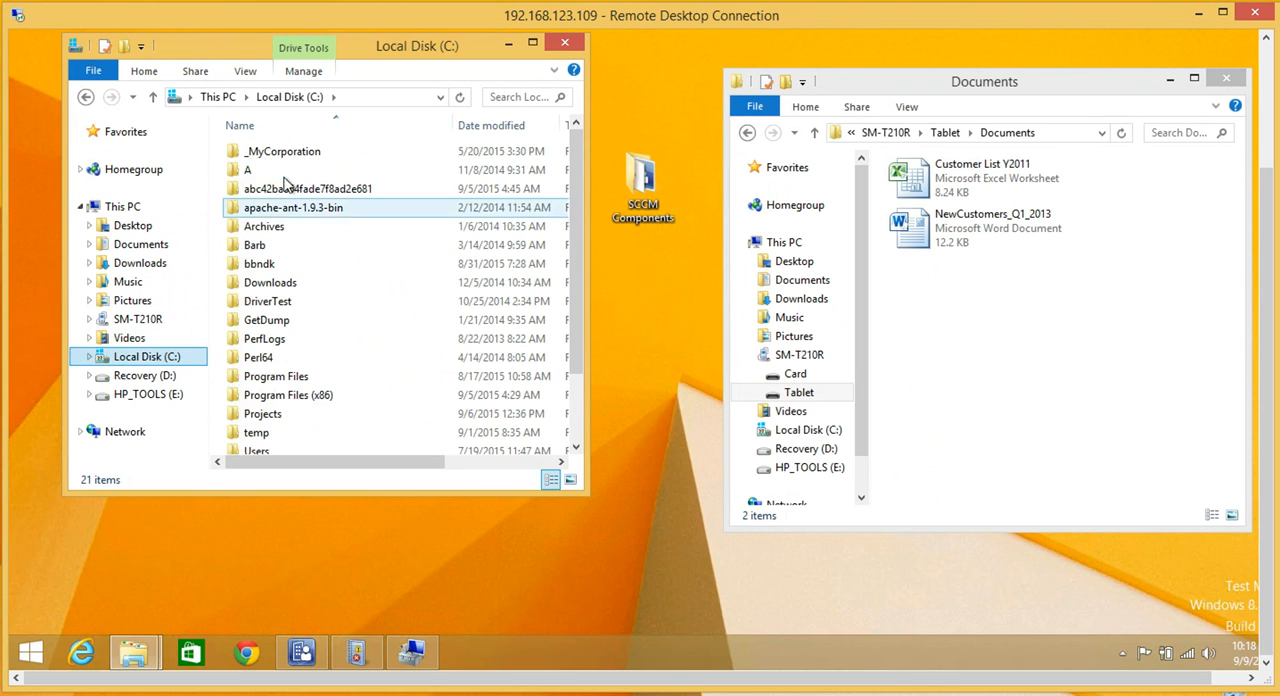
{"action": "double_click", "coordinate": [280, 150]}
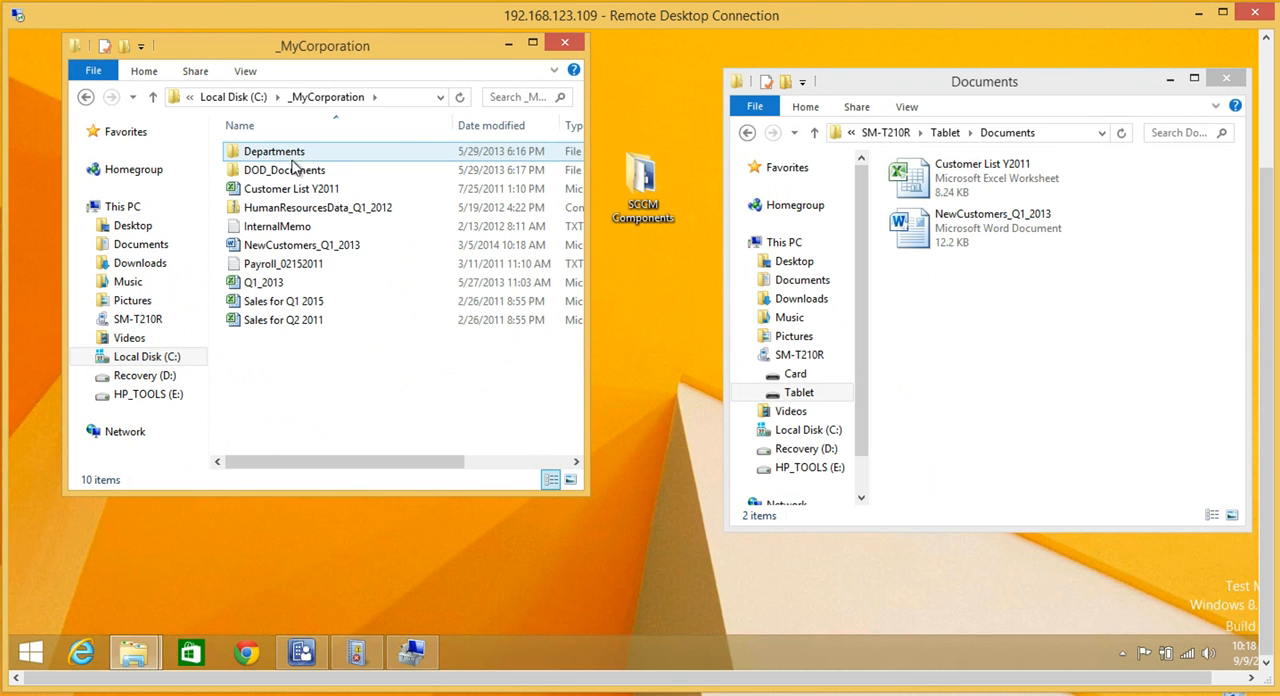
Copy the Q1_2013 workbook onto the tablet's Documents folder, confirming the device copy.
{"action": "left_click", "coordinate": [264, 282]}
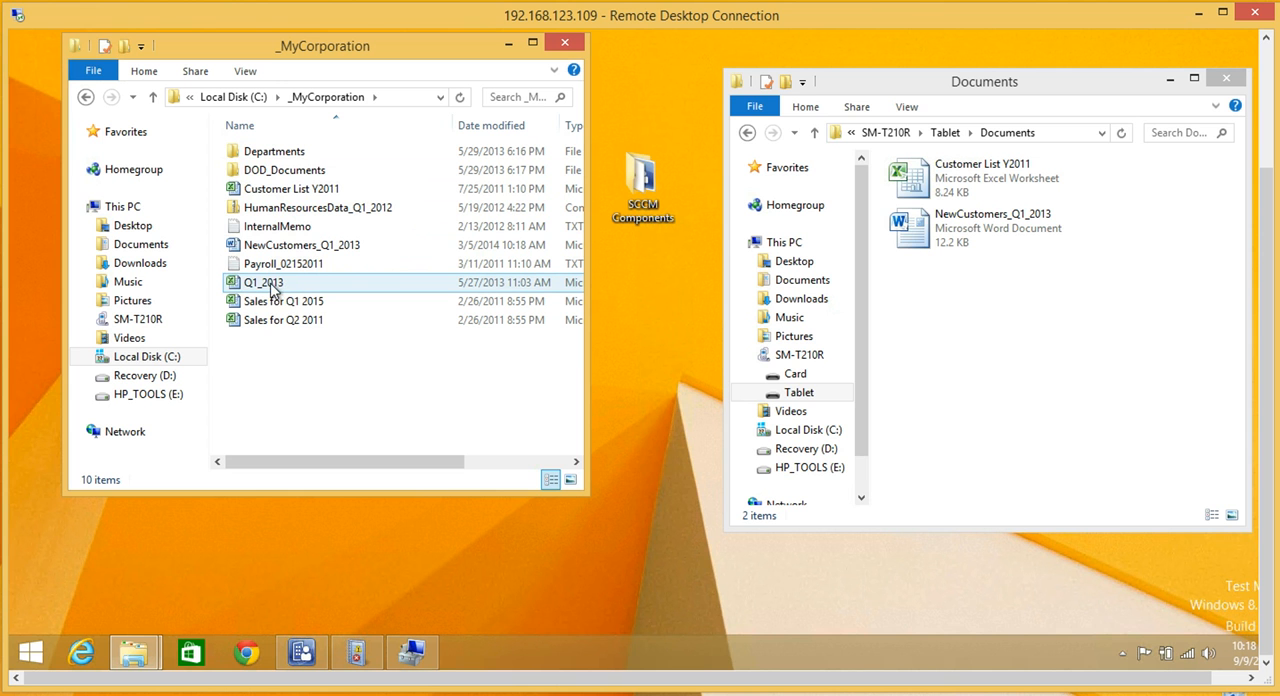
{"action": "left_click_drag", "start_coordinate": [264, 282], "coordinate": [924, 400]}
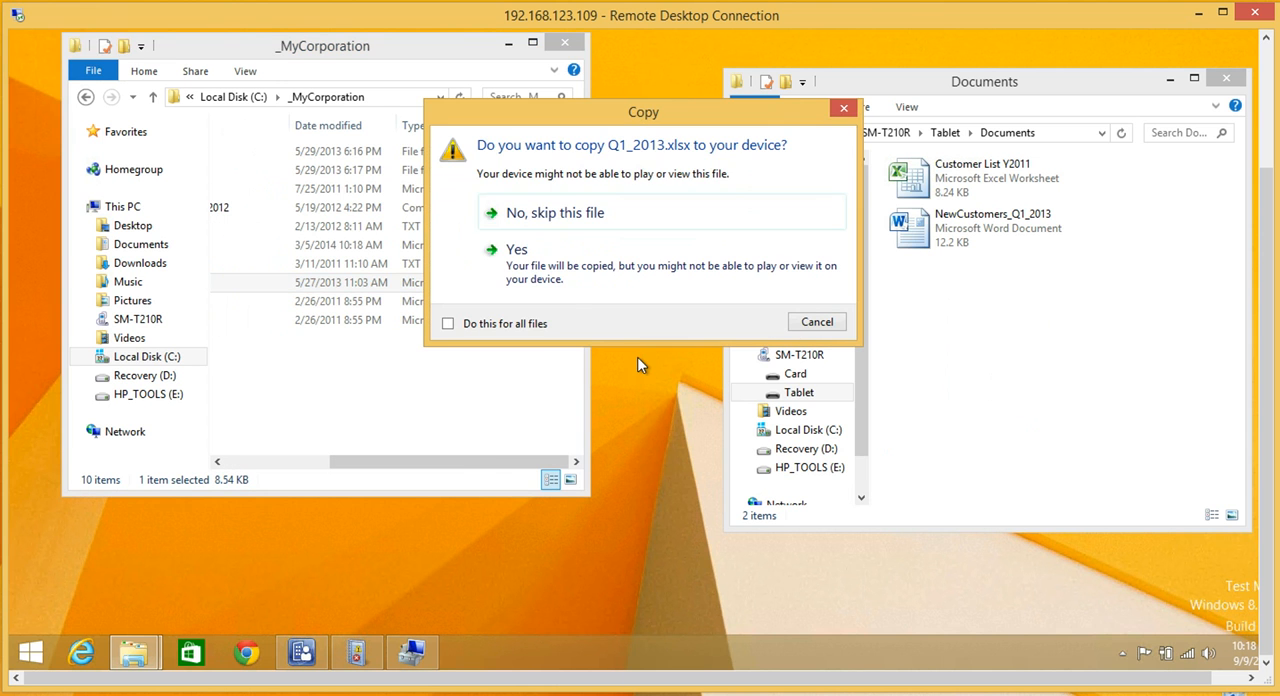
{"action": "left_click", "coordinate": [516, 250]}
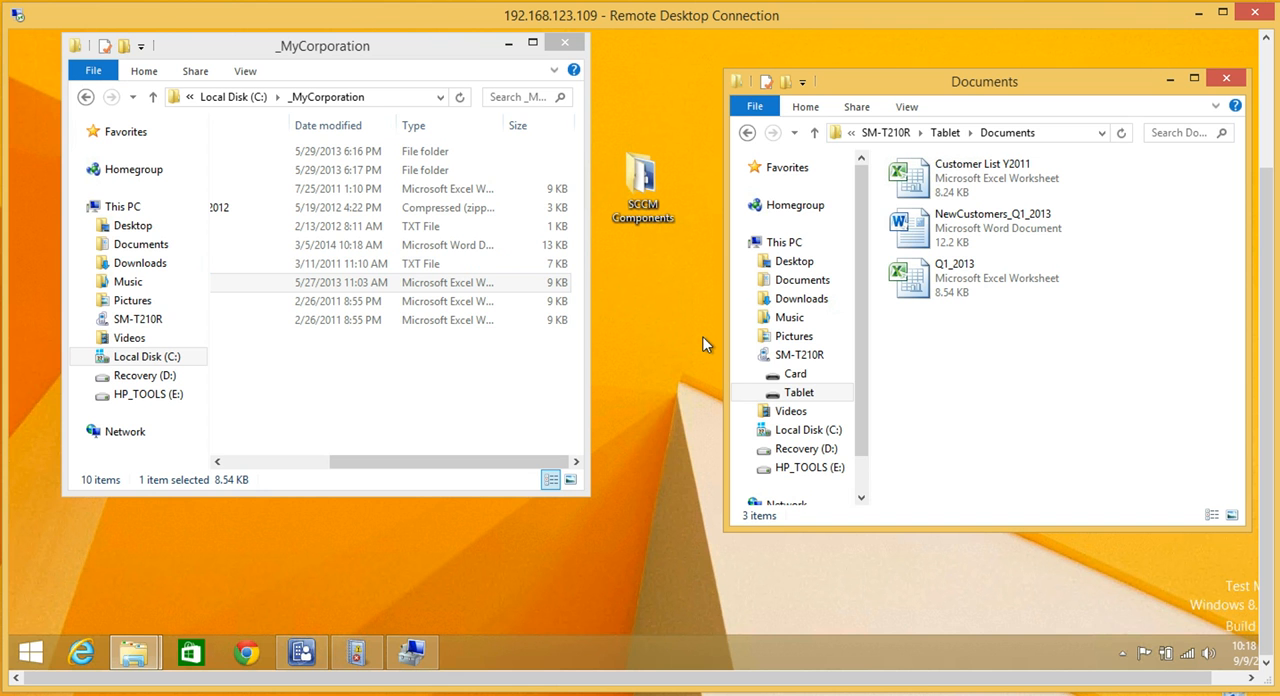
{"action": "left_click", "coordinate": [1224, 78]}
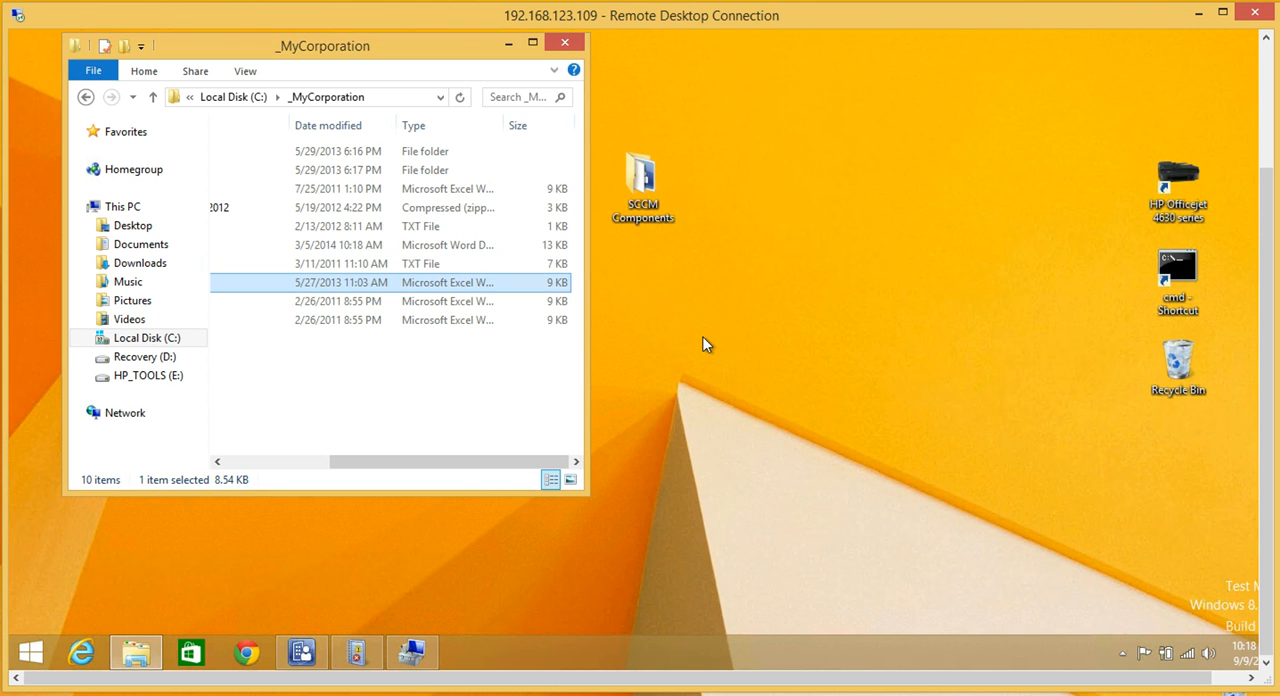
Refresh the secRMM log to see five audit events, then view the Security log filtered to secRMM.
{"action": "left_click", "coordinate": [564, 42]}
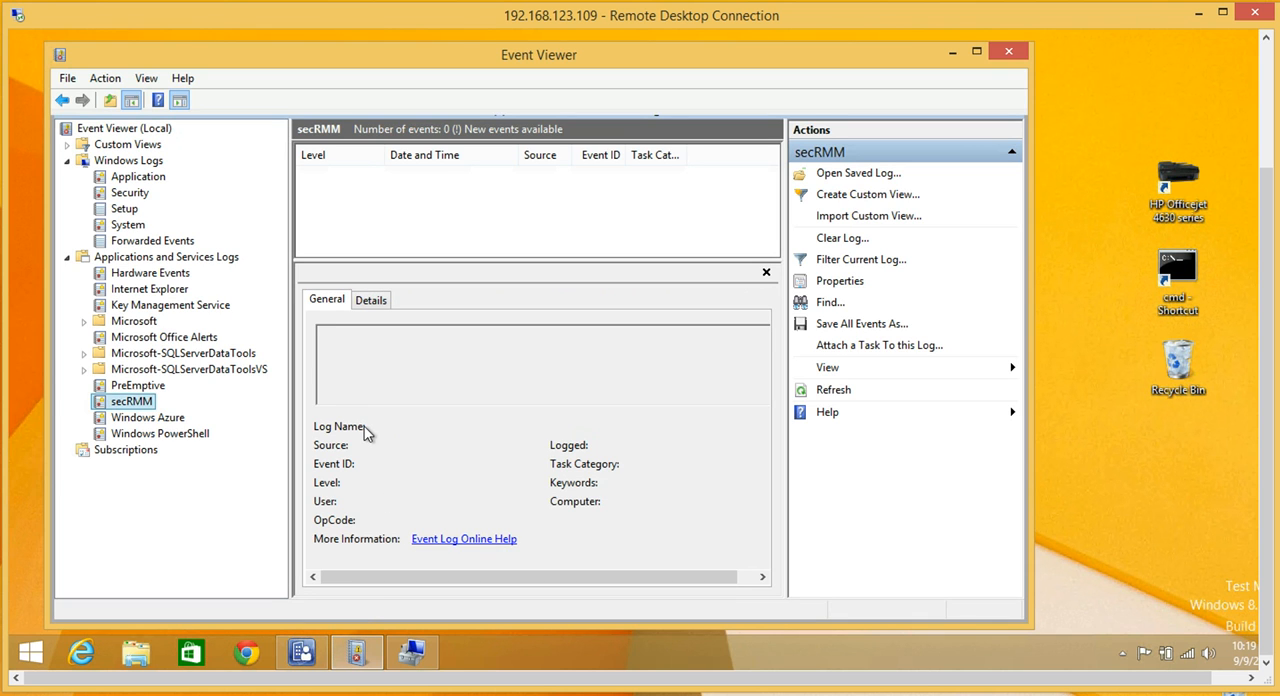
{"action": "left_click", "coordinate": [832, 388]}
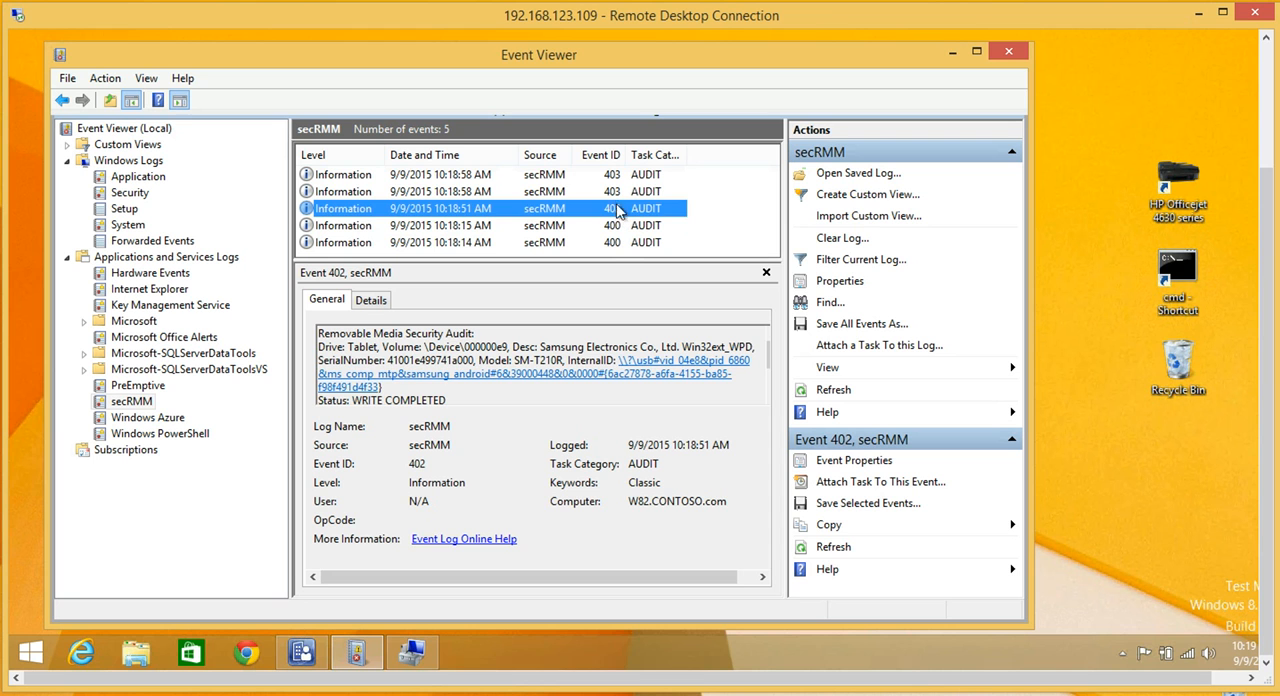
{"action": "left_click", "coordinate": [450, 192]}
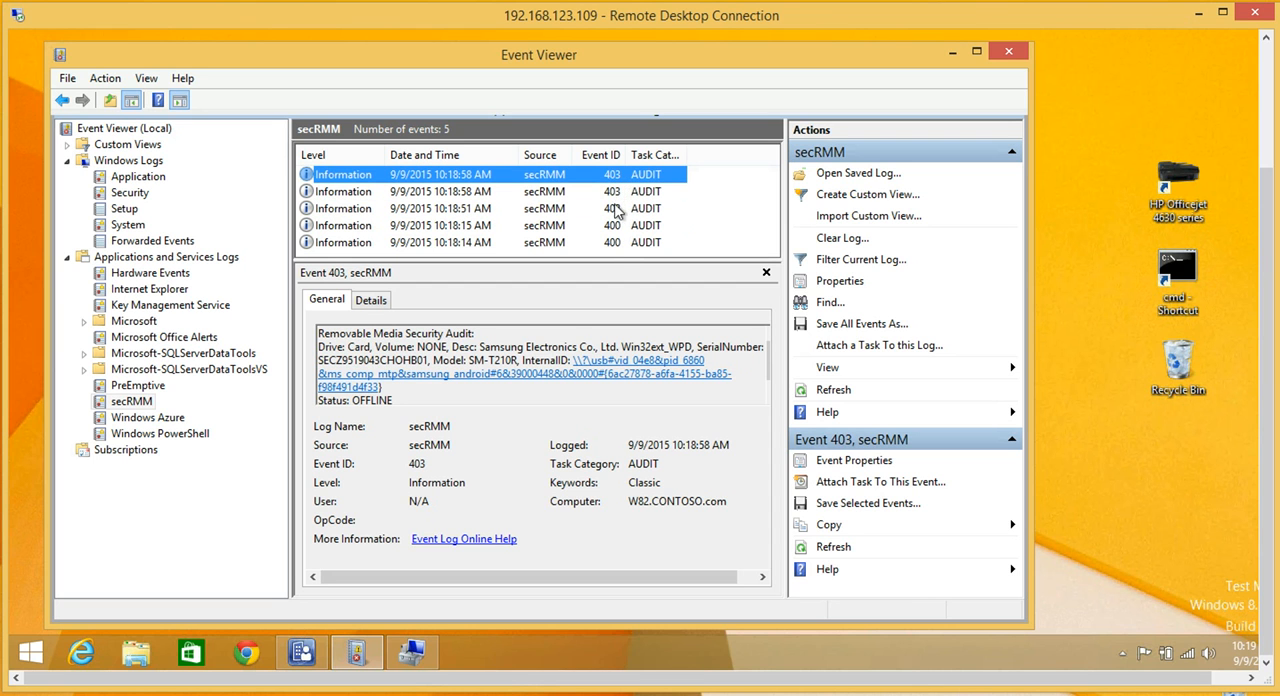
{"action": "mouse_move", "coordinate": [614, 250]}
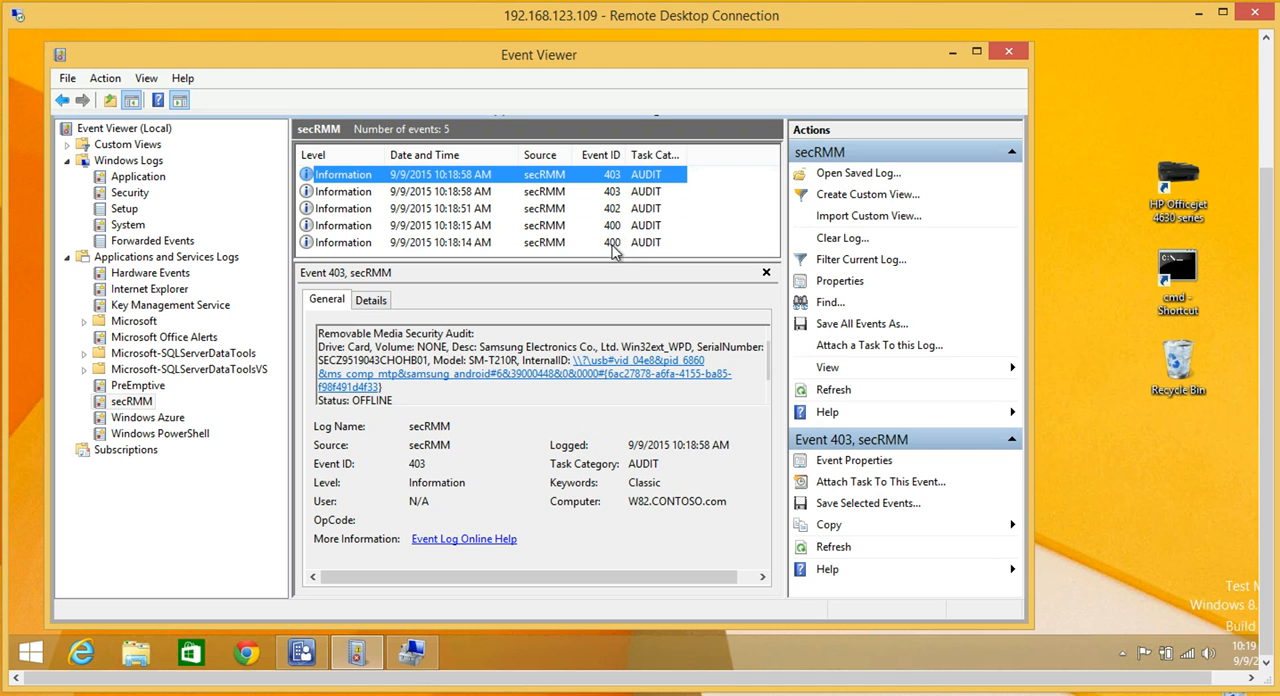
{"action": "mouse_move", "coordinate": [616, 216]}
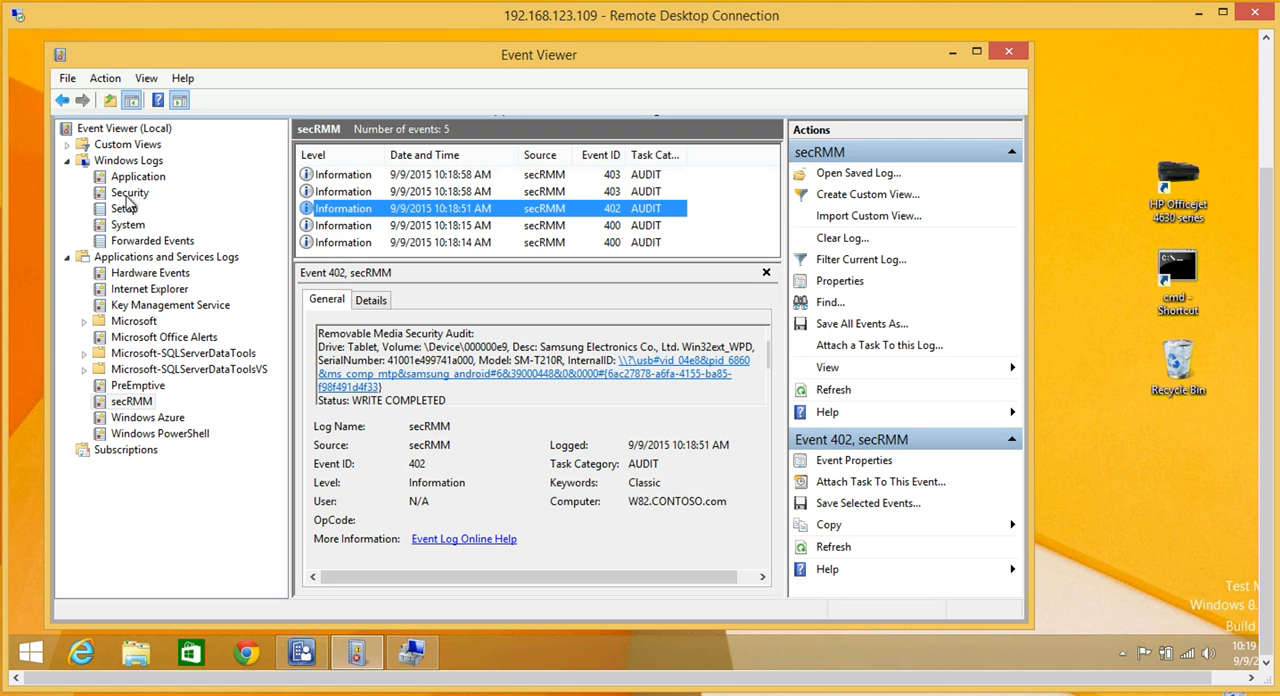
{"action": "left_click", "coordinate": [128, 192]}
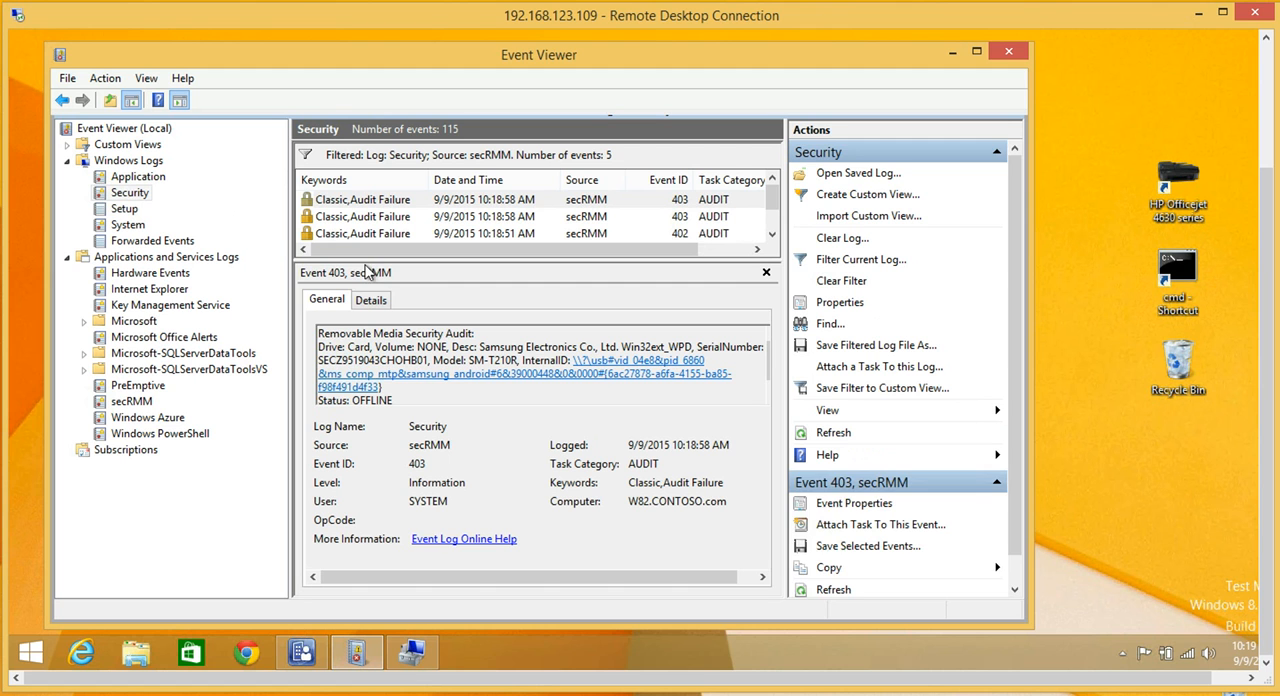
{"action": "mouse_move", "coordinate": [360, 308]}
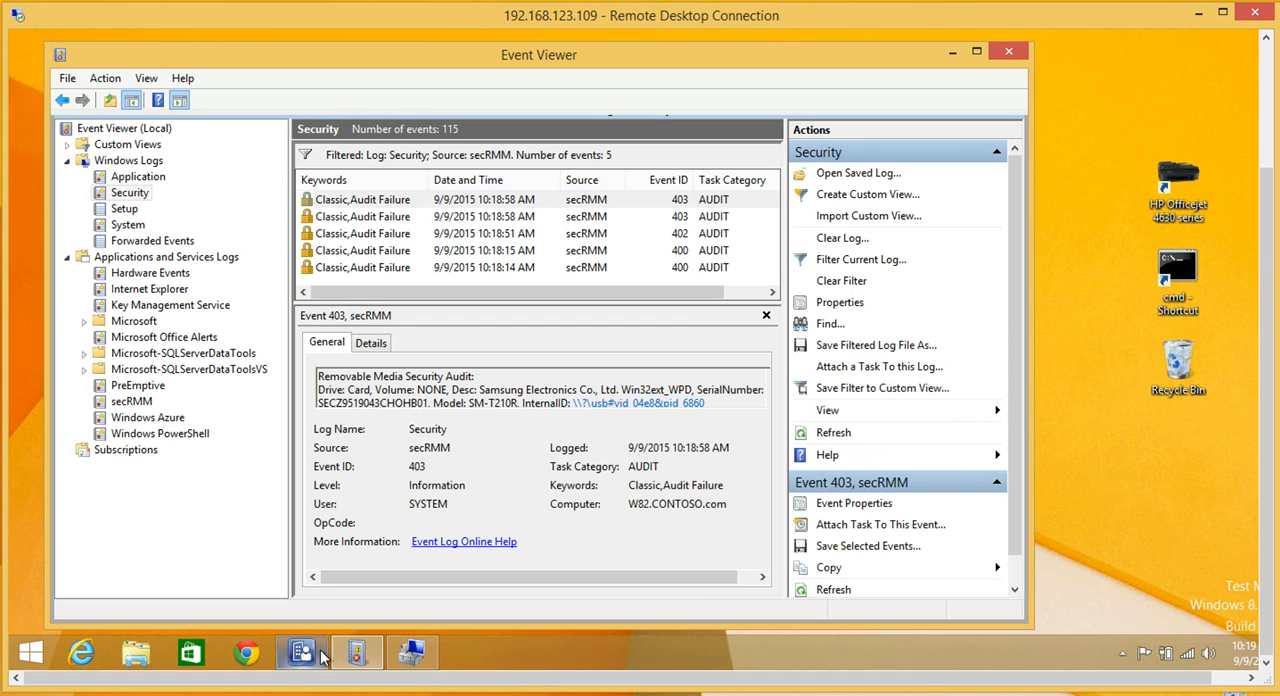
Show the Removable Media Activity query's five audit messages, then close the Status Message Viewer.
{"action": "left_click", "coordinate": [300, 652]}
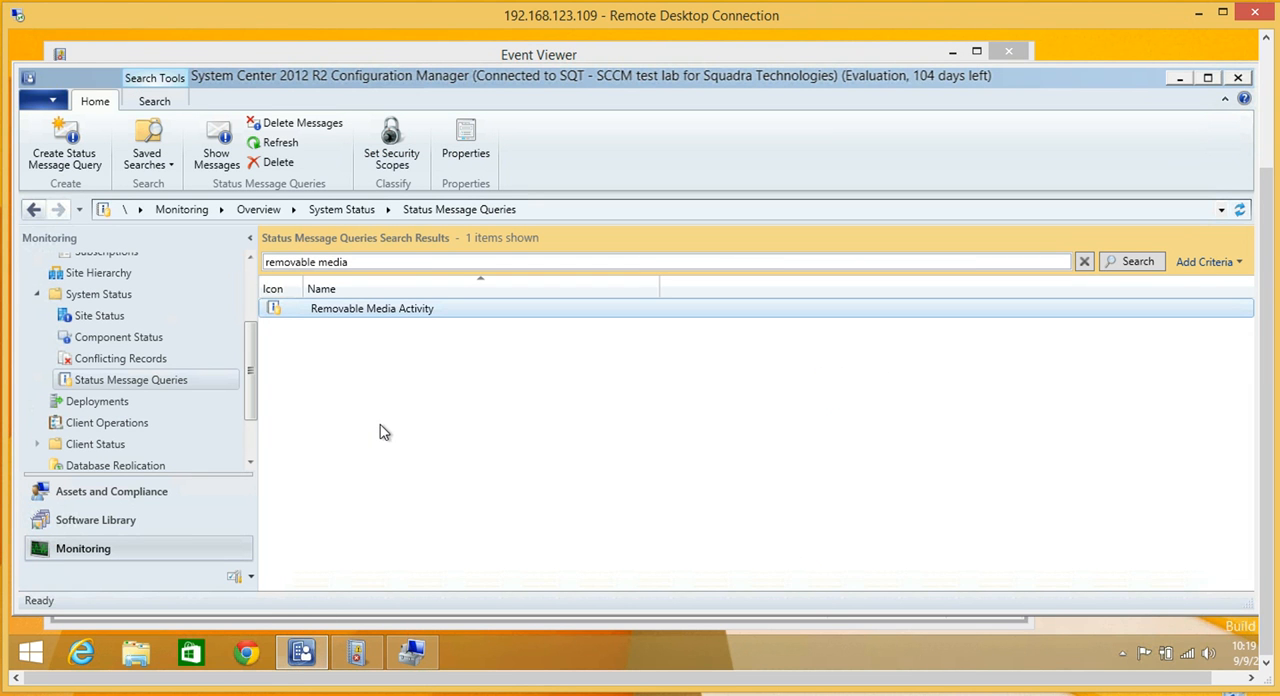
{"action": "left_click", "coordinate": [372, 308]}
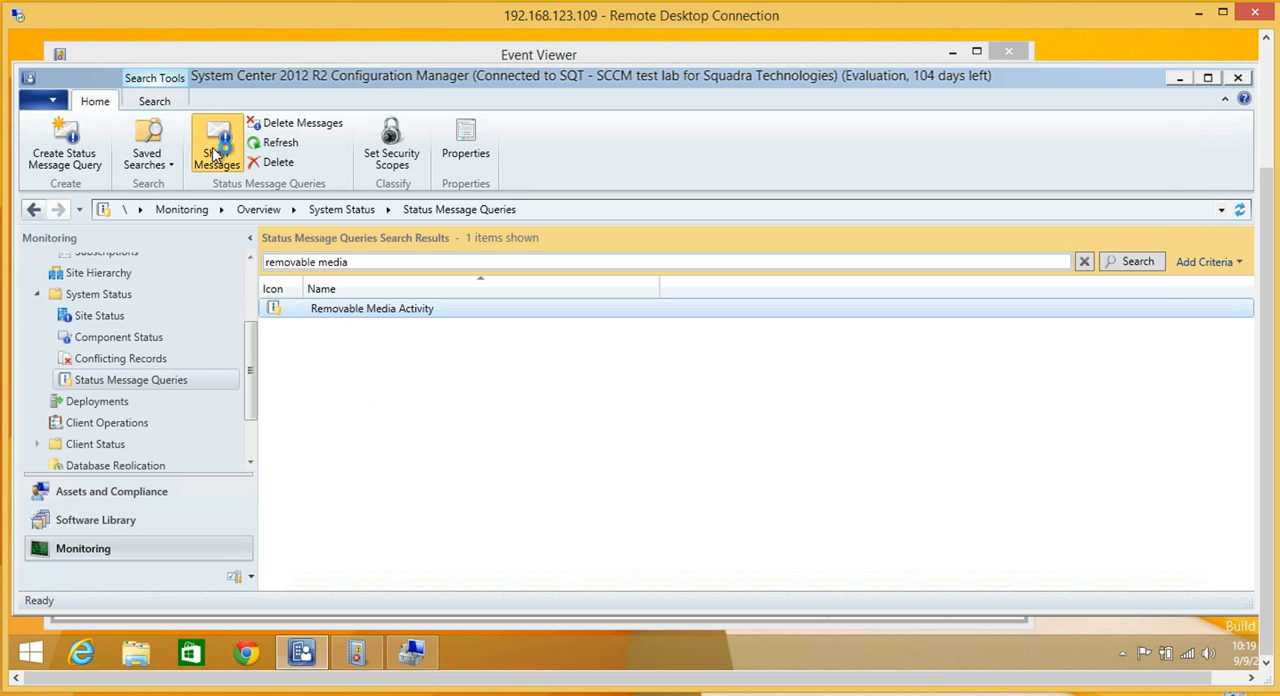
{"action": "double_click", "coordinate": [372, 308]}
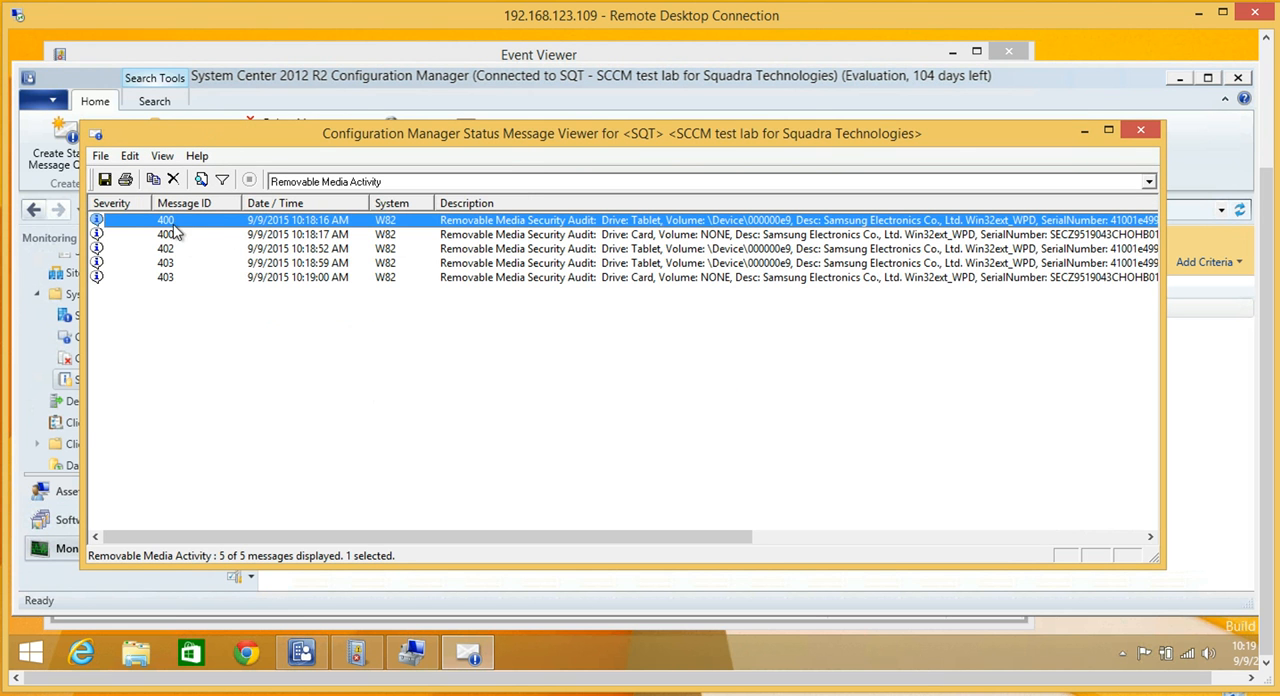
{"action": "mouse_move", "coordinate": [170, 252]}
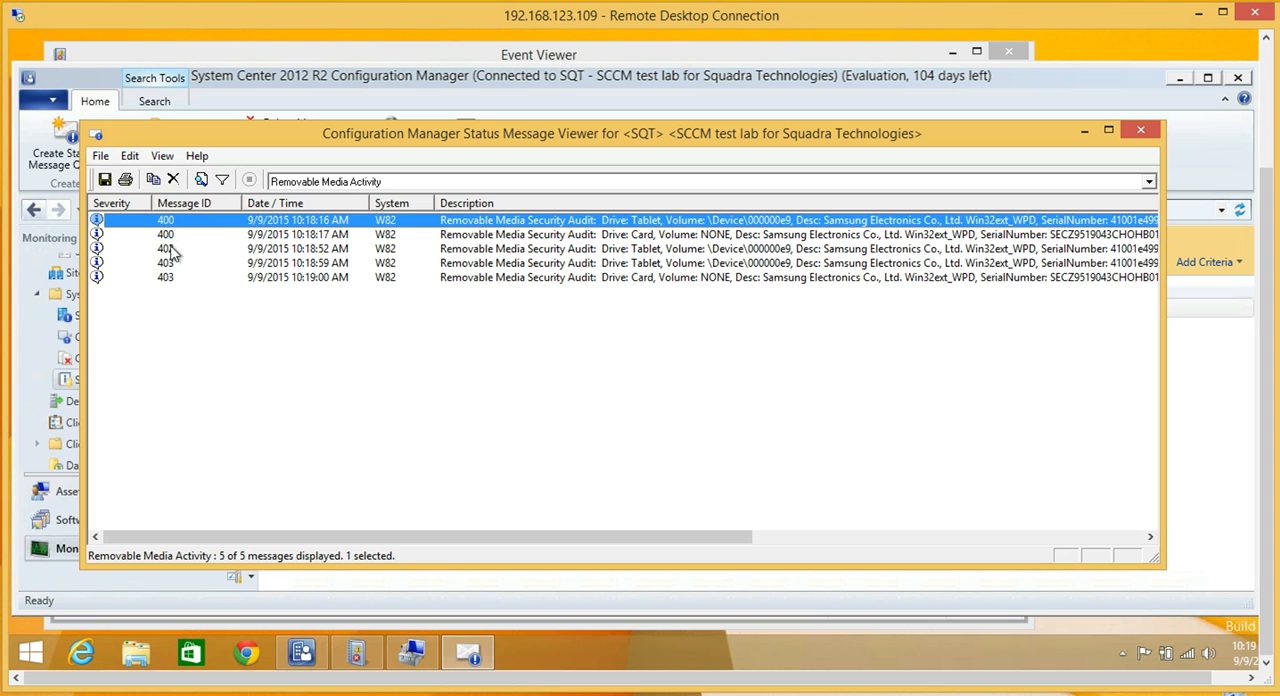
{"action": "mouse_move", "coordinate": [492, 304]}
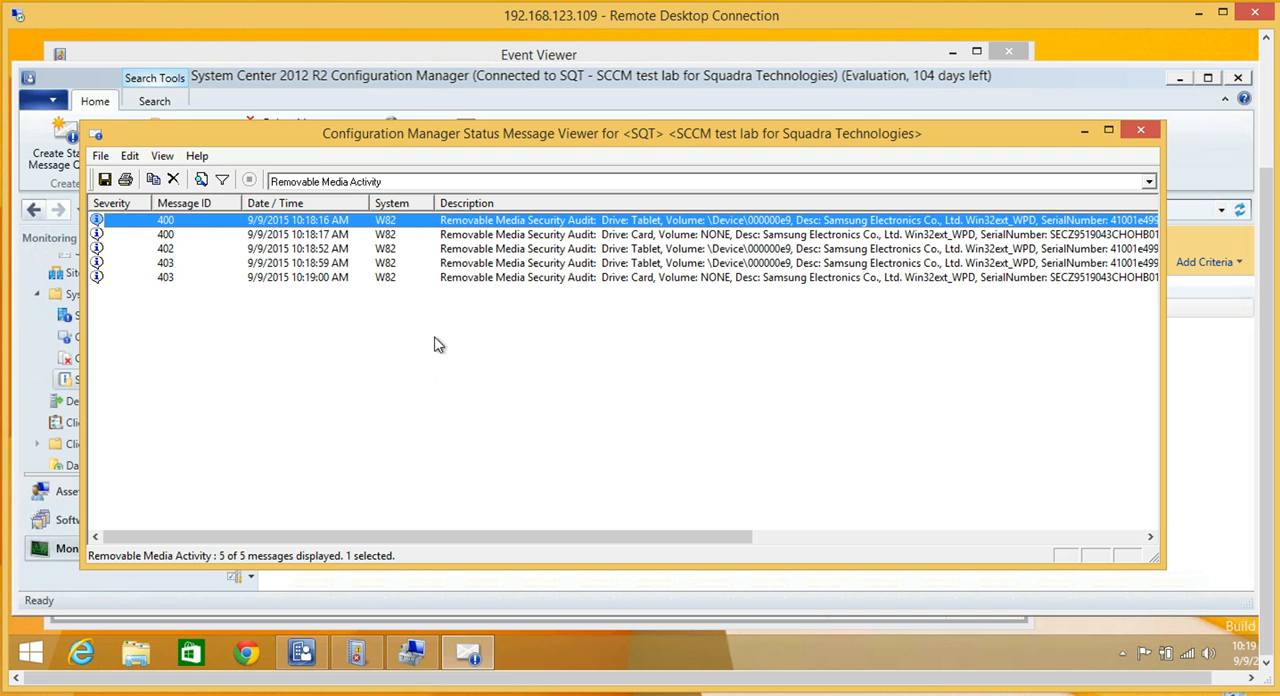
{"action": "mouse_move", "coordinate": [582, 250]}
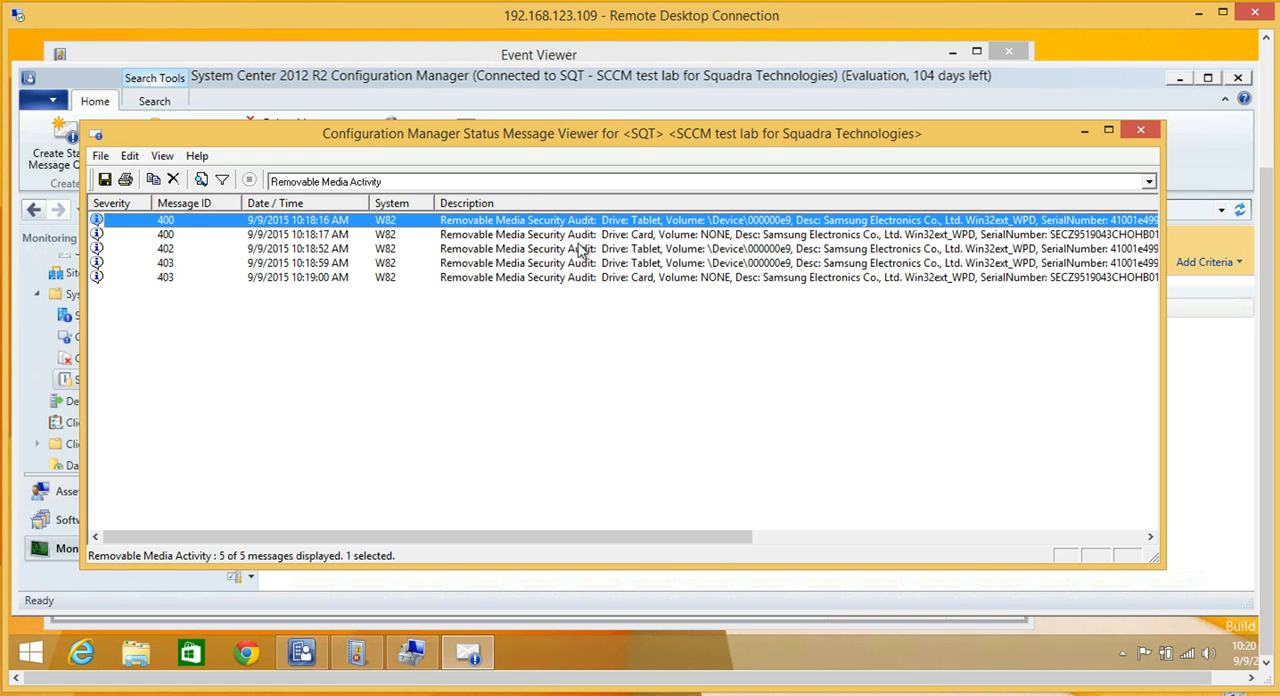
{"action": "mouse_move", "coordinate": [752, 436]}
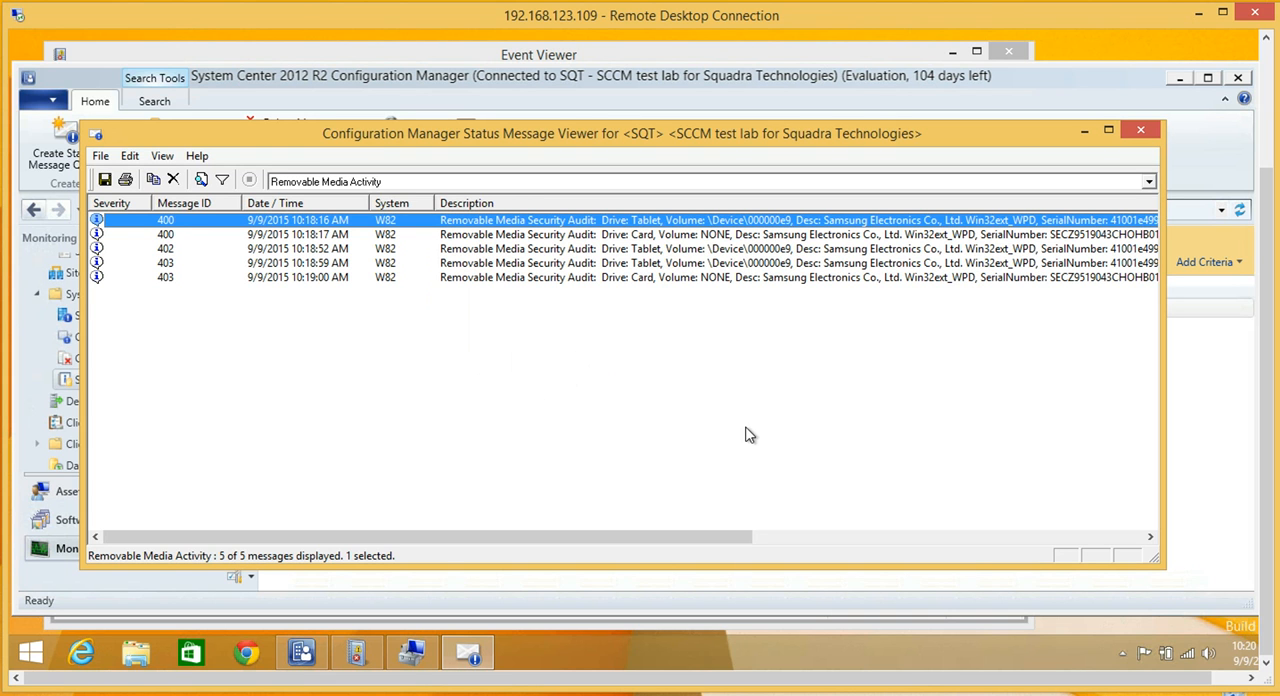
{"action": "mouse_move", "coordinate": [998, 366]}
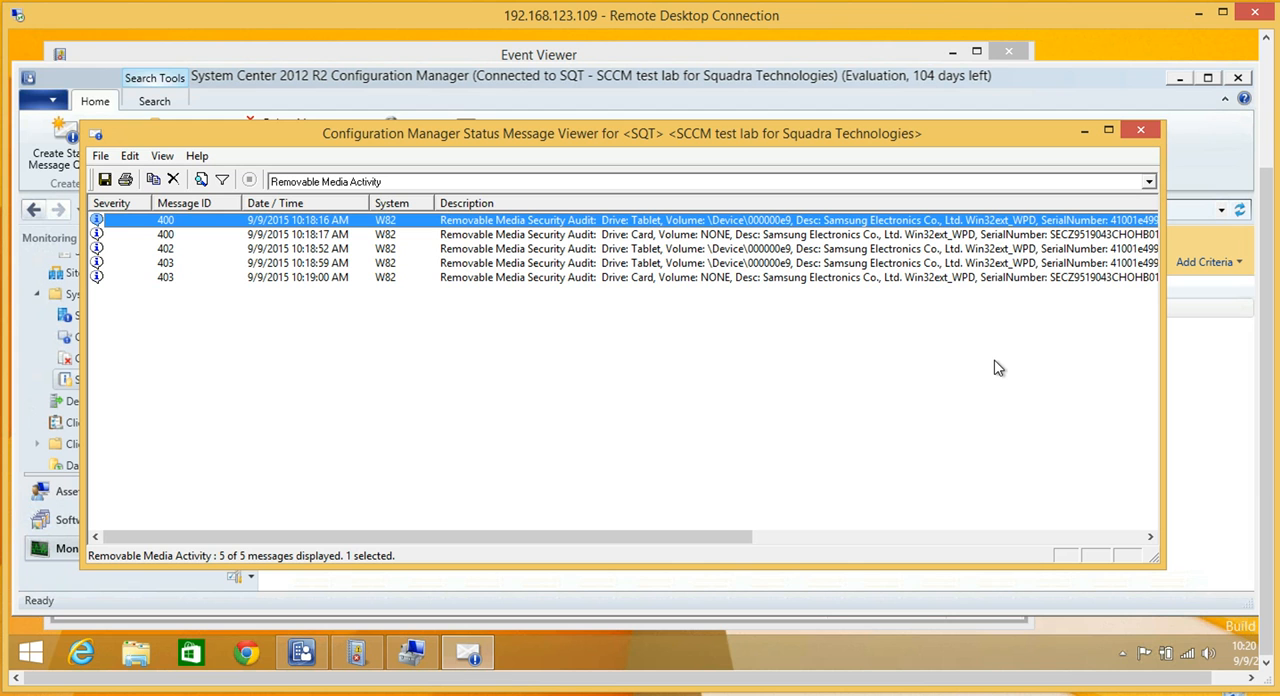
{"action": "left_click", "coordinate": [1140, 130]}
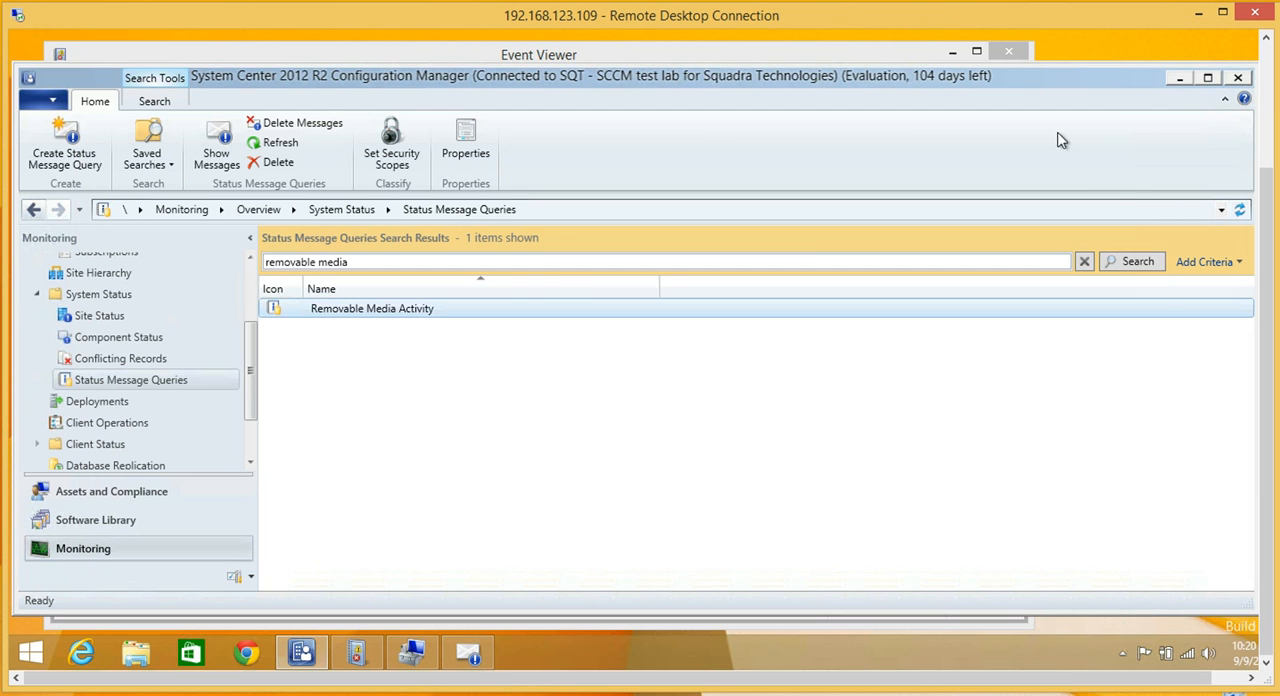
Search the Reports list for 'removable media', returning five reports.
{"action": "scroll", "scroll_direction": "up", "scroll_amount": 3}
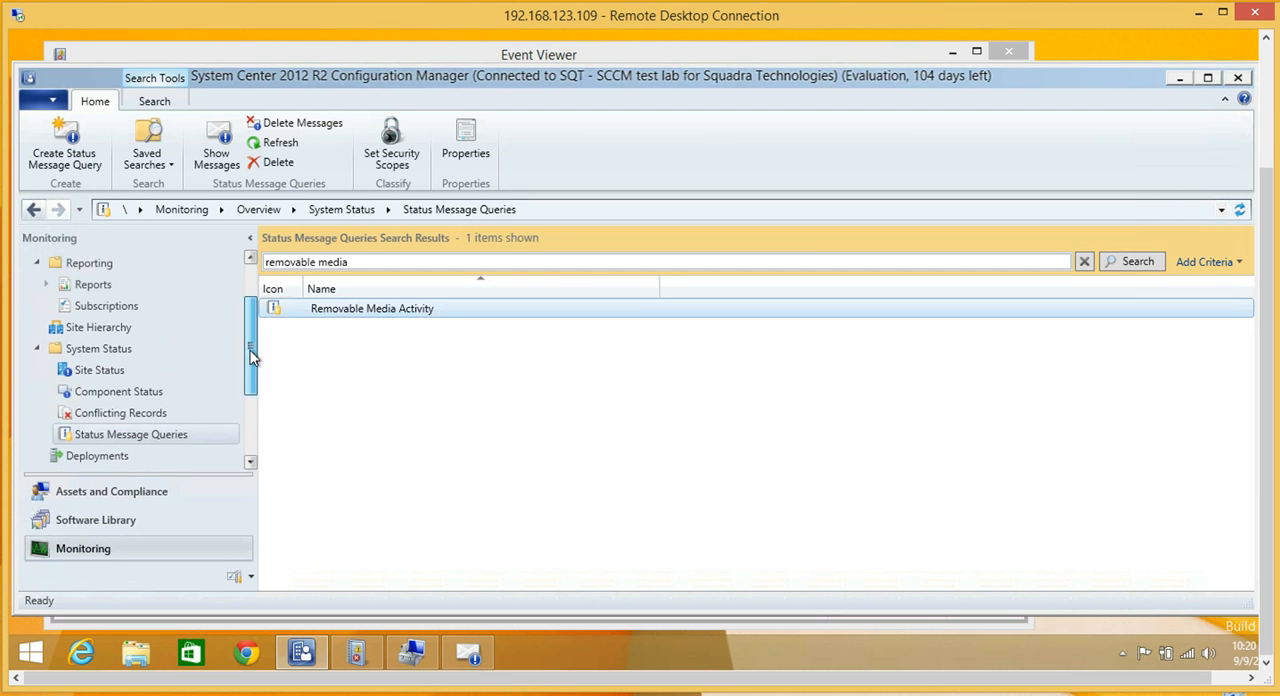
{"action": "left_click", "coordinate": [96, 312]}
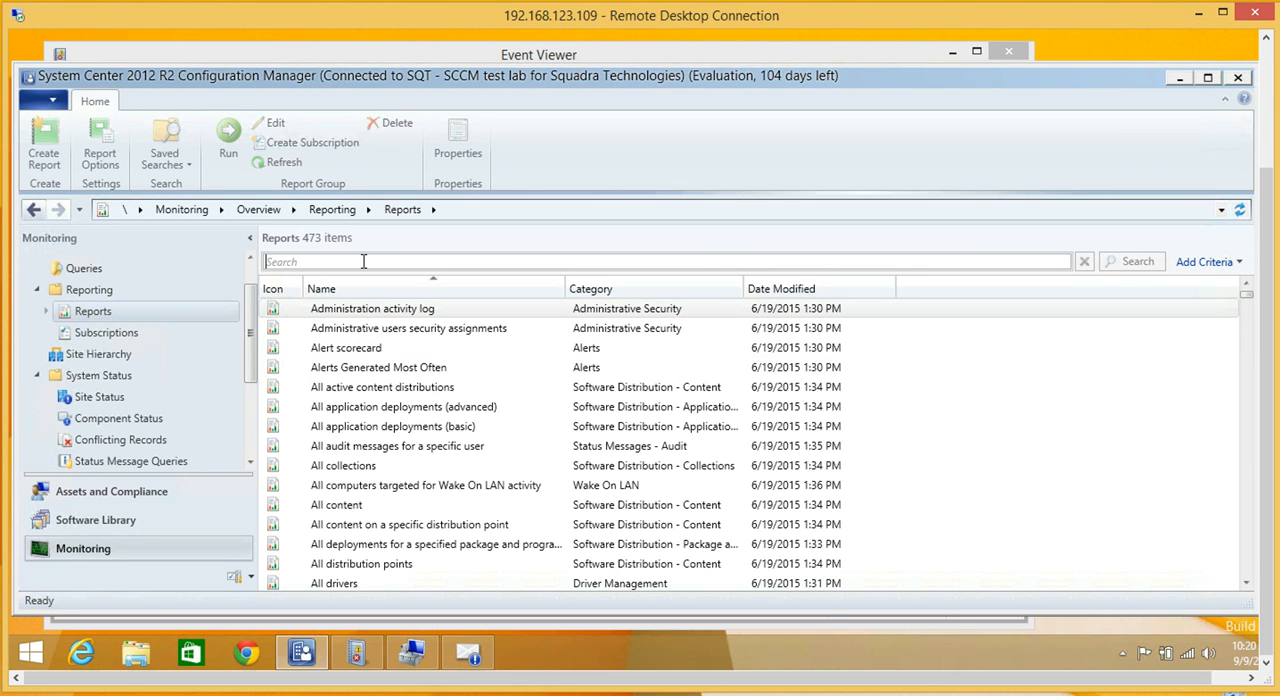
{"action": "type", "text": "remov"}
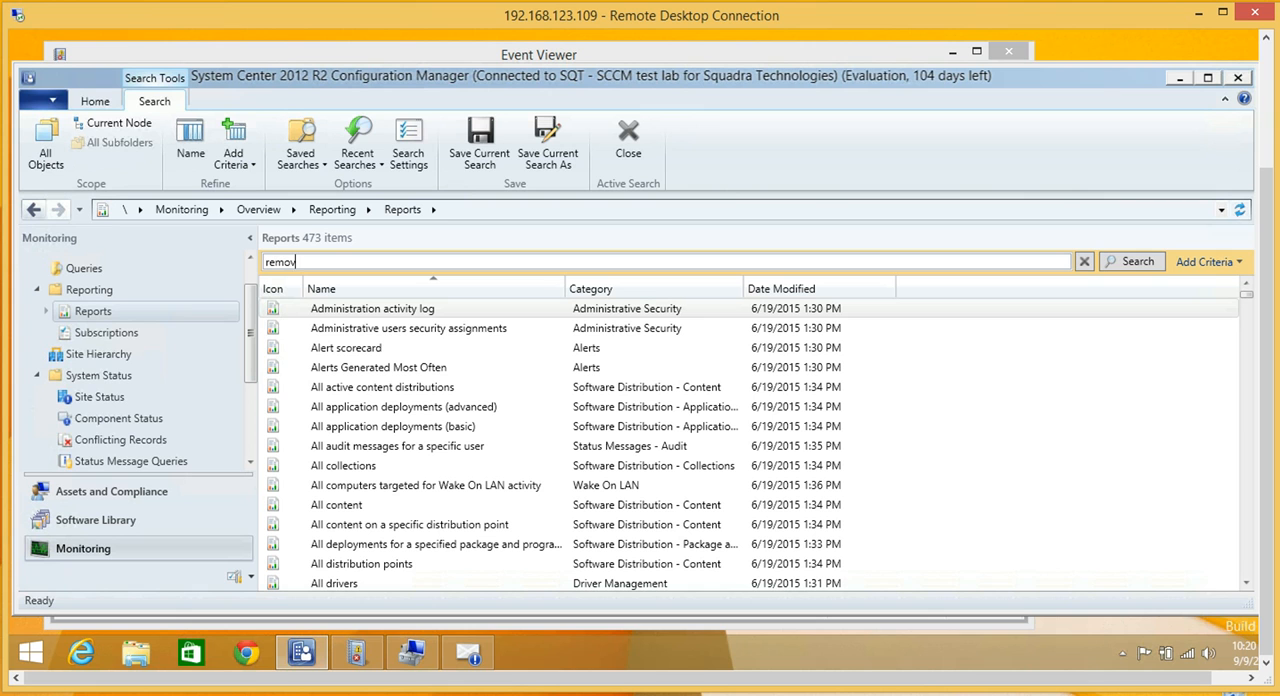
{"action": "type", "text": "able"}
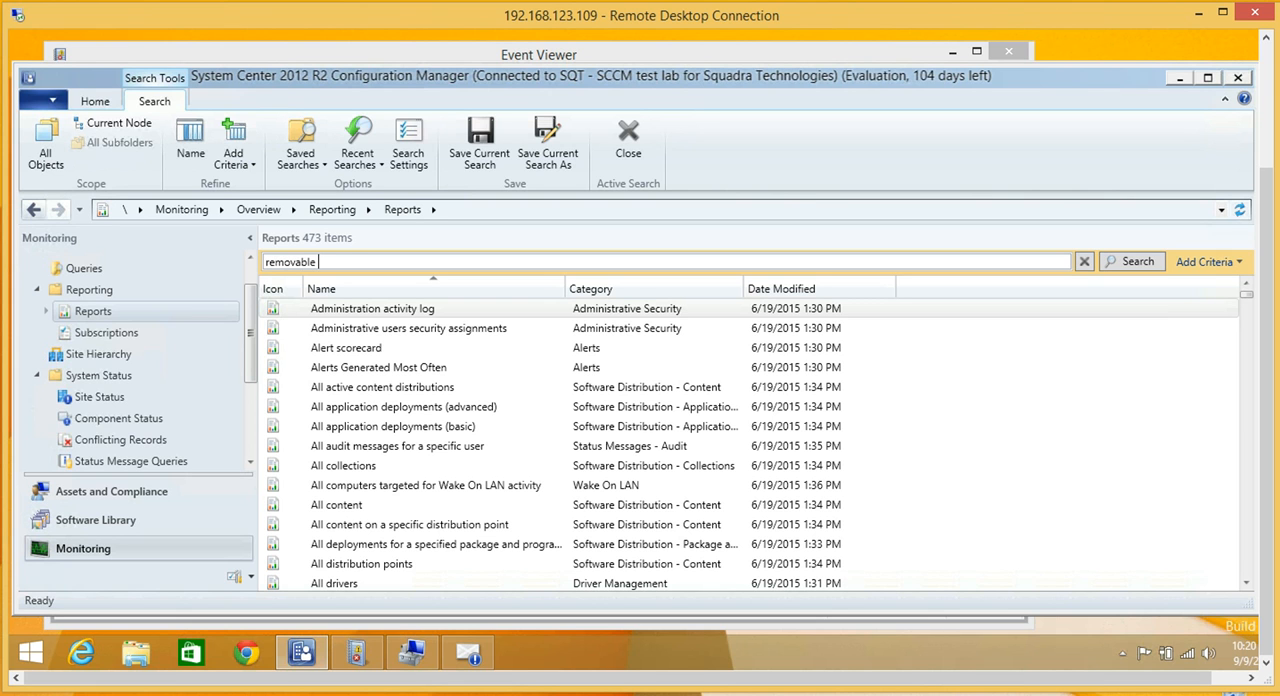
{"action": "type", "text": "media"}
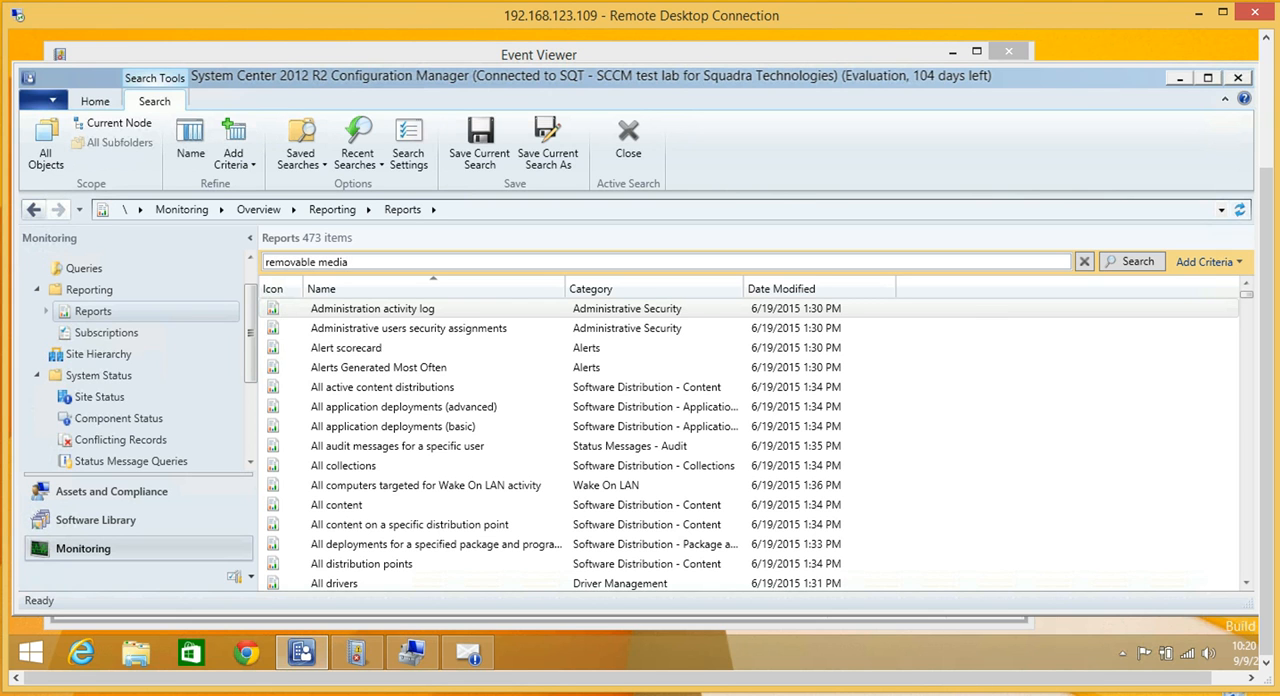
{"action": "left_click", "coordinate": [1132, 260]}
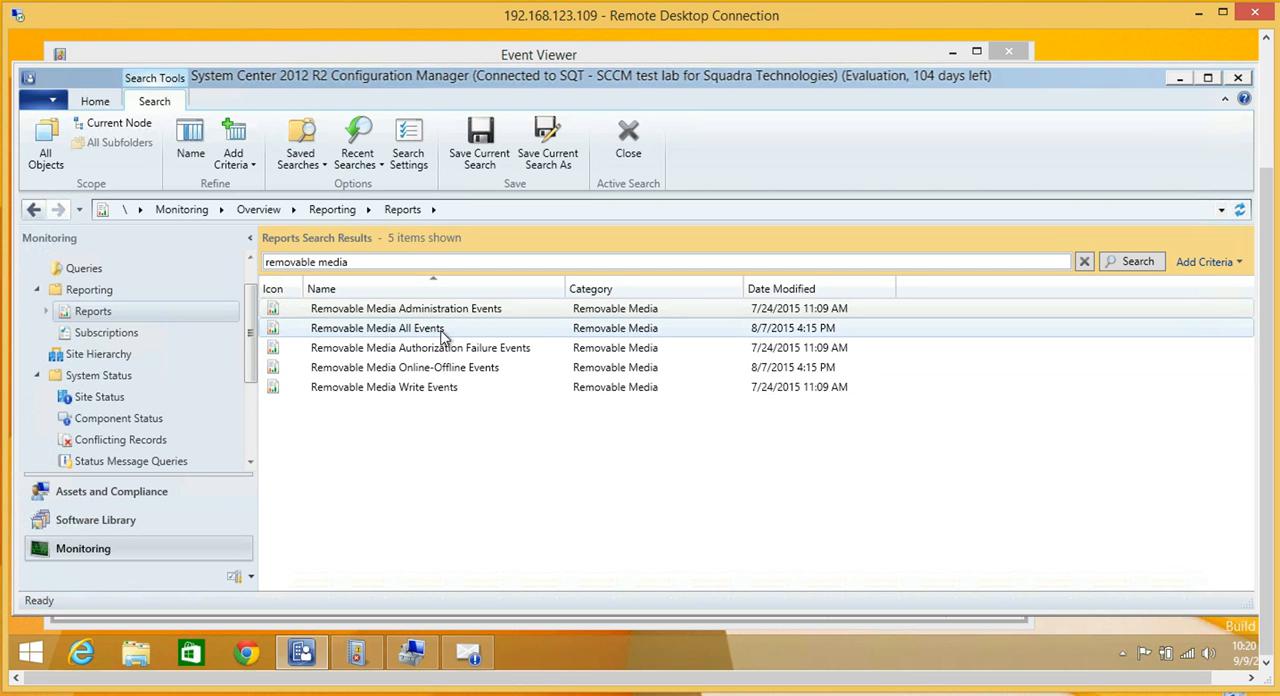
Open the Removable Media All Events report so it awaits parameters.
{"action": "left_click", "coordinate": [376, 328]}
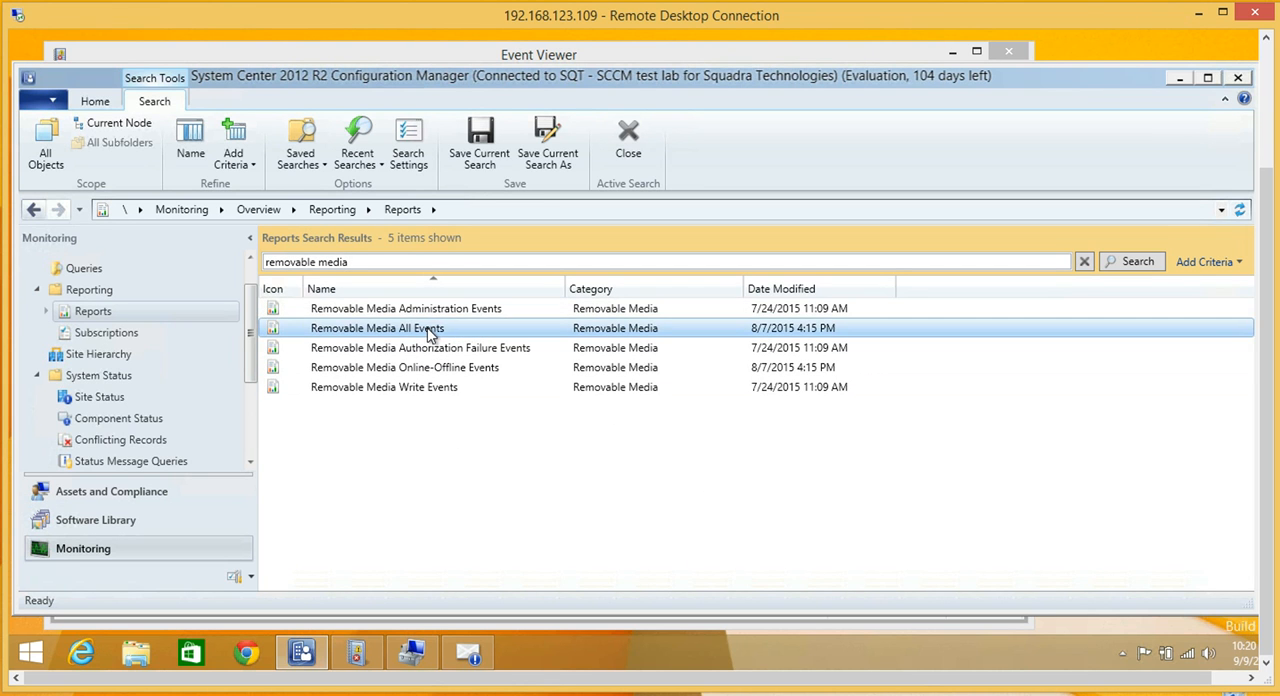
{"action": "double_click", "coordinate": [376, 328]}
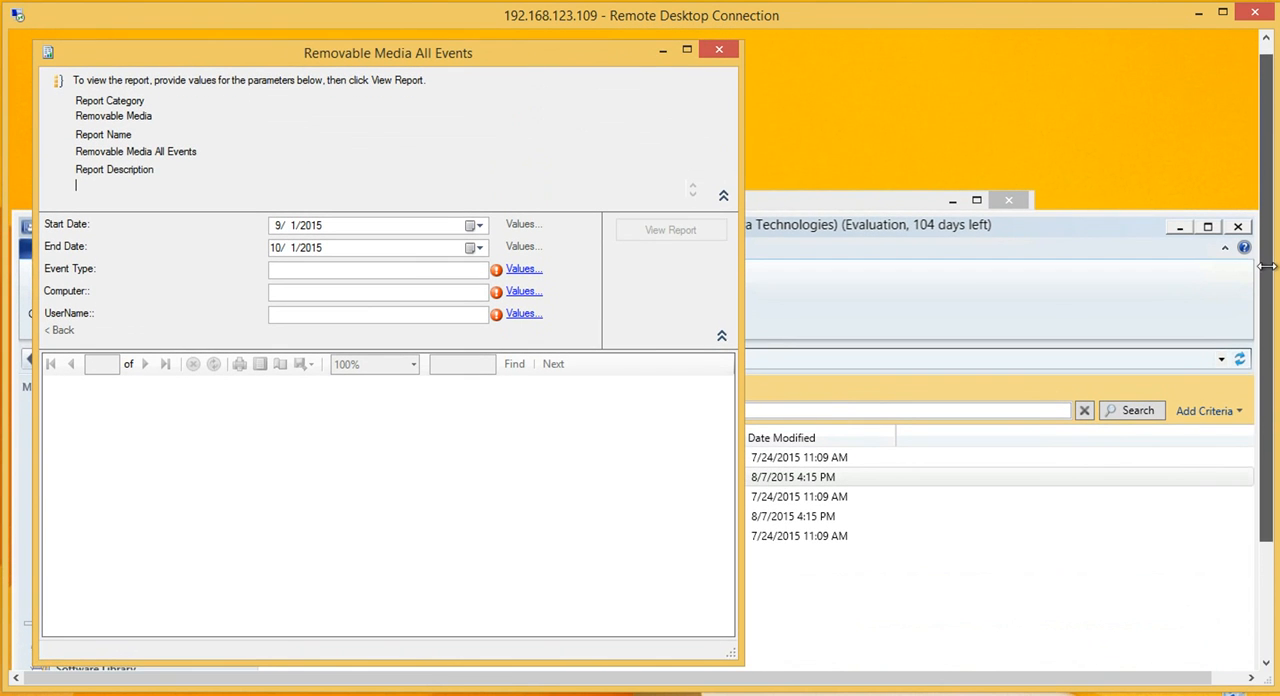
{"action": "mouse_move", "coordinate": [644, 304]}
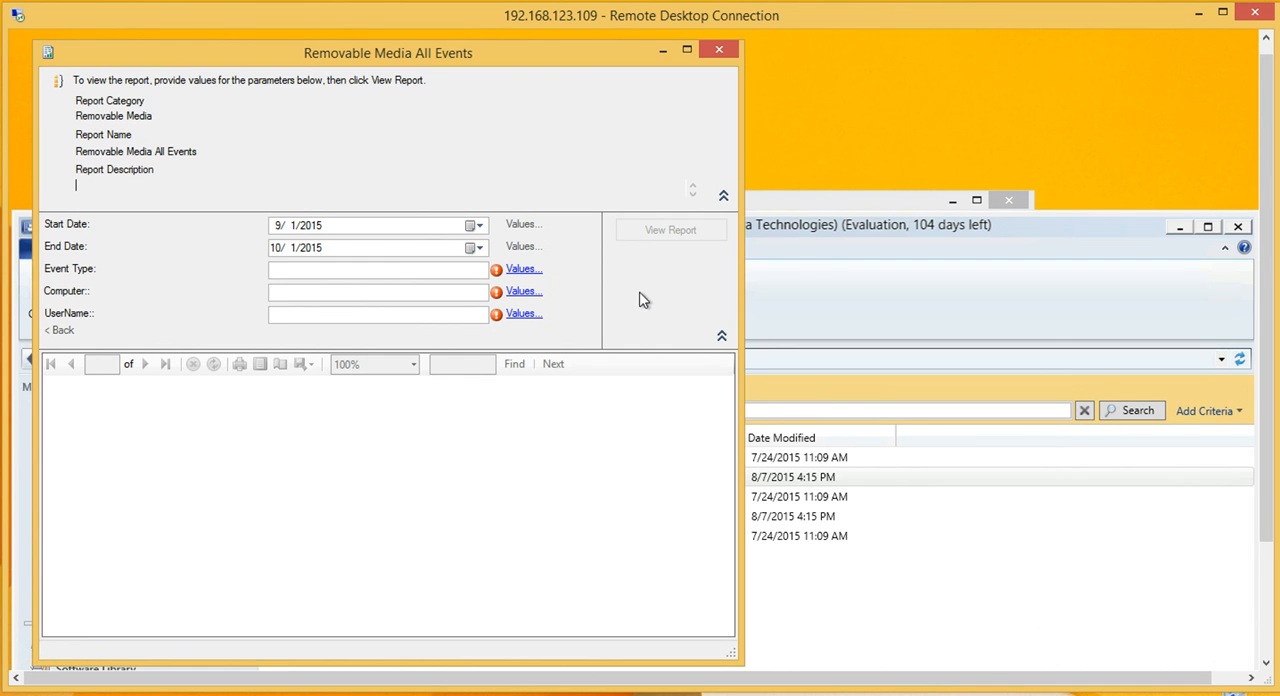
Add OFFLINE and WRITE COMPLETE to the report's chosen event types.
{"action": "left_click", "coordinate": [524, 268]}
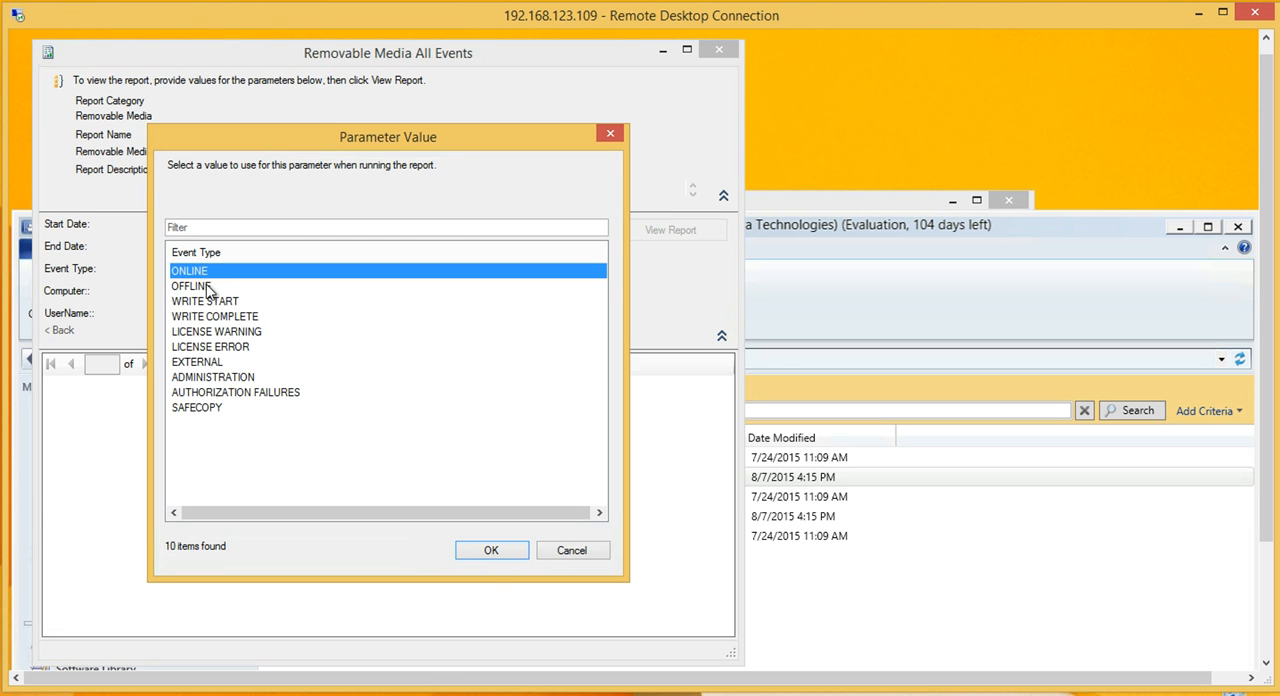
{"action": "left_click", "coordinate": [192, 286]}
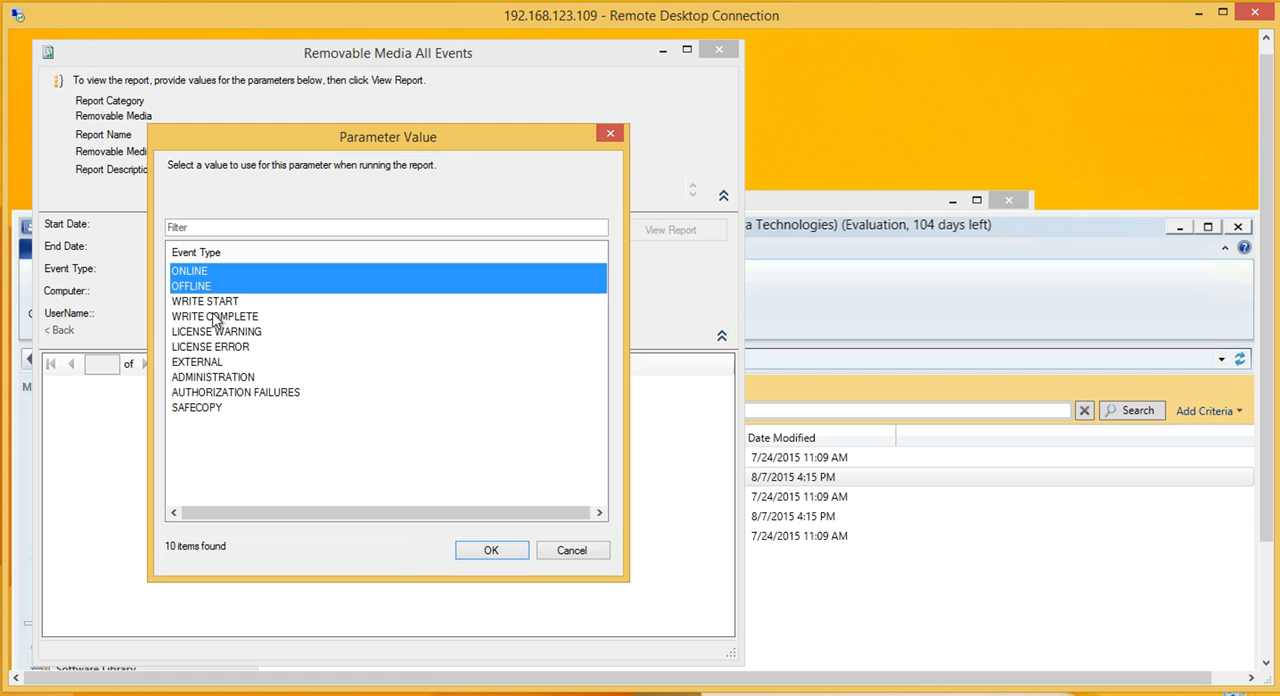
{"action": "left_click", "coordinate": [214, 316]}
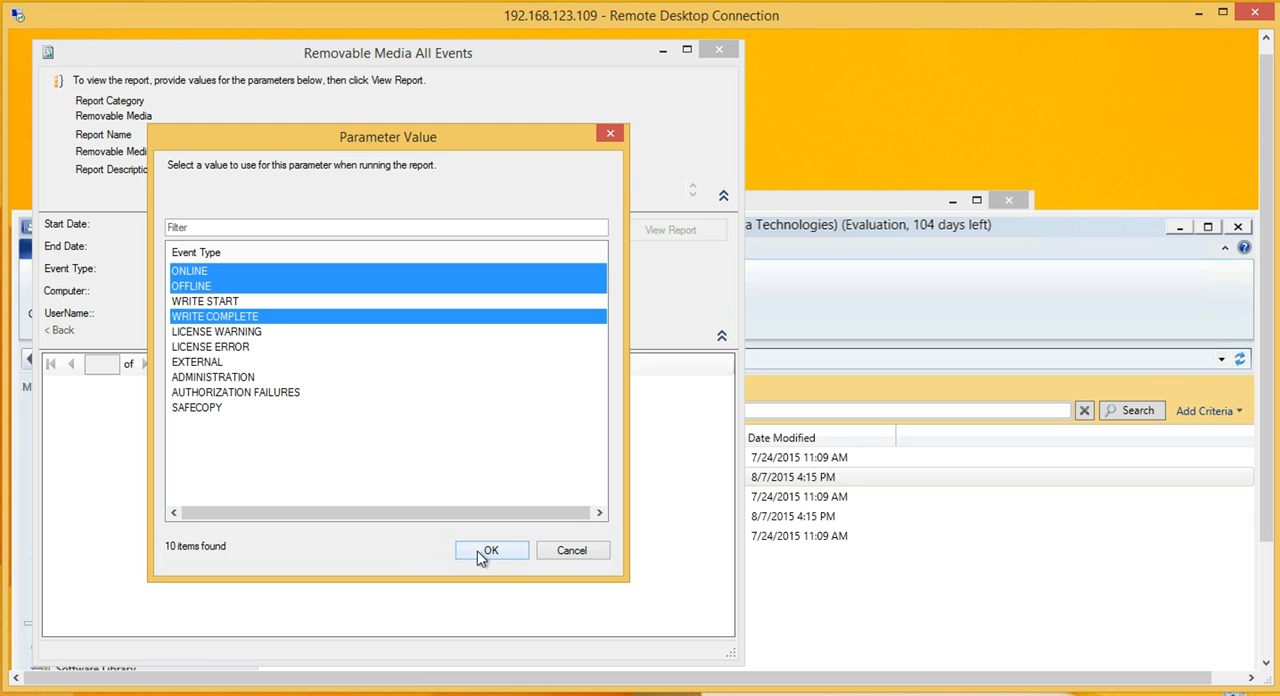
{"action": "left_click", "coordinate": [490, 550]}
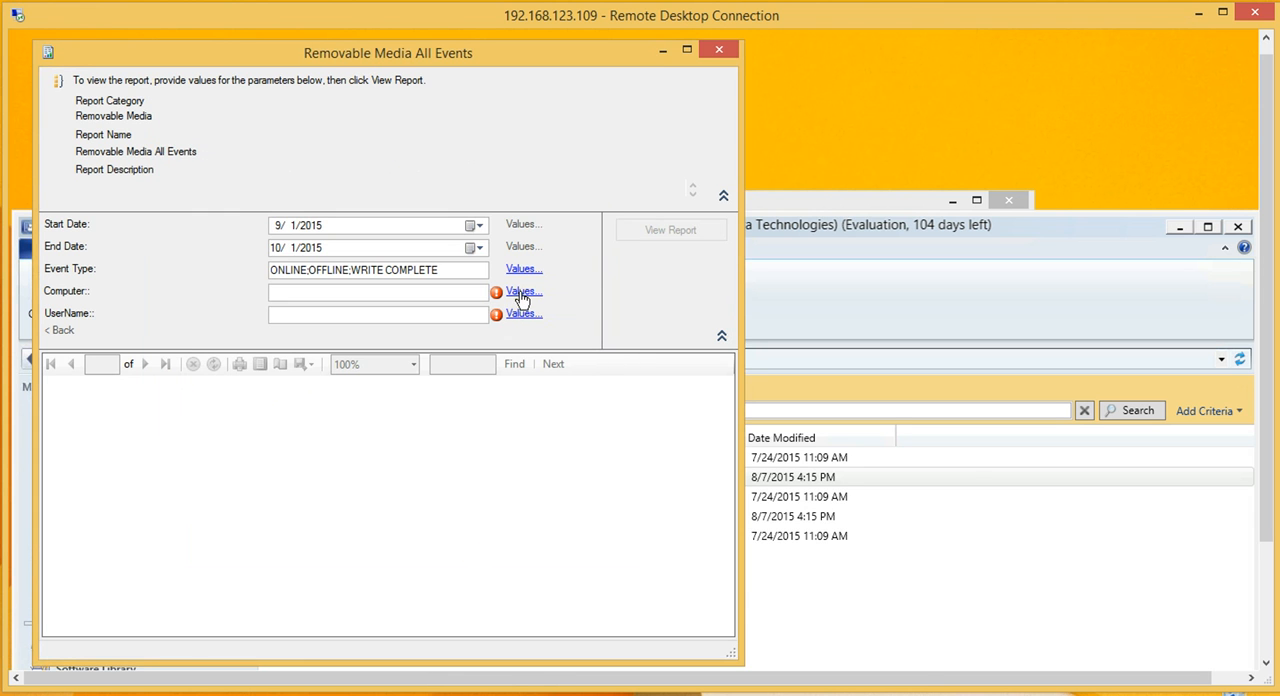
Choose computer W82 and the administrator account, then generate the report.
{"action": "left_click", "coordinate": [520, 292]}
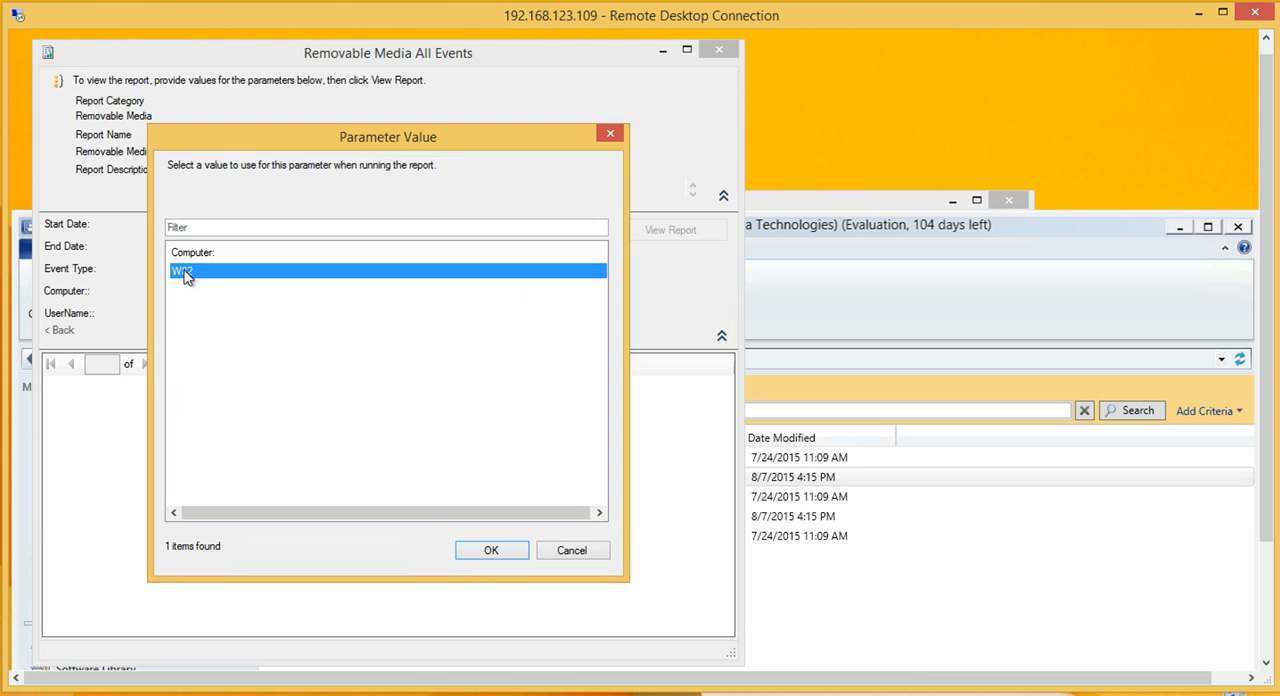
{"action": "left_click", "coordinate": [492, 550]}
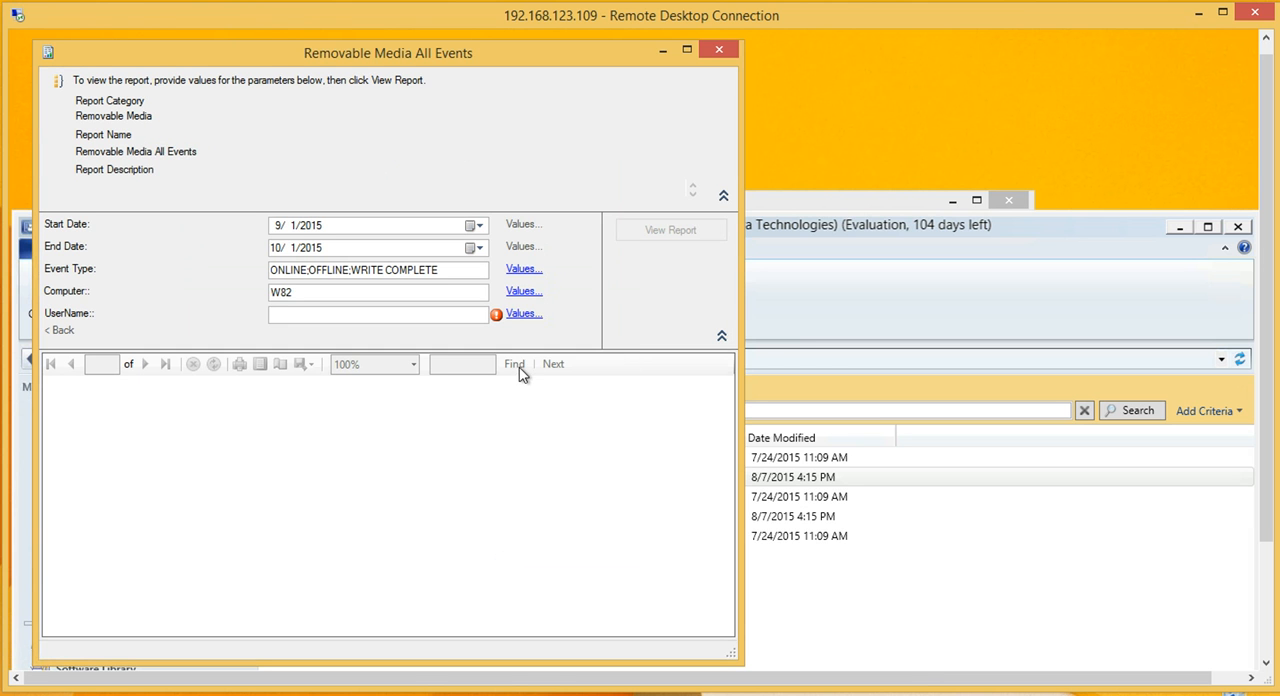
{"action": "left_click", "coordinate": [524, 312]}
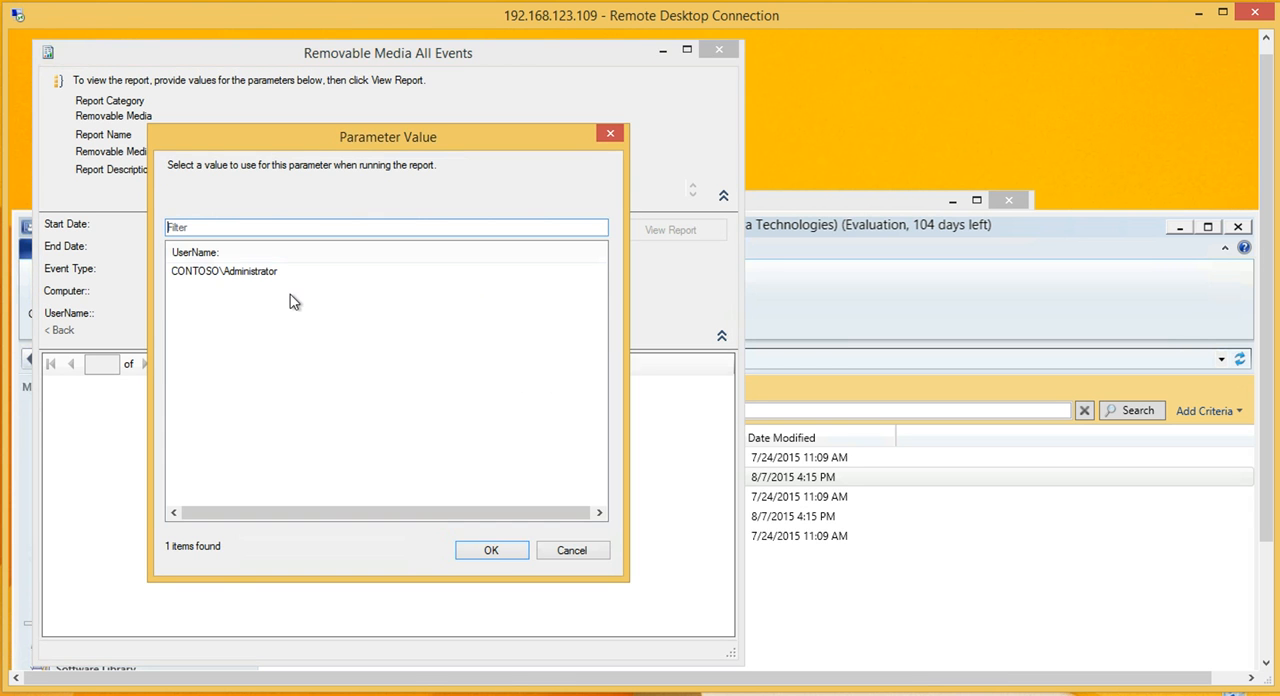
{"action": "left_click", "coordinate": [492, 550]}
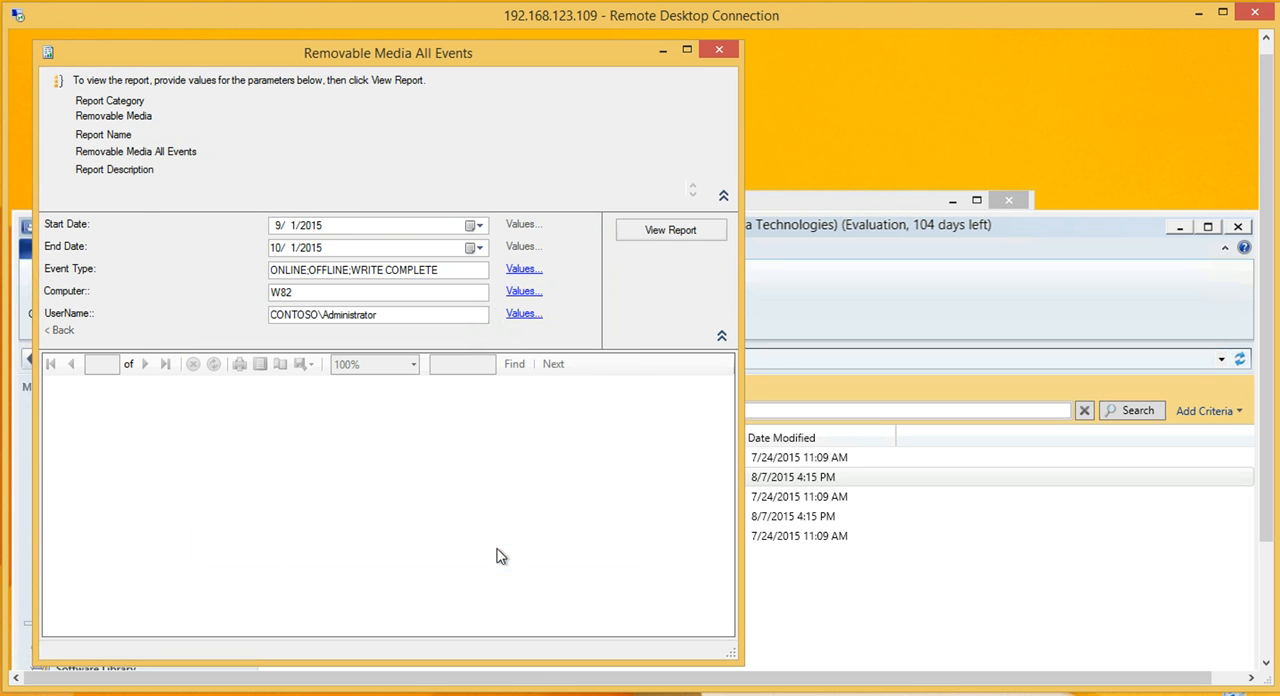
{"action": "left_click", "coordinate": [670, 228]}
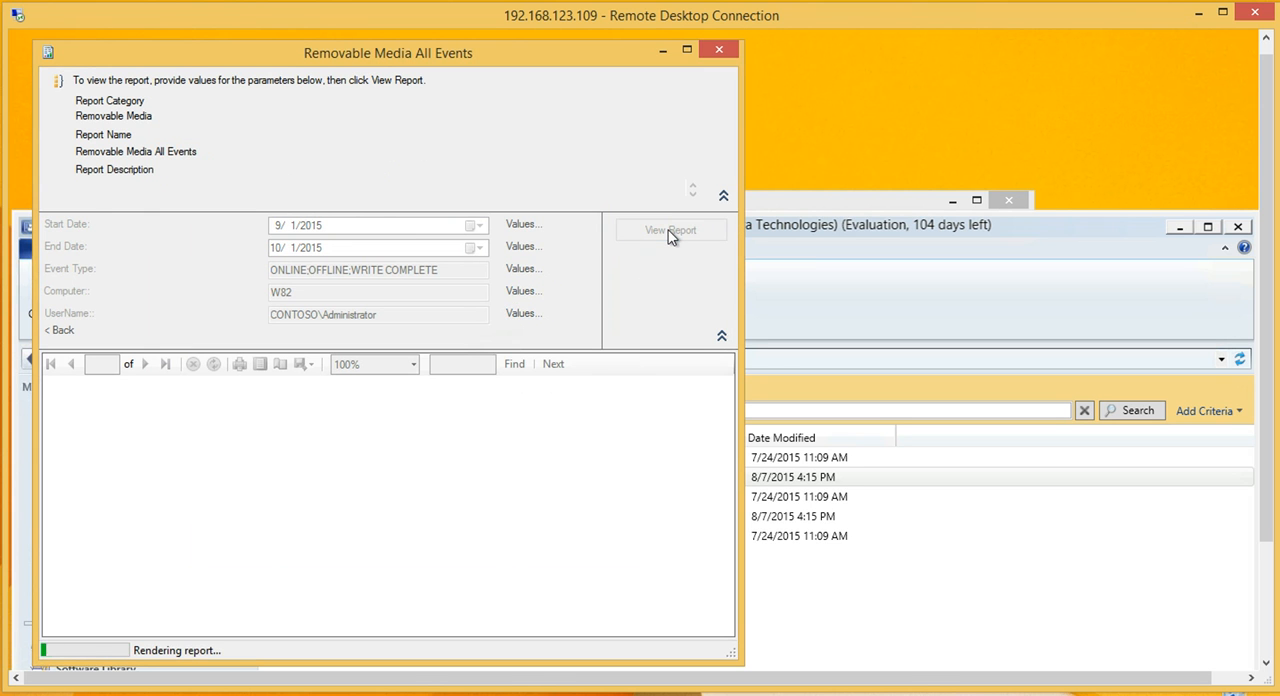
{"action": "left_click", "coordinate": [670, 230]}
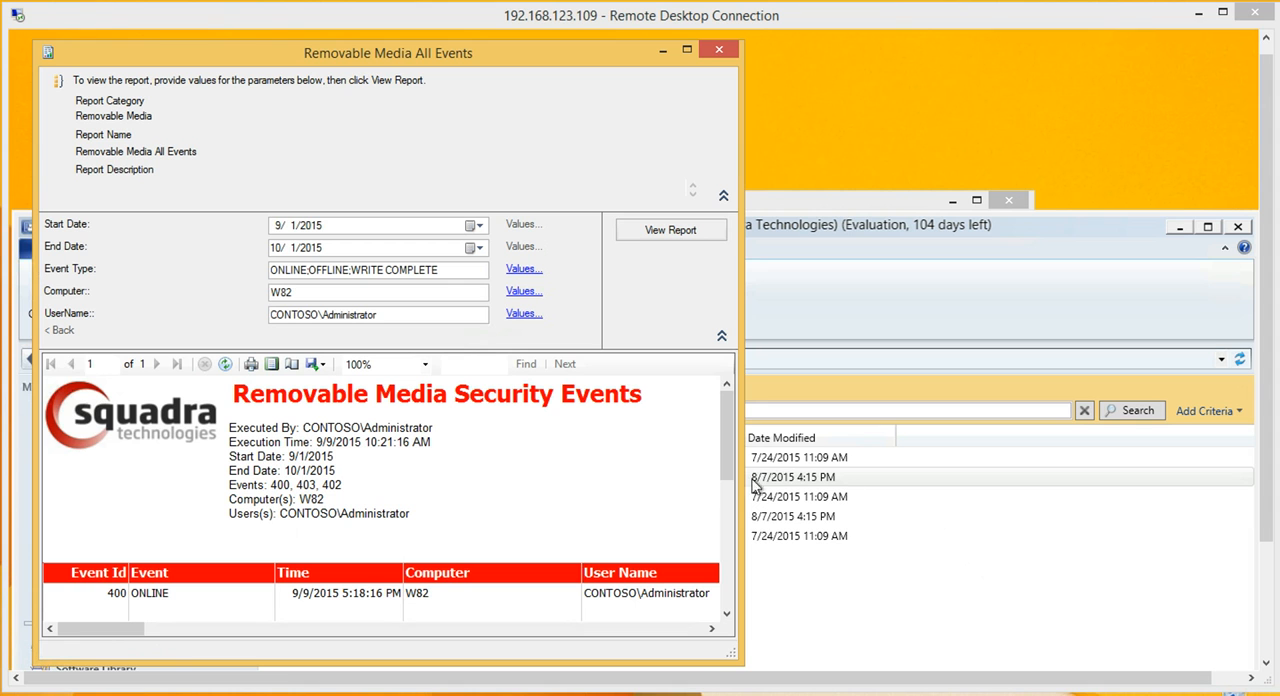
{"action": "mouse_move", "coordinate": [804, 364]}
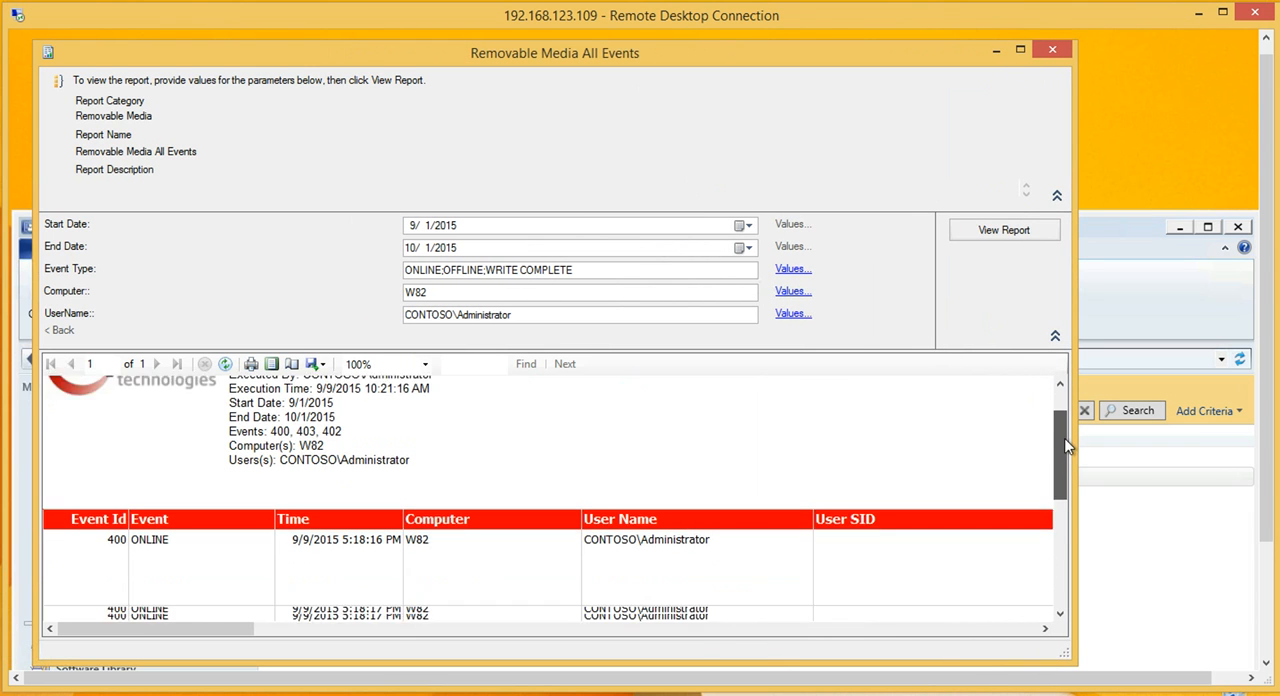
Scroll through the ONLINE, WRITE COMPLETED and OFFLINE event rows for W82.
{"action": "scroll", "scroll_direction": "down", "scroll_amount": 3}
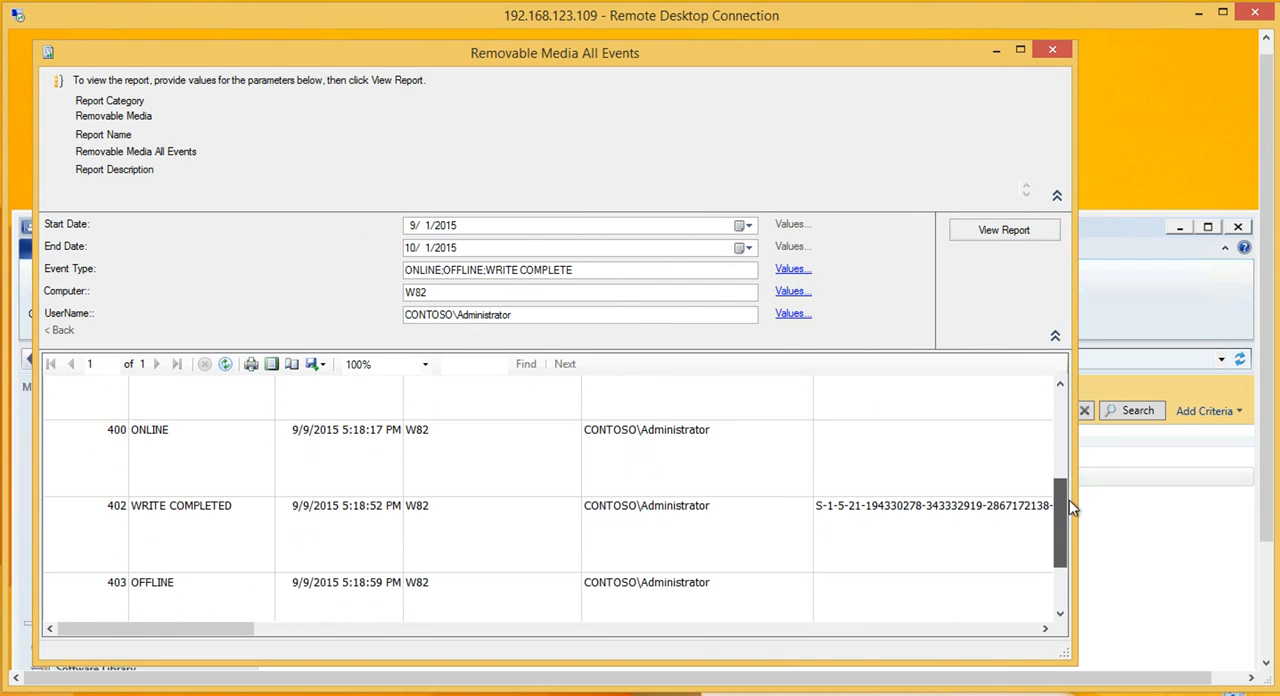
{"action": "scroll", "scroll_direction": "down", "scroll_amount": 3}
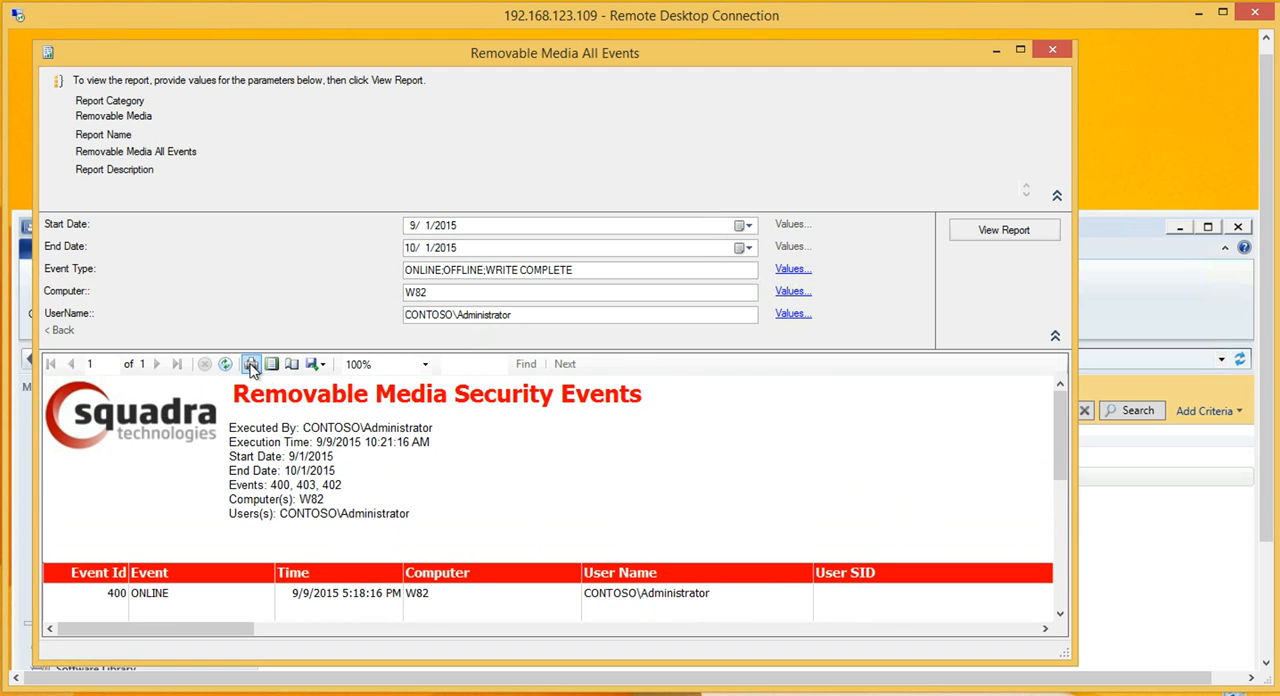
{"action": "mouse_move", "coordinate": [844, 420]}
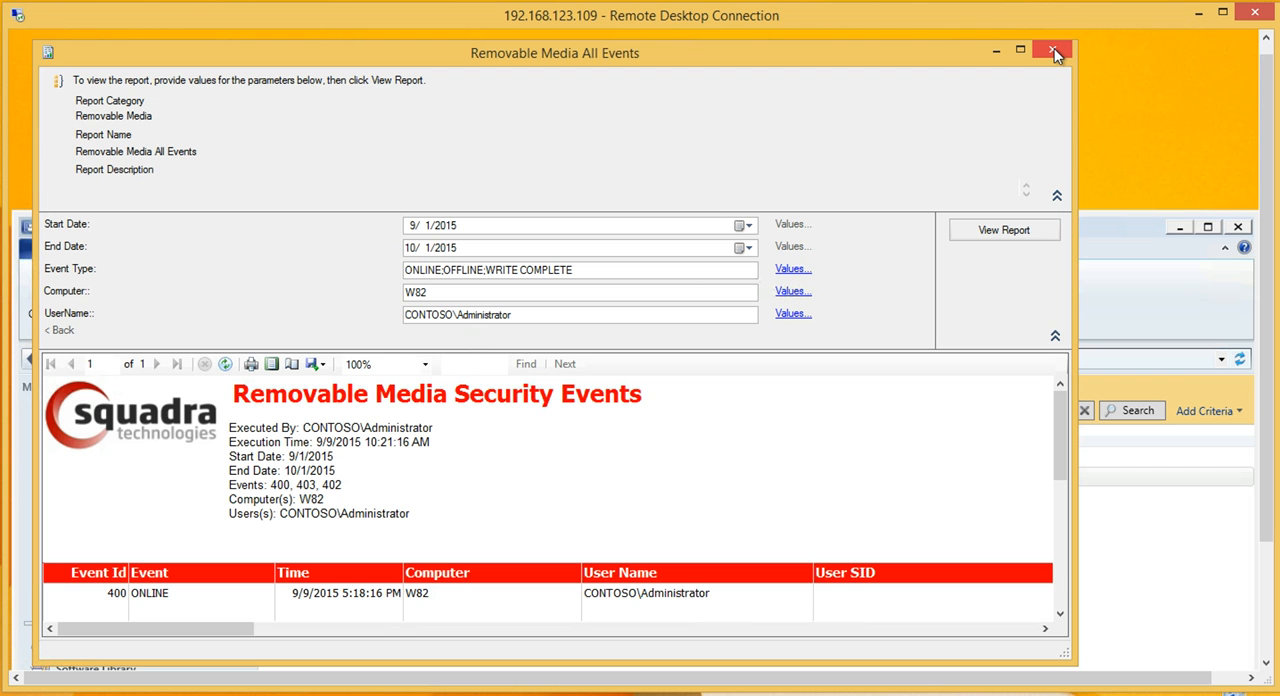
{"action": "mouse_move", "coordinate": [1052, 52]}
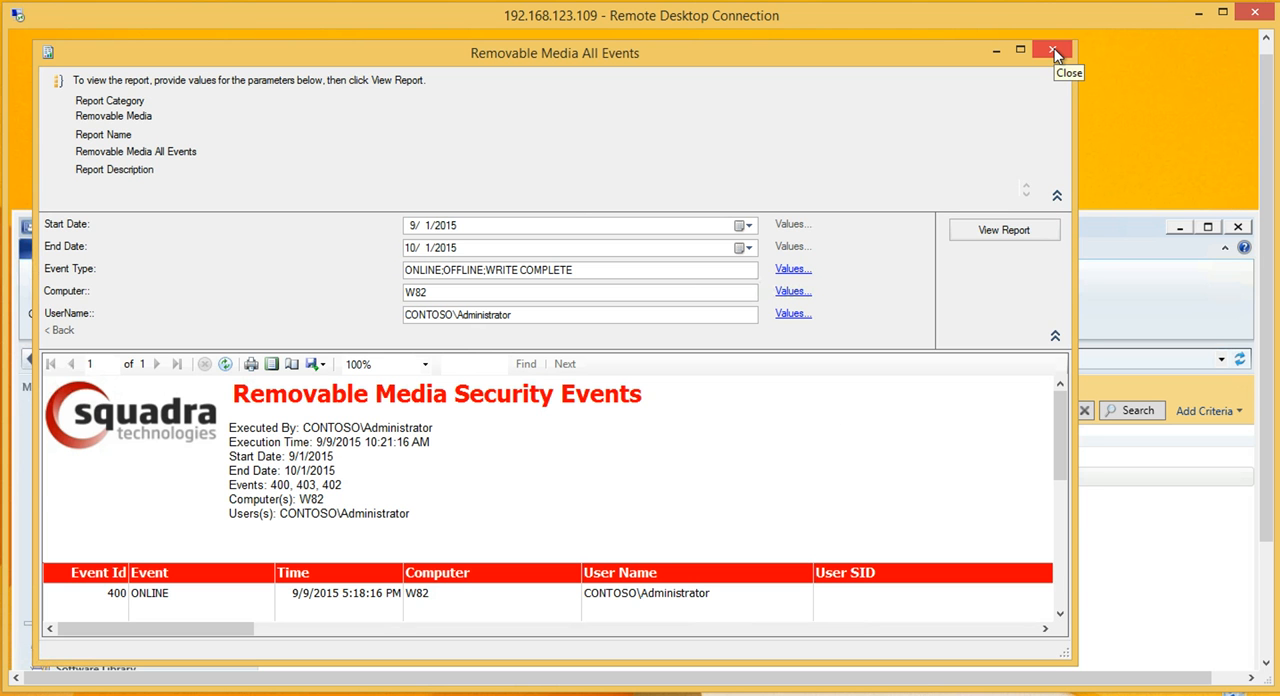
Close the report and launch View Messages in Excel from Removable Media Policies under Endpoint Protection.
{"action": "left_click", "coordinate": [1052, 52]}
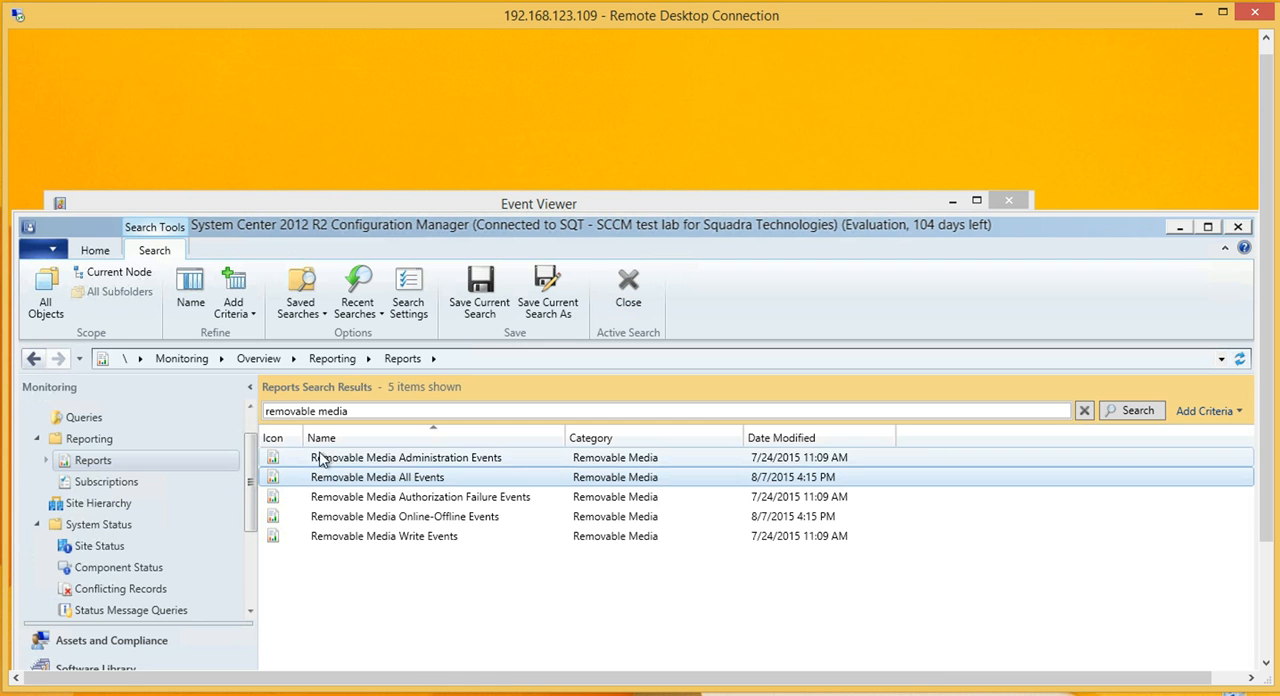
{"action": "scroll", "scroll_direction": "down", "scroll_amount": 3}
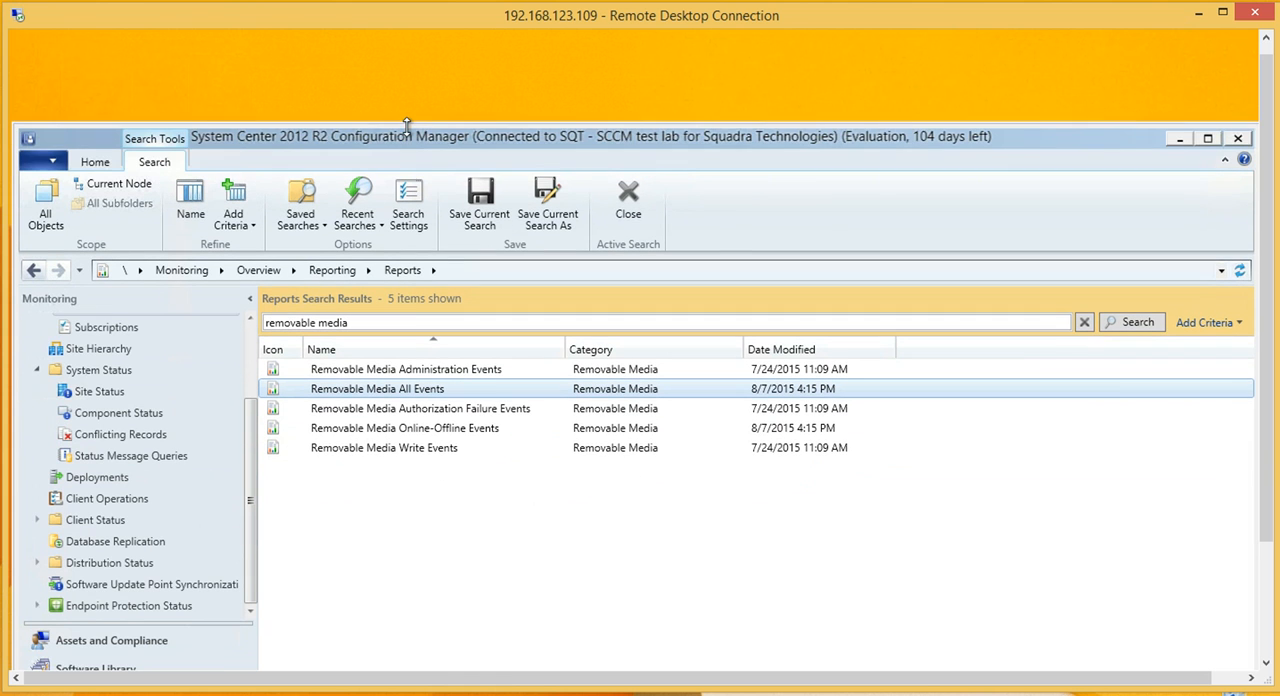
{"action": "mouse_move", "coordinate": [252, 494]}
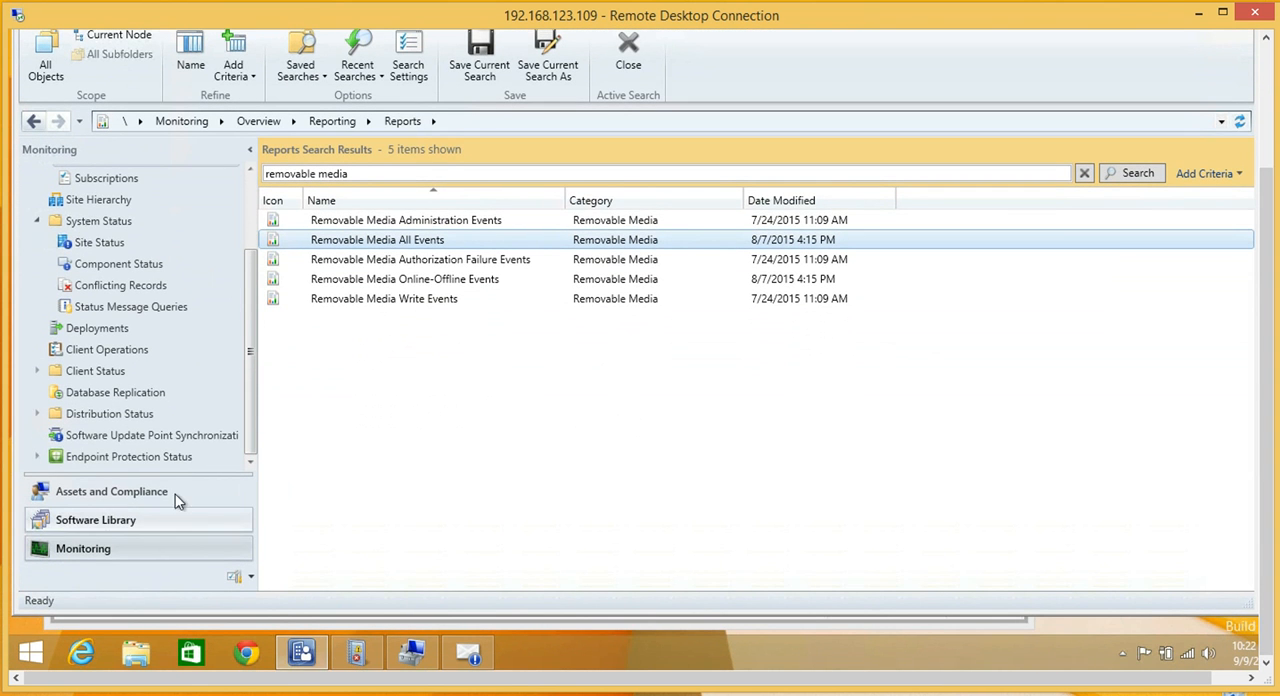
{"action": "left_click", "coordinate": [96, 520]}
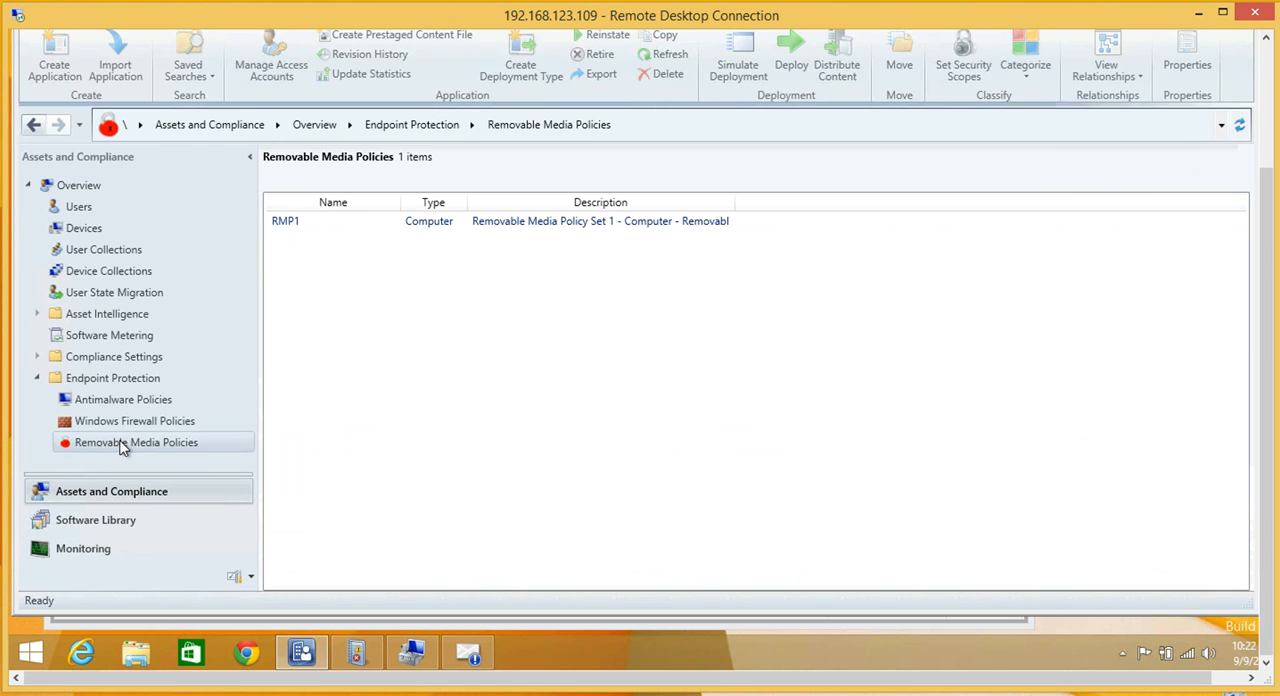
{"action": "right_click", "coordinate": [136, 442]}
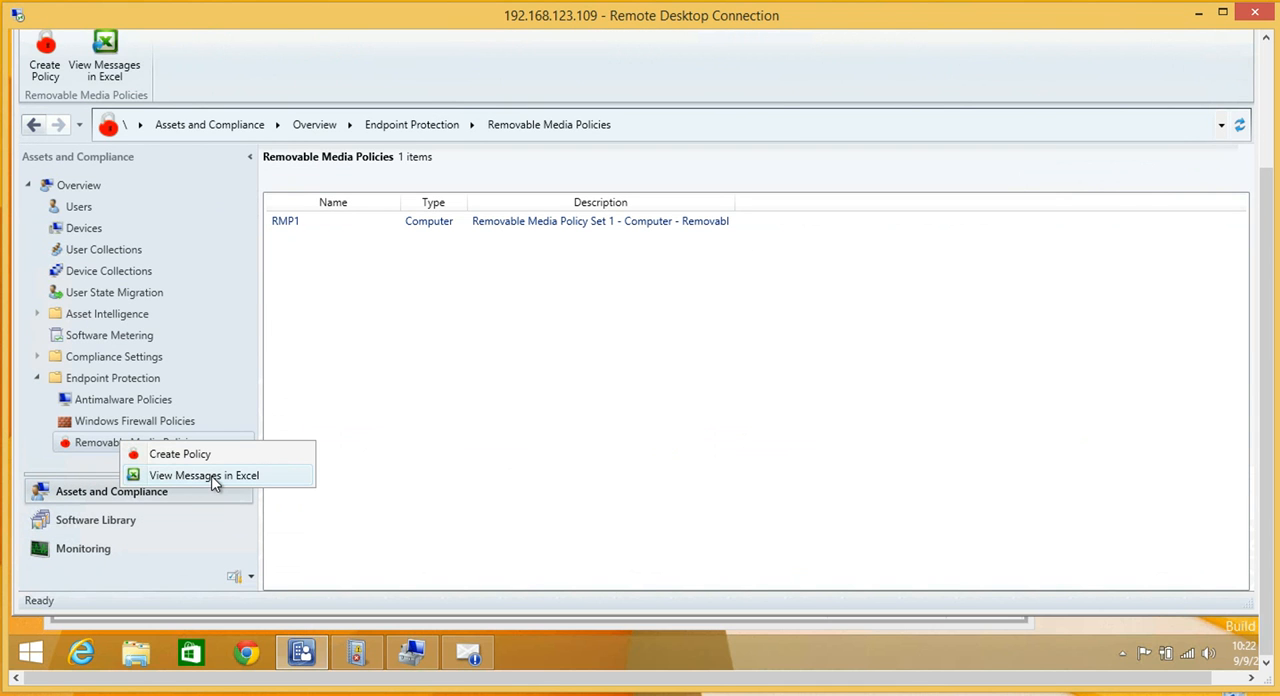
{"action": "left_click", "coordinate": [204, 476]}
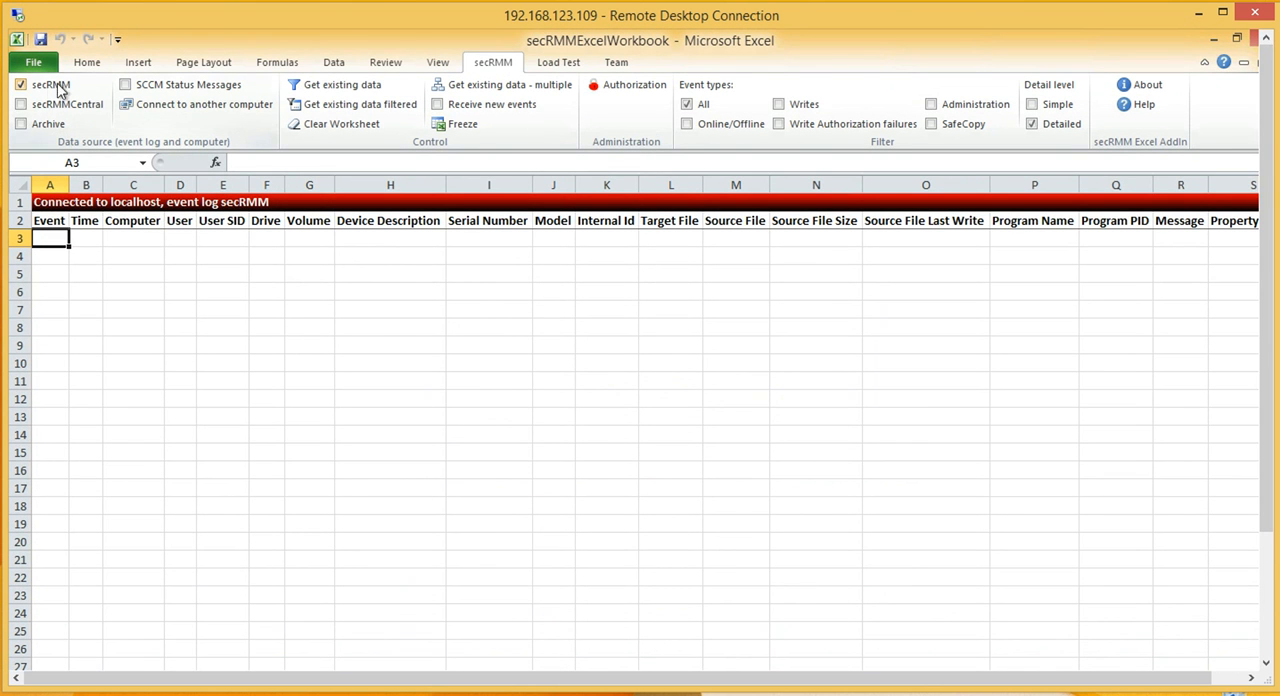
{"action": "mouse_move", "coordinate": [50, 84]}
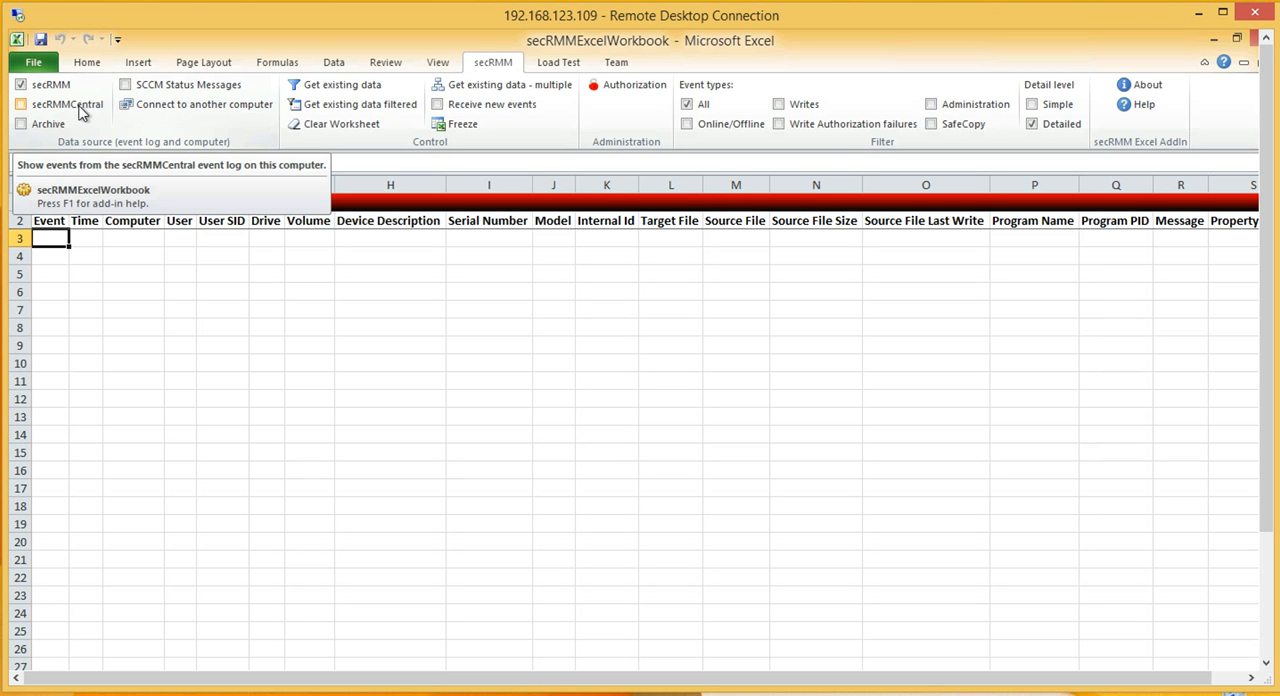
{"action": "mouse_move", "coordinate": [90, 112]}
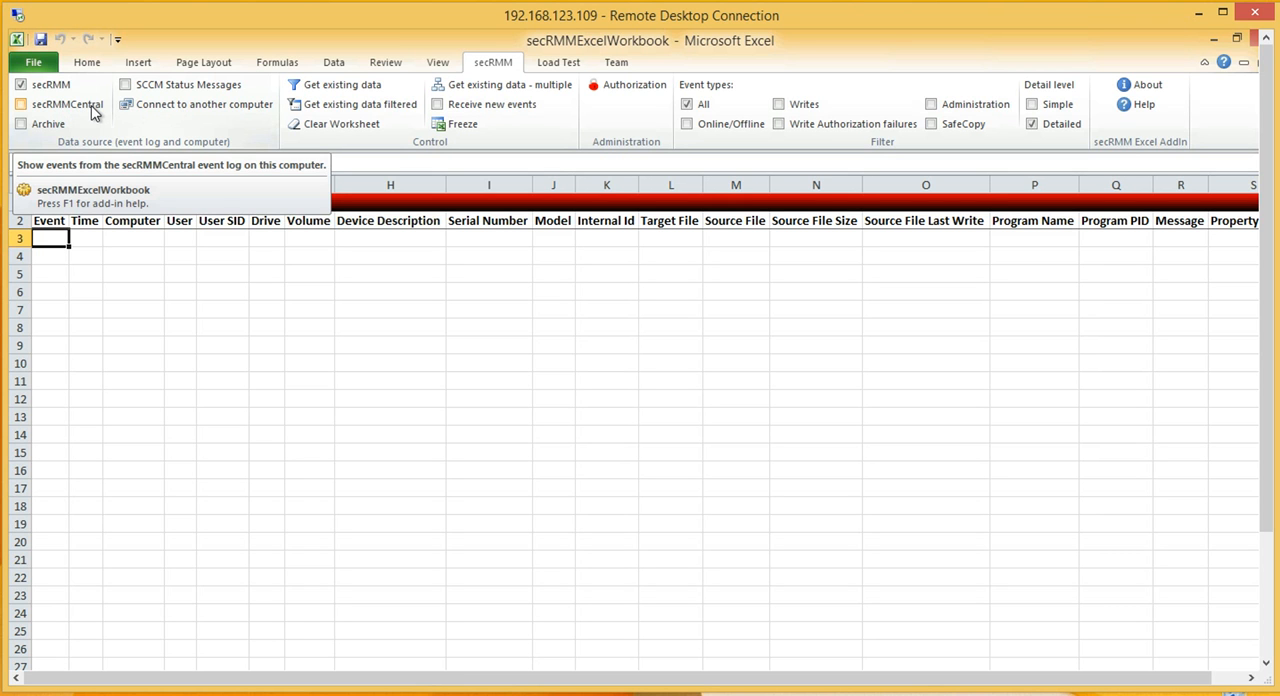
Set SCCM Status Messages as the secRMM data source and get the existing events for W82.
{"action": "left_click", "coordinate": [50, 84]}
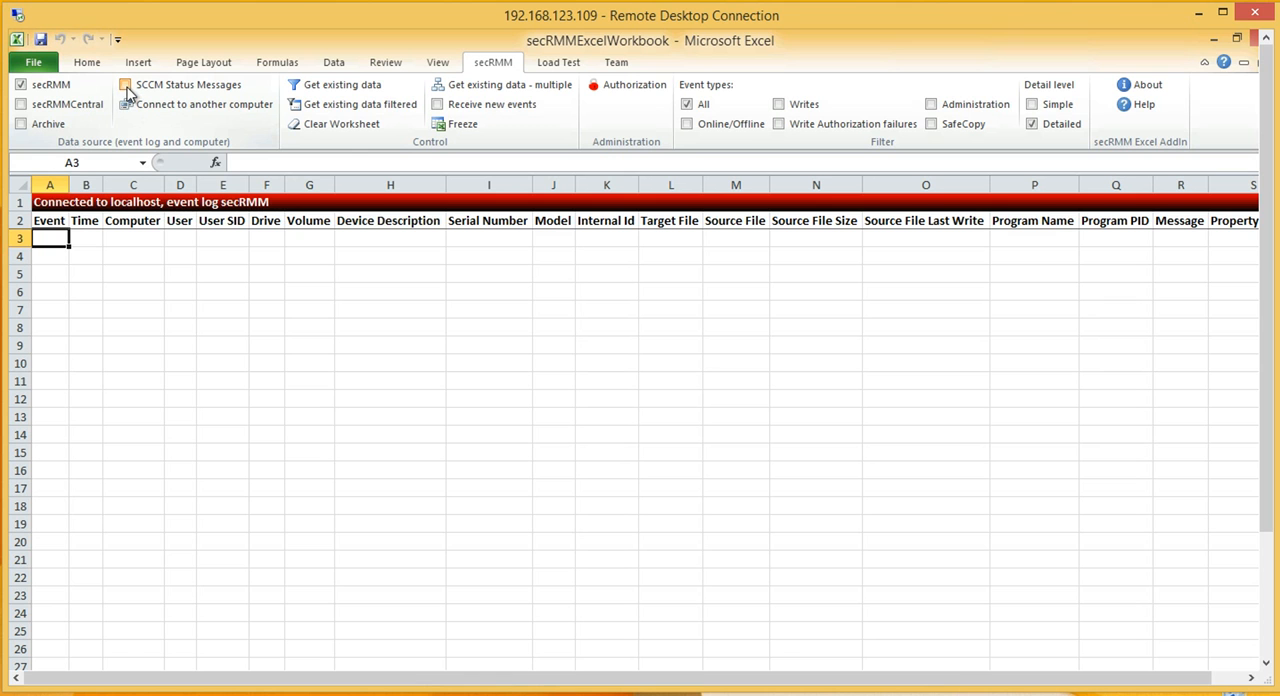
{"action": "left_click", "coordinate": [124, 84]}
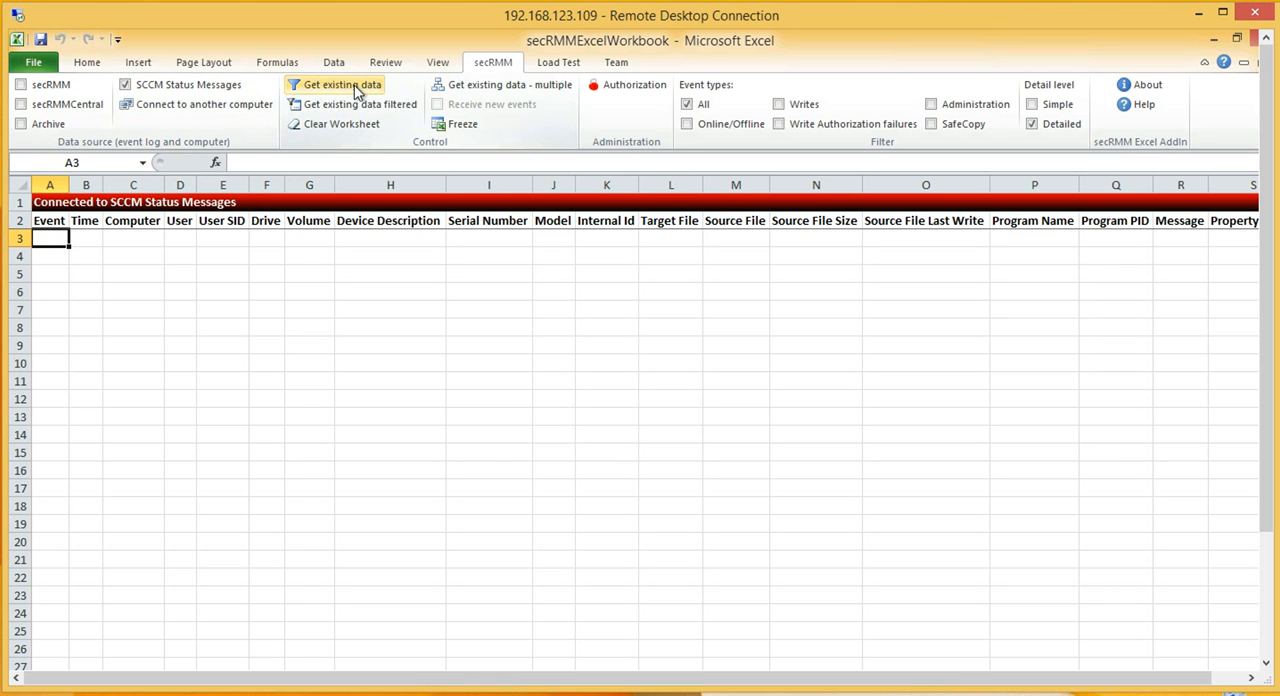
{"action": "left_click", "coordinate": [340, 84]}
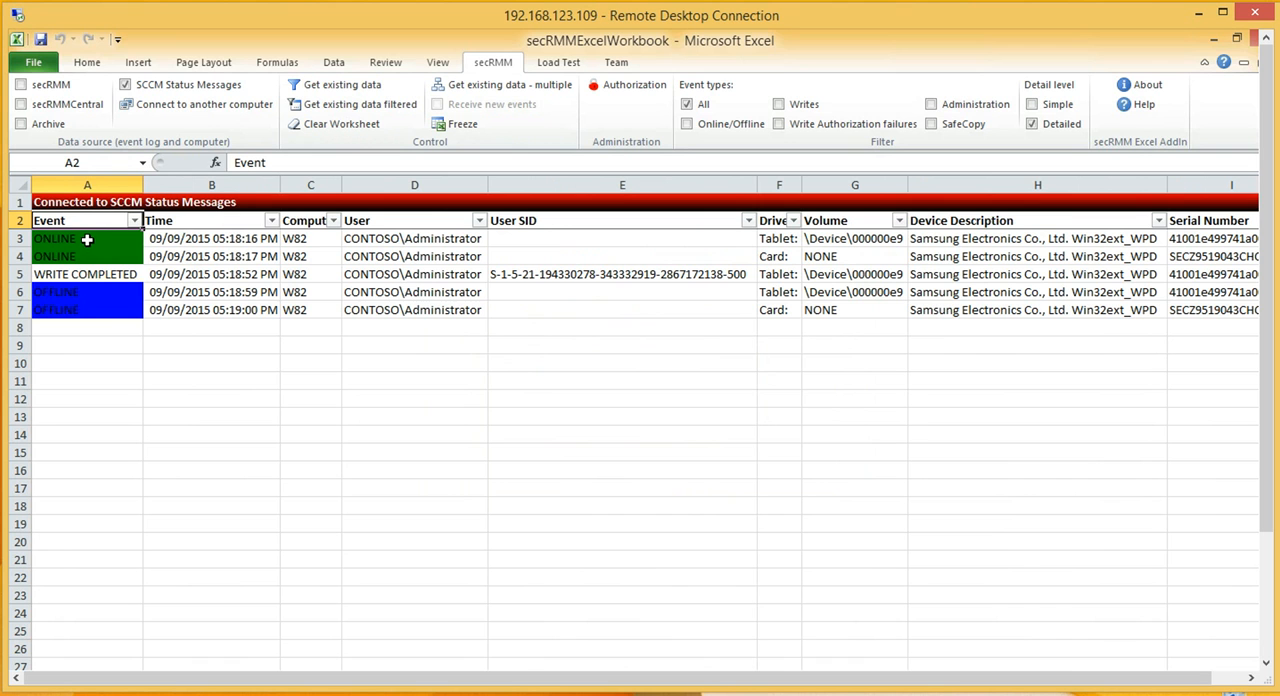
{"action": "double_click", "coordinate": [56, 238]}
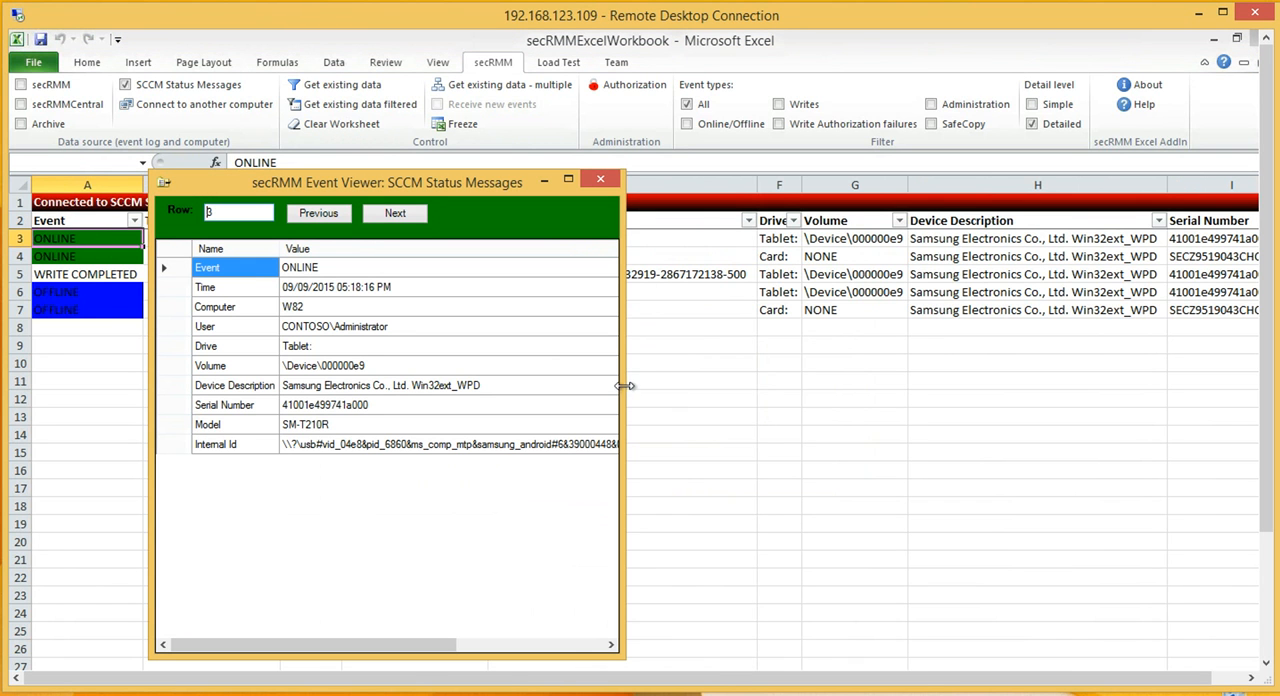
{"action": "left_click_drag", "start_coordinate": [628, 384], "coordinate": [862, 376]}
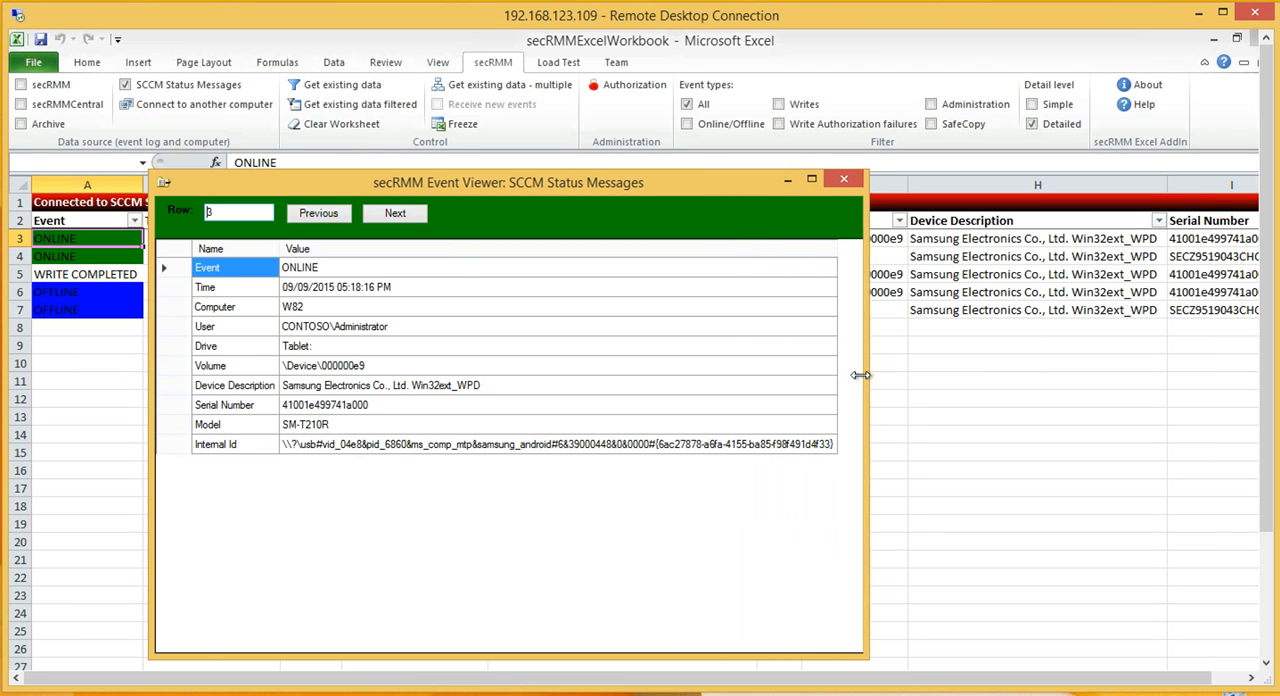
{"action": "left_click", "coordinate": [394, 212]}
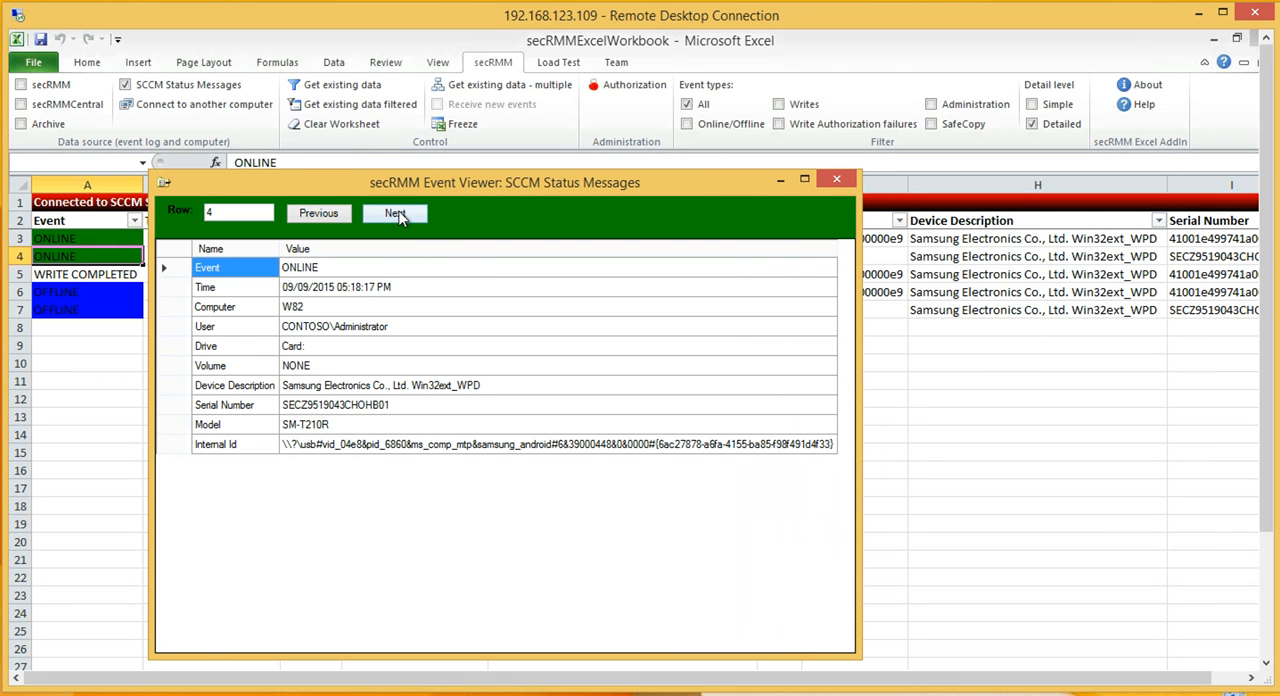
{"action": "left_click", "coordinate": [394, 212]}
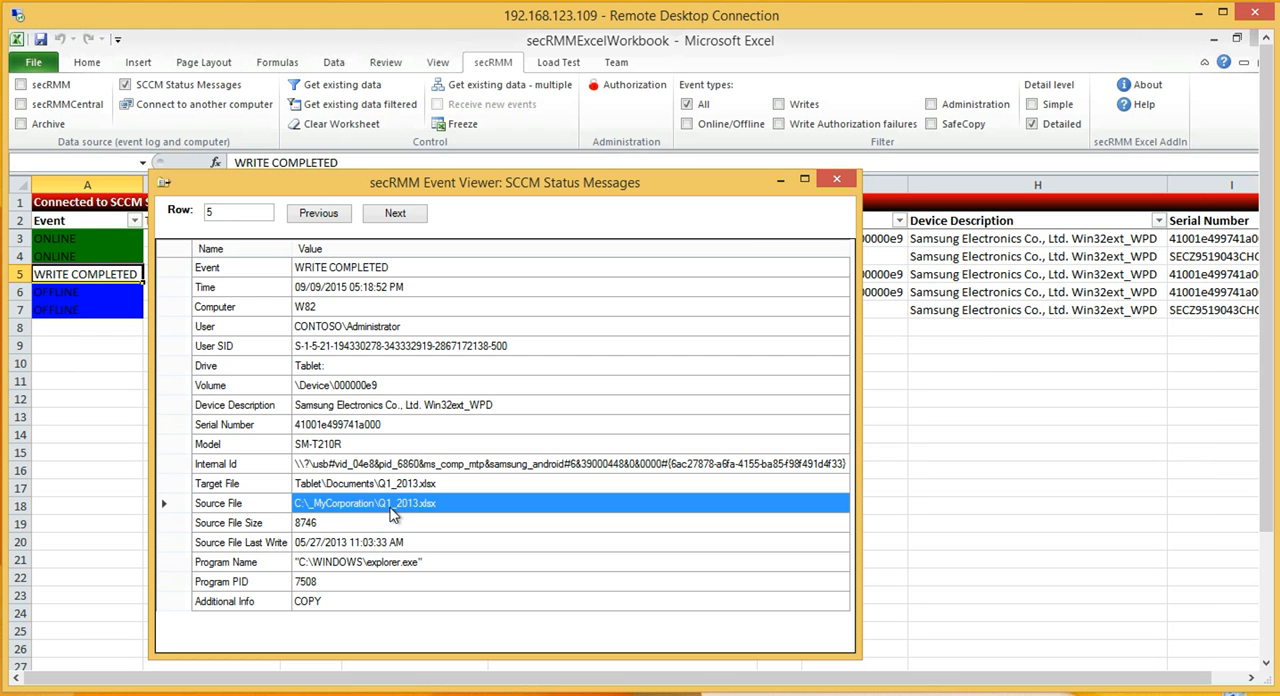
{"action": "mouse_move", "coordinate": [458, 446]}
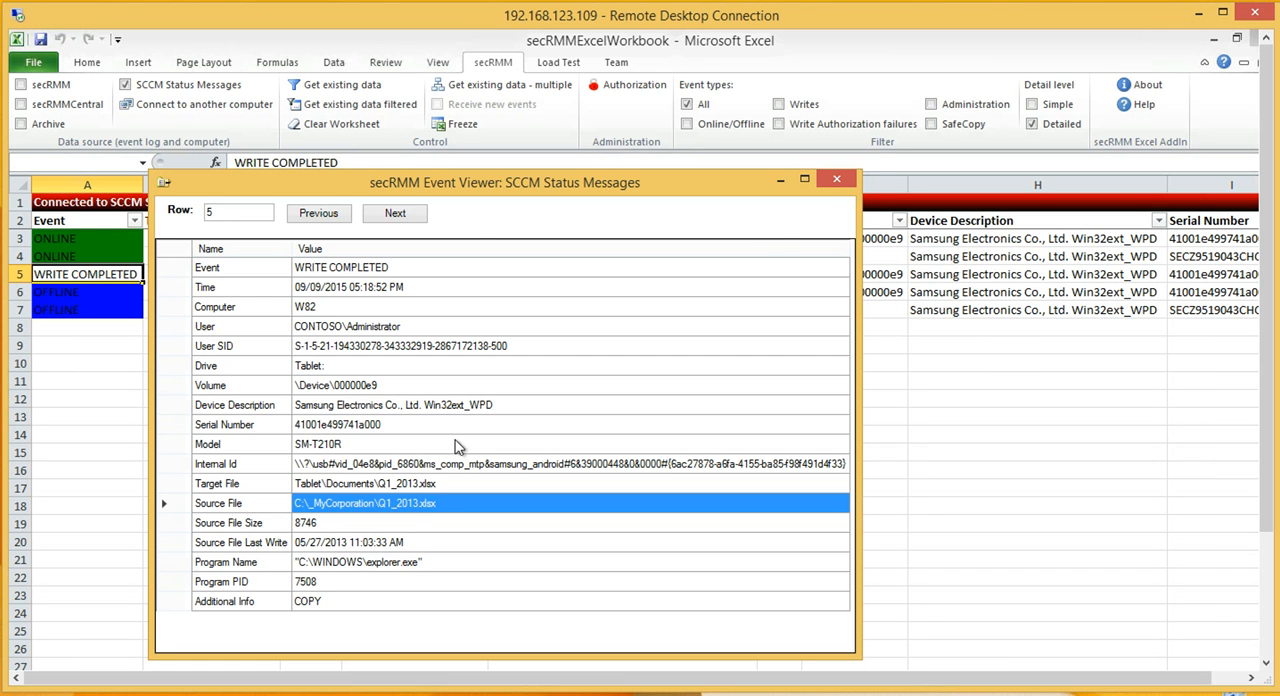
{"action": "left_click", "coordinate": [836, 178]}
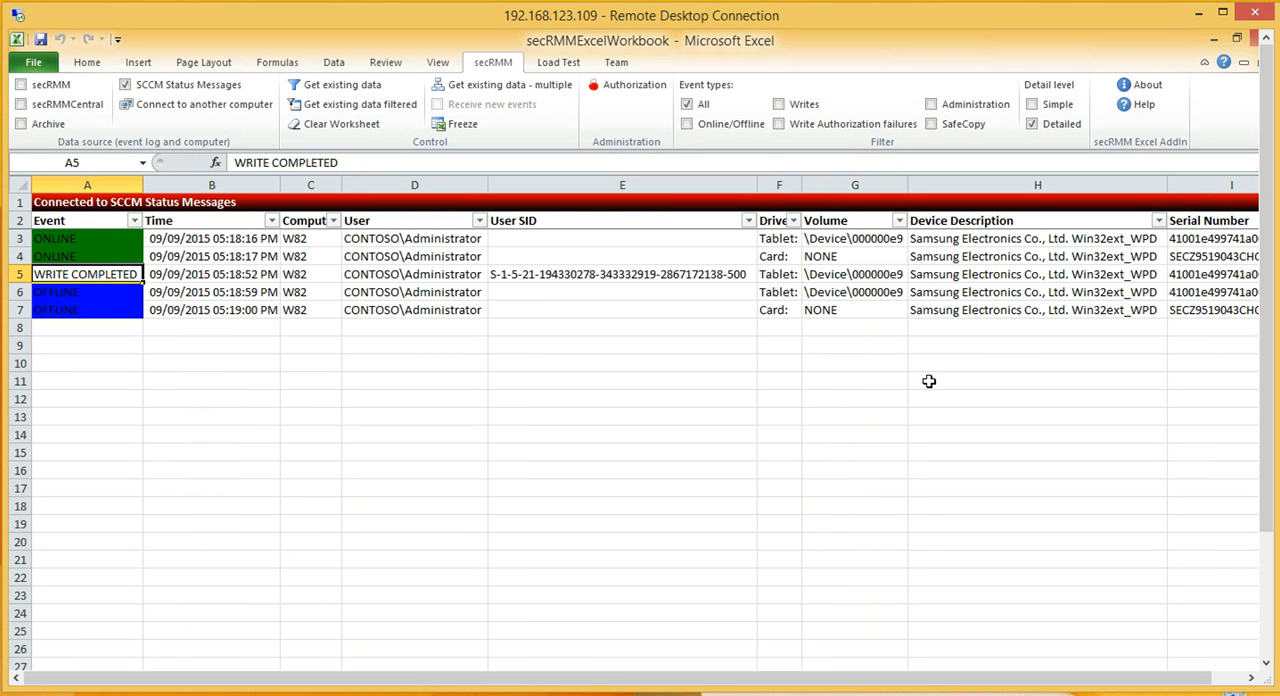